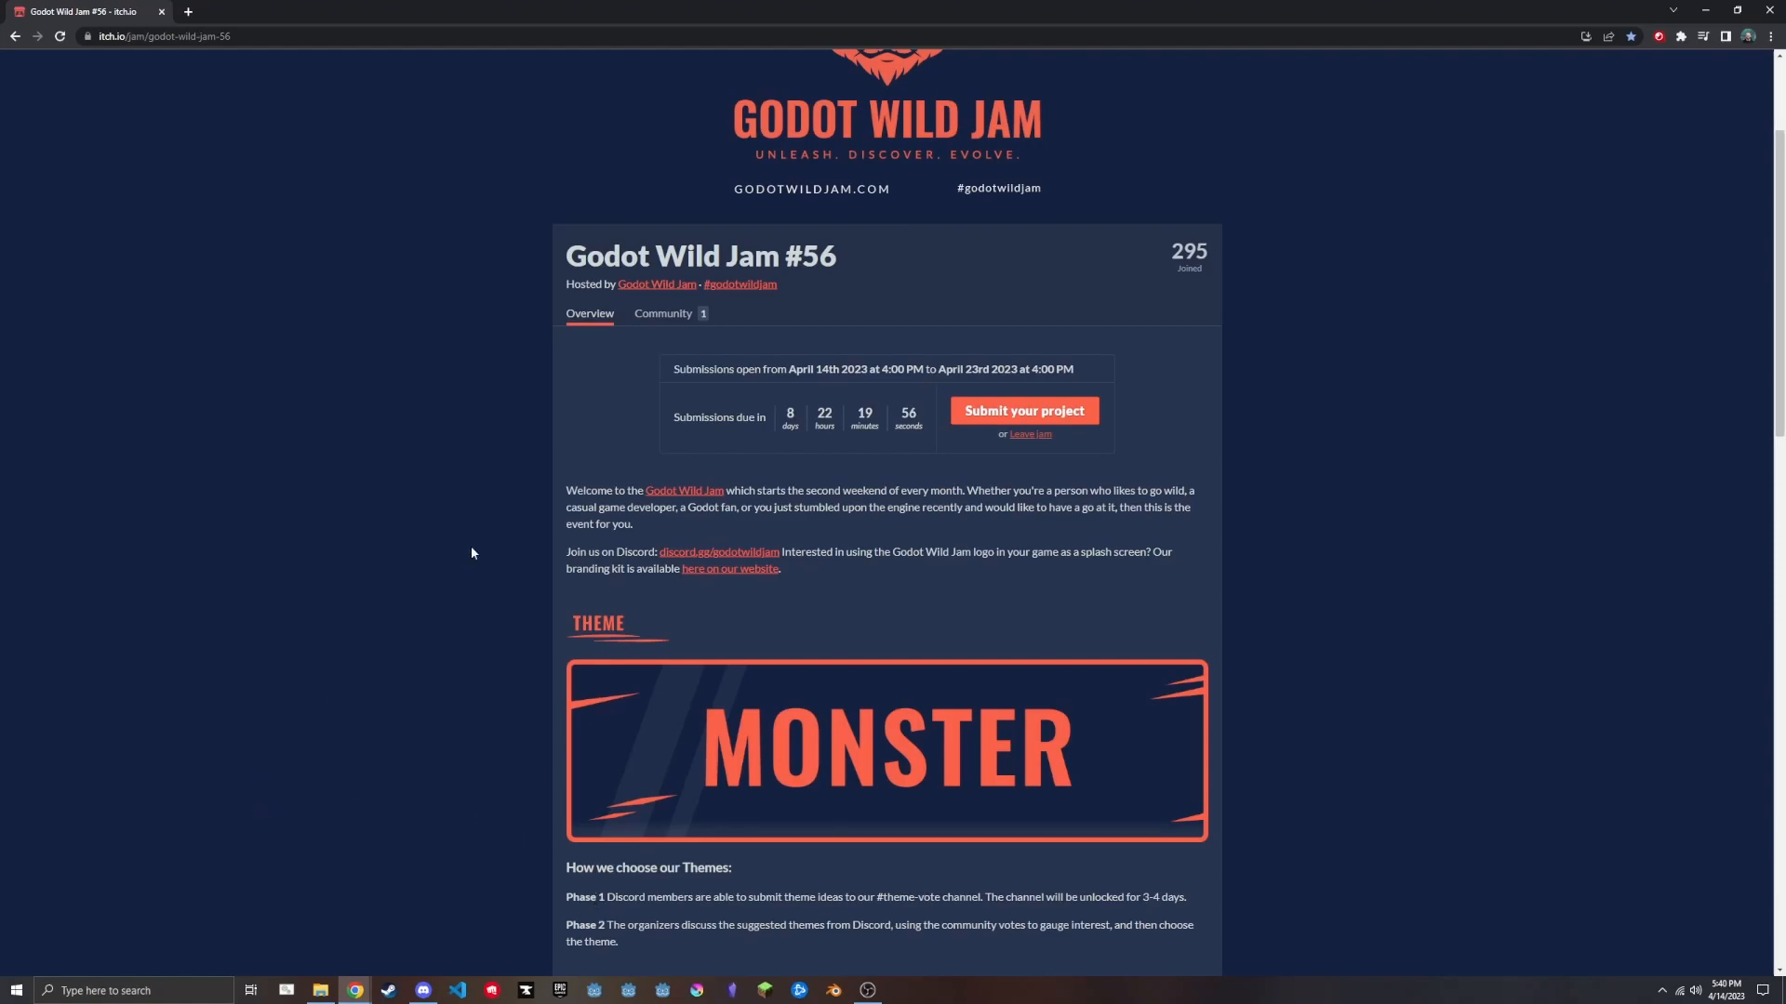
Note the lab stations premise and enemy tiers: lab personnel, then security, then SWAT.
{"action": "scroll", "scroll_direction": "down", "scroll_amount": 3}
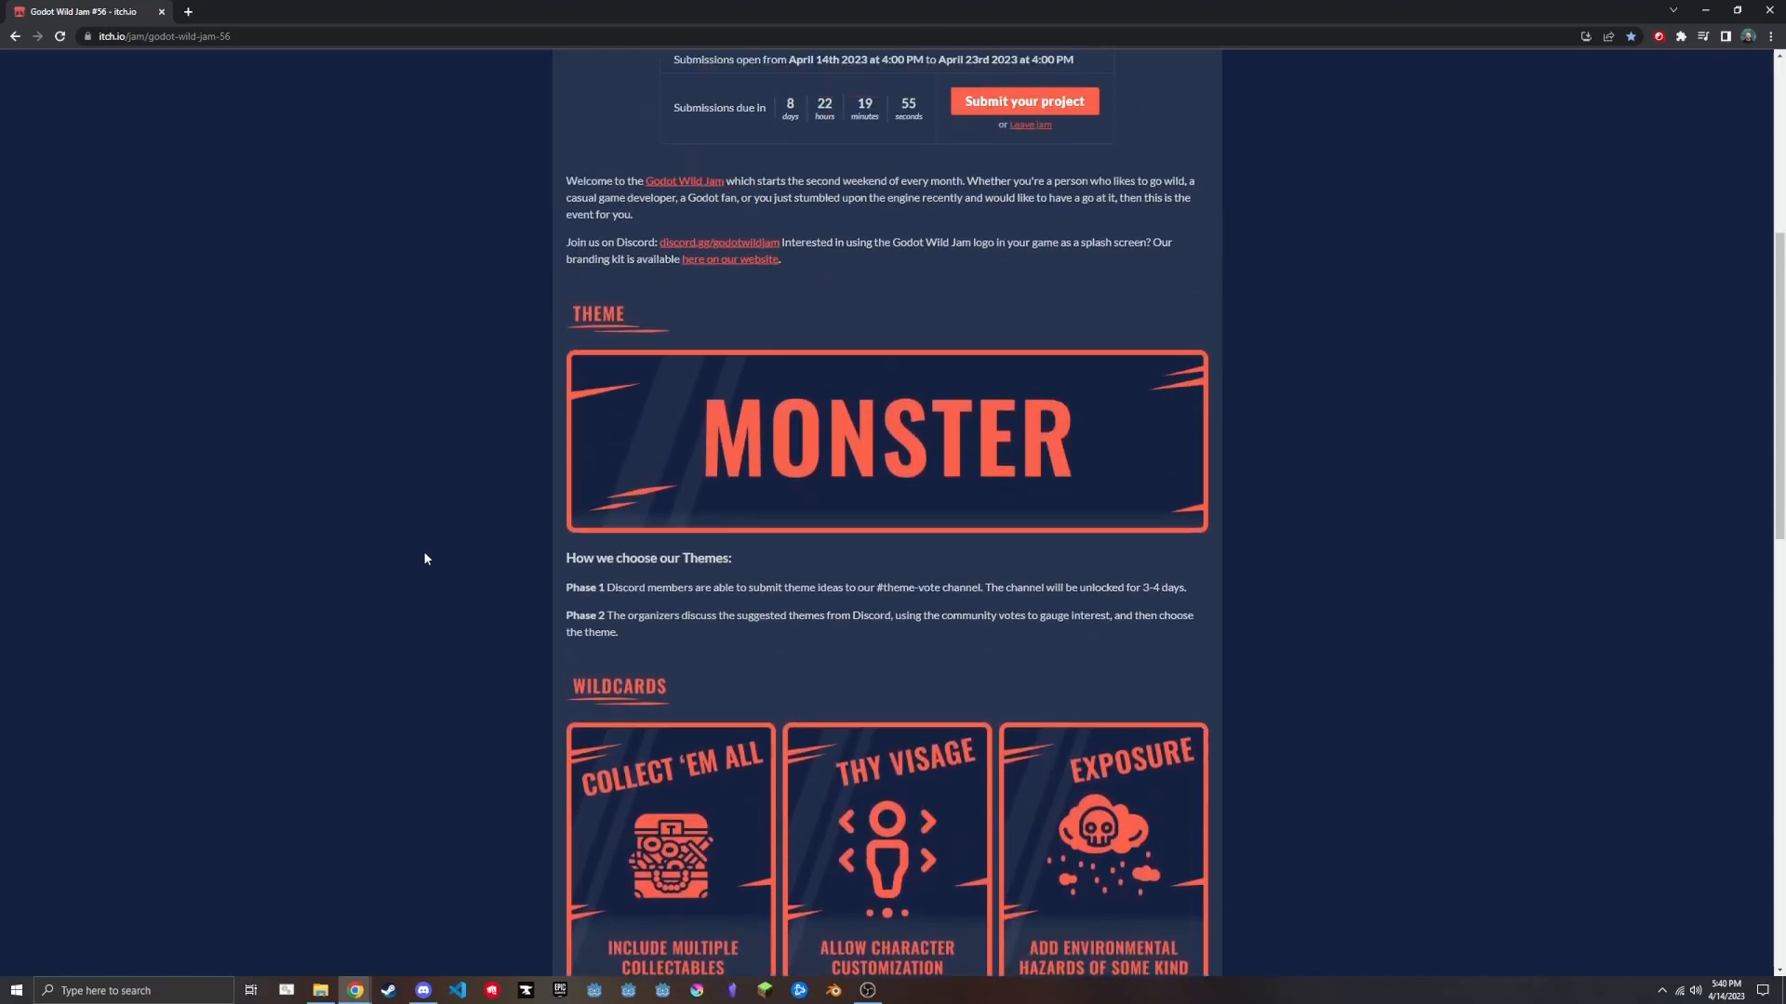
{"action": "scroll", "scroll_direction": "down", "scroll_amount": 3}
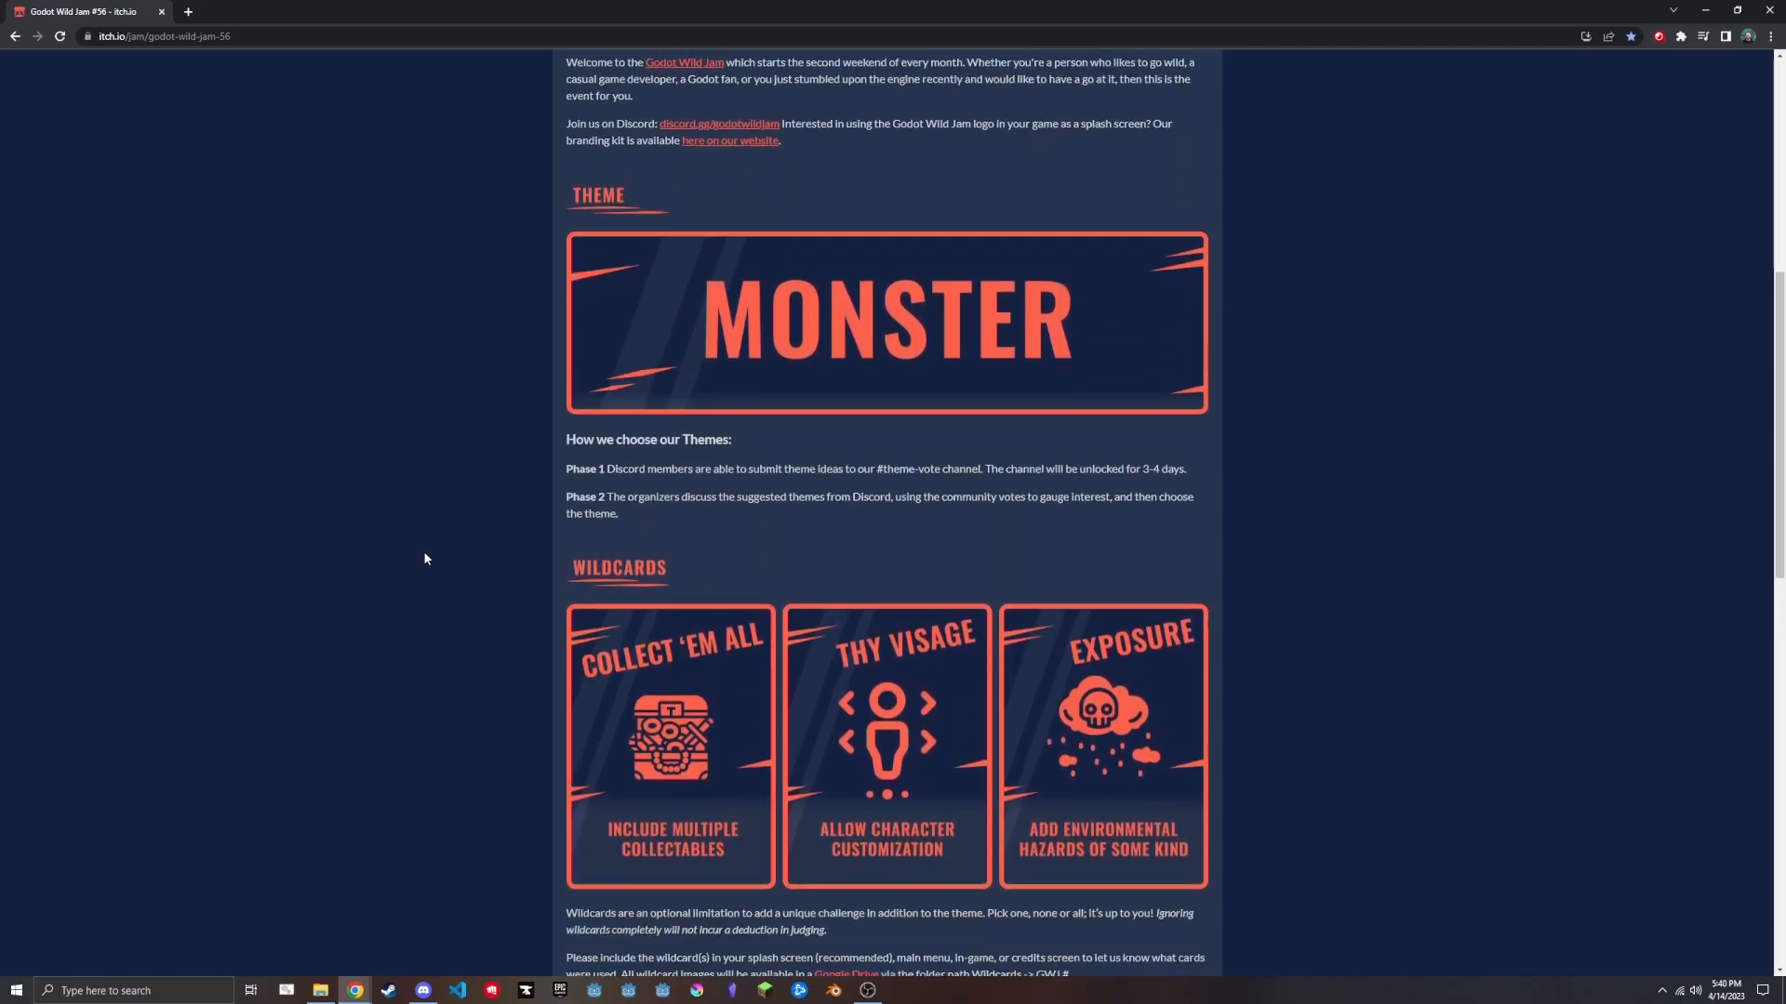
{"action": "scroll", "scroll_direction": "down", "scroll_amount": 3}
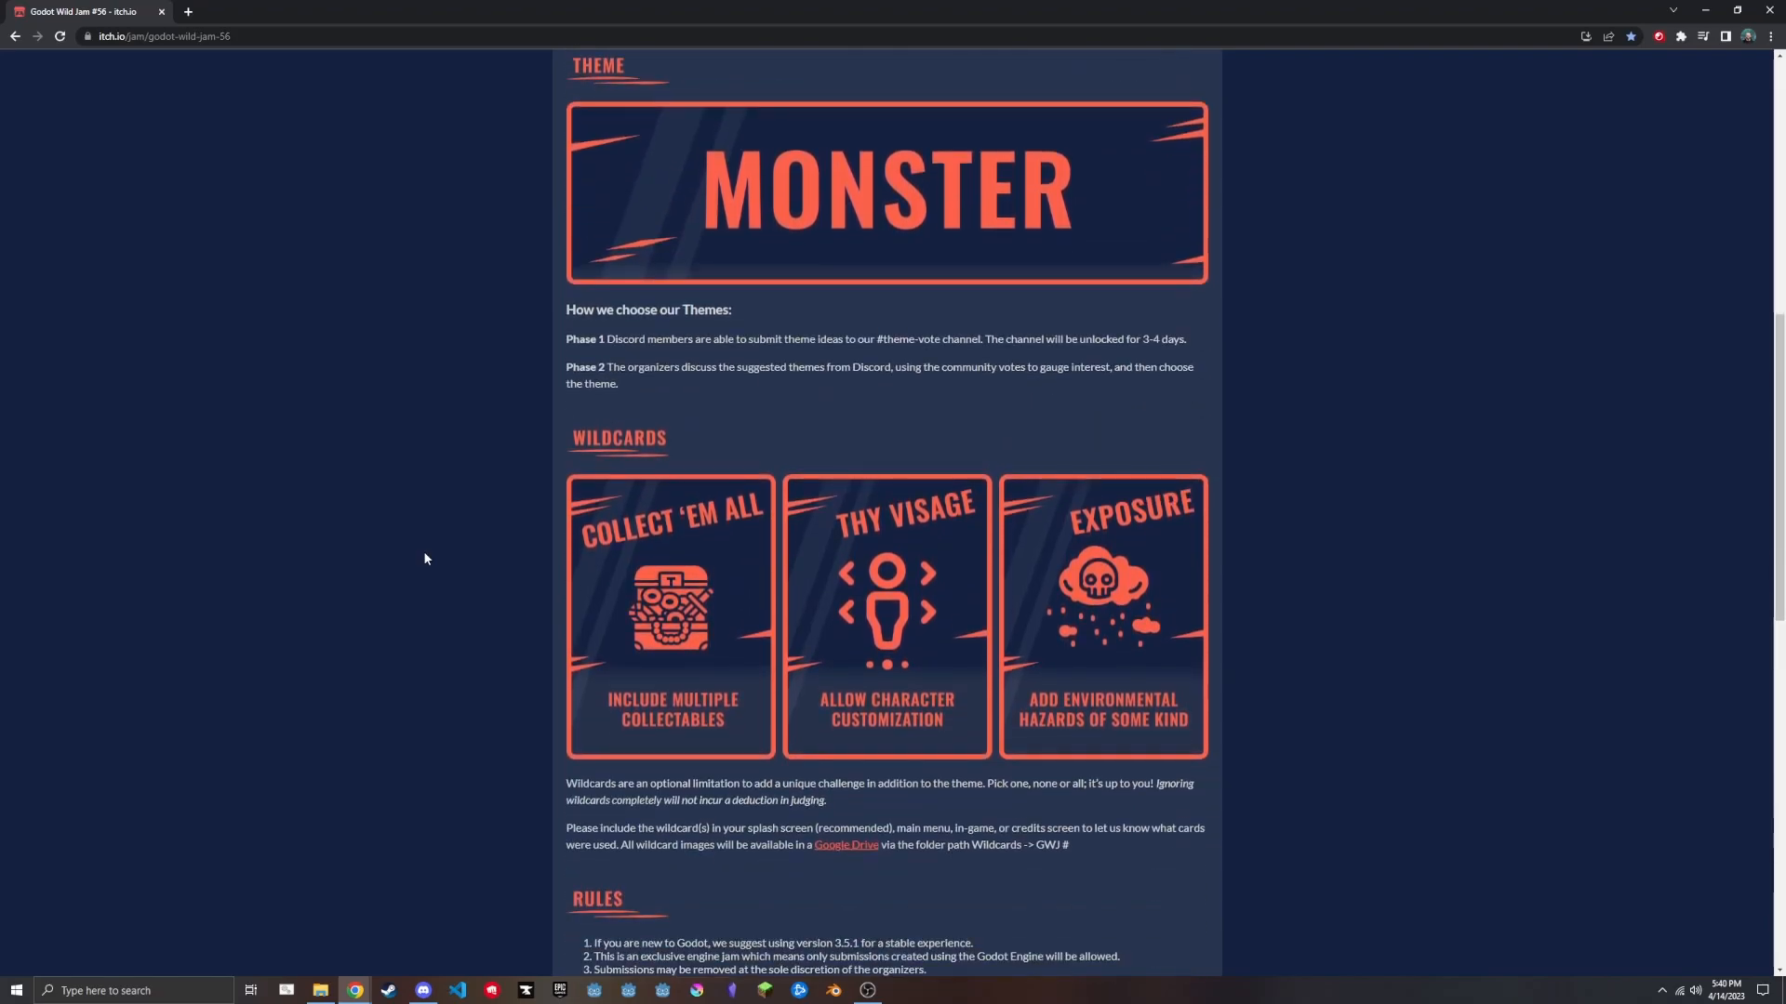
{"action": "scroll", "scroll_direction": "down", "scroll_amount": 3}
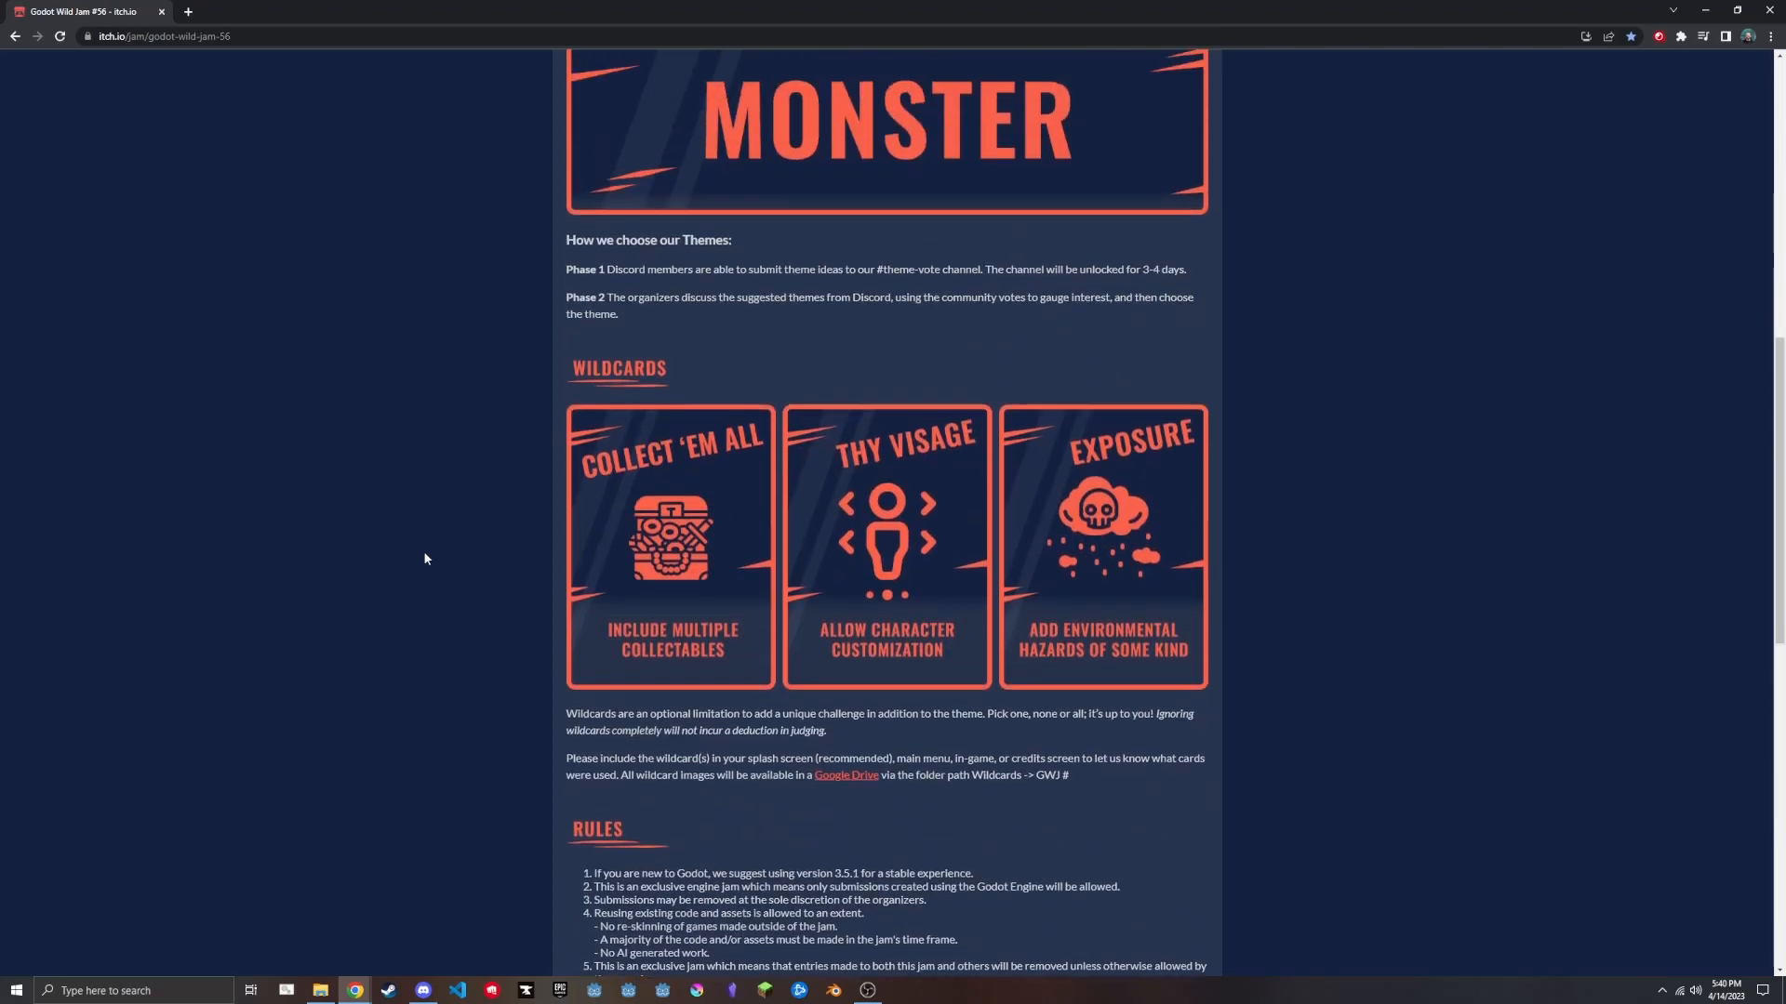
{"action": "scroll", "scroll_direction": "up", "scroll_amount": 3}
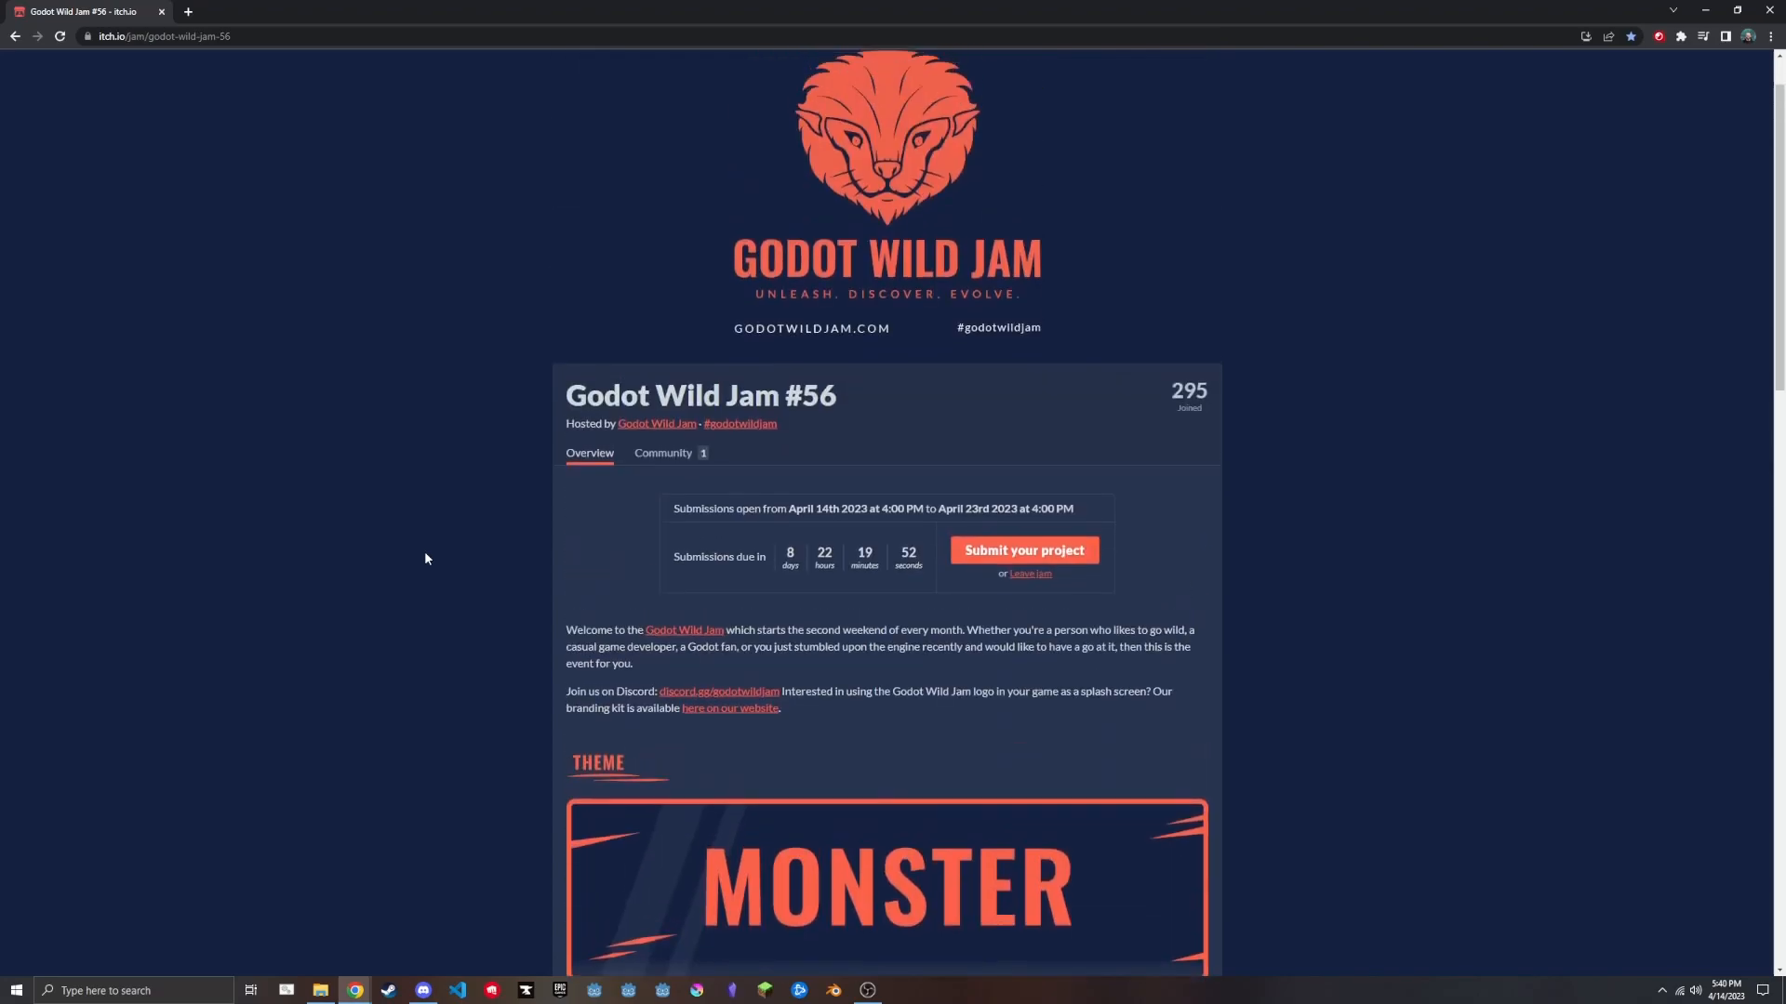
{"action": "scroll", "scroll_direction": "down", "scroll_amount": 3}
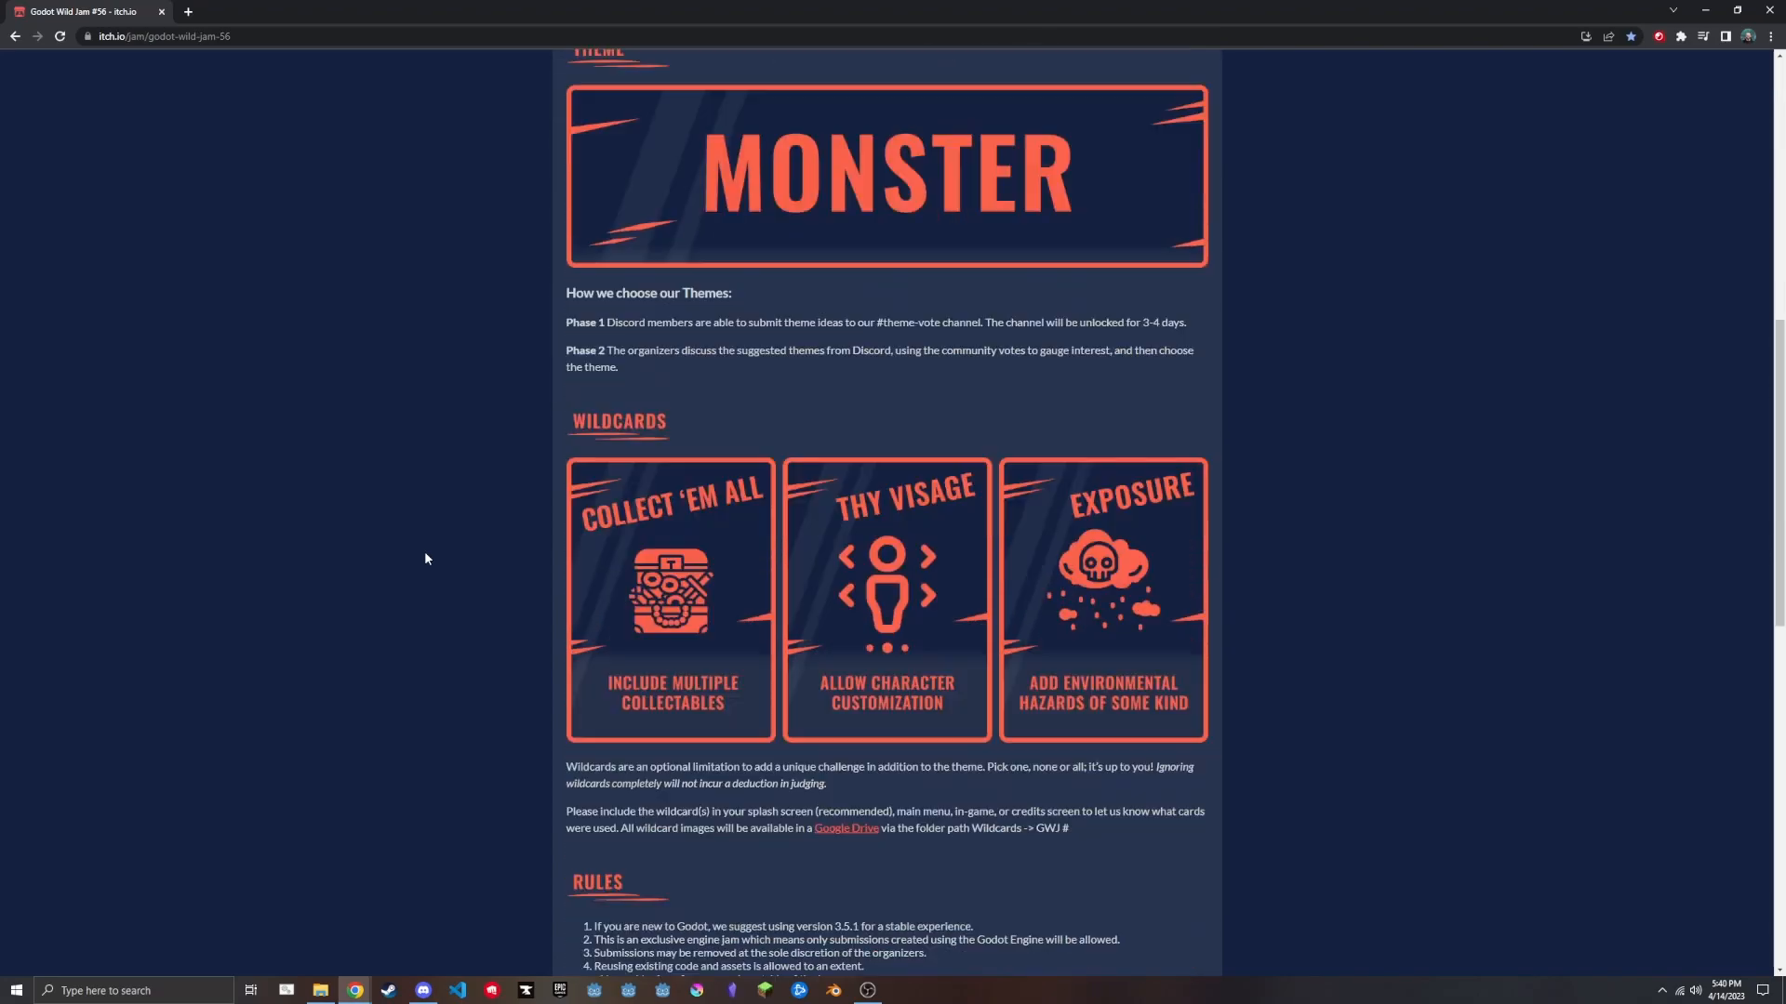
{"action": "scroll", "scroll_direction": "down", "scroll_amount": 3}
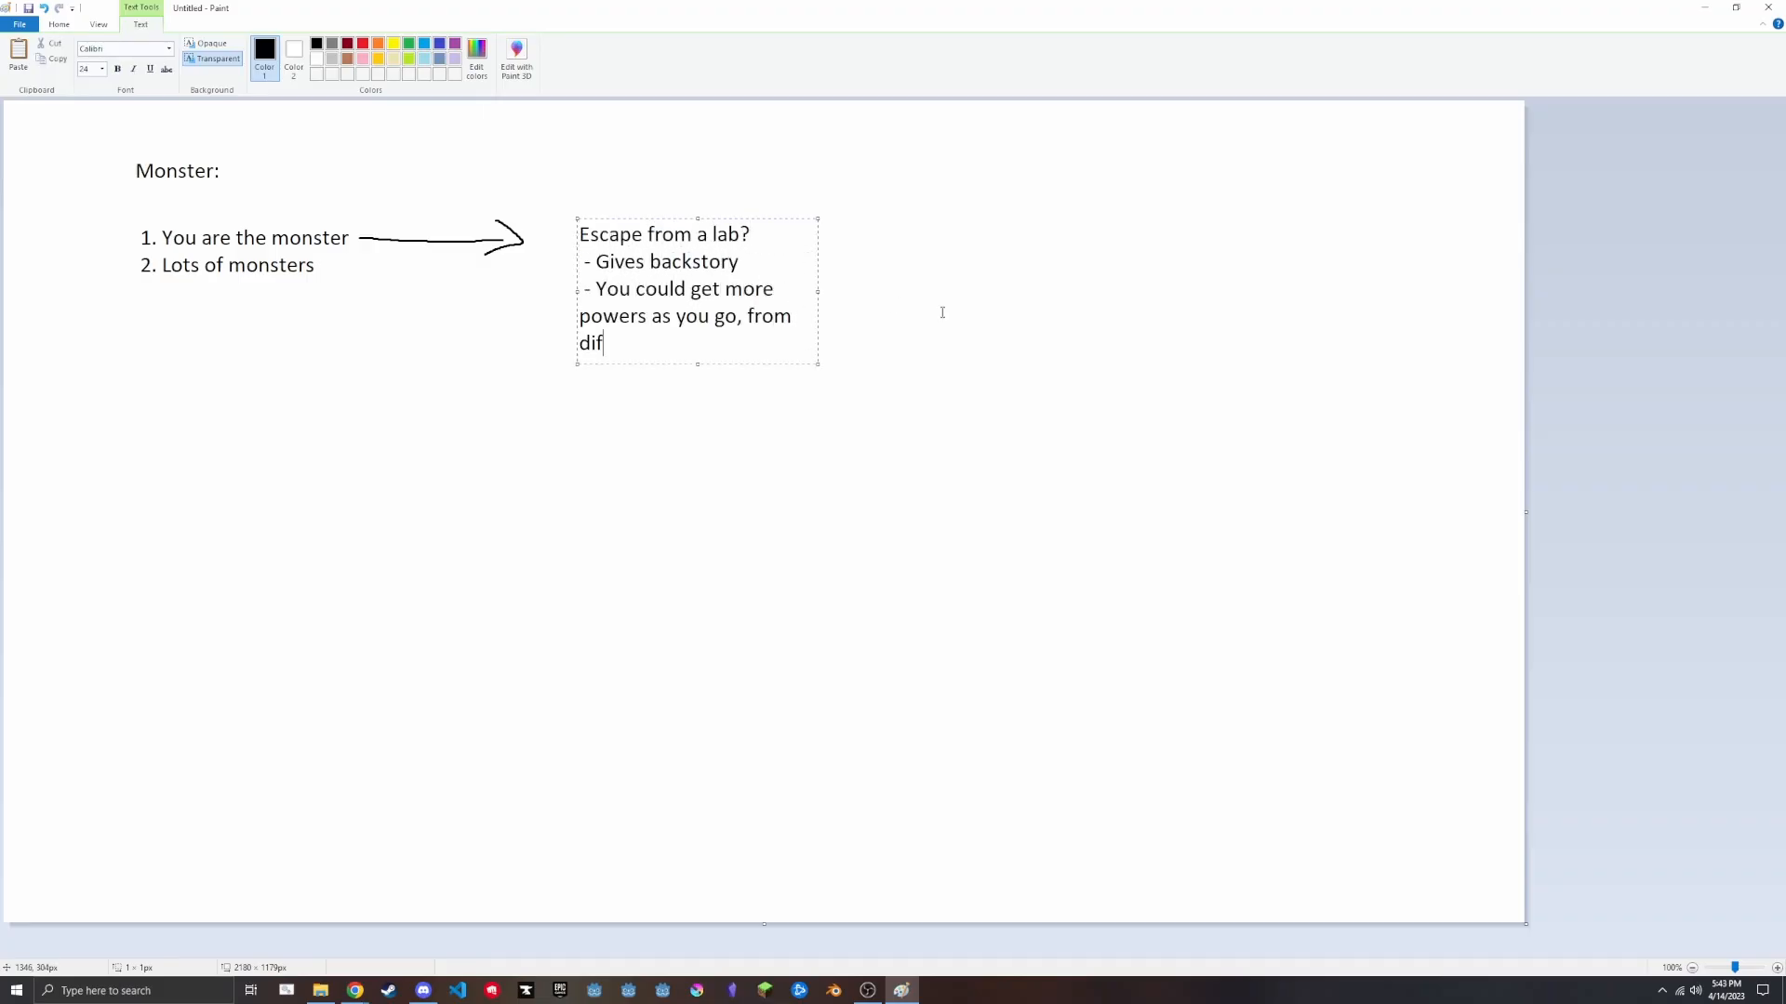
{"action": "type", "text": "ferent lab stations"}
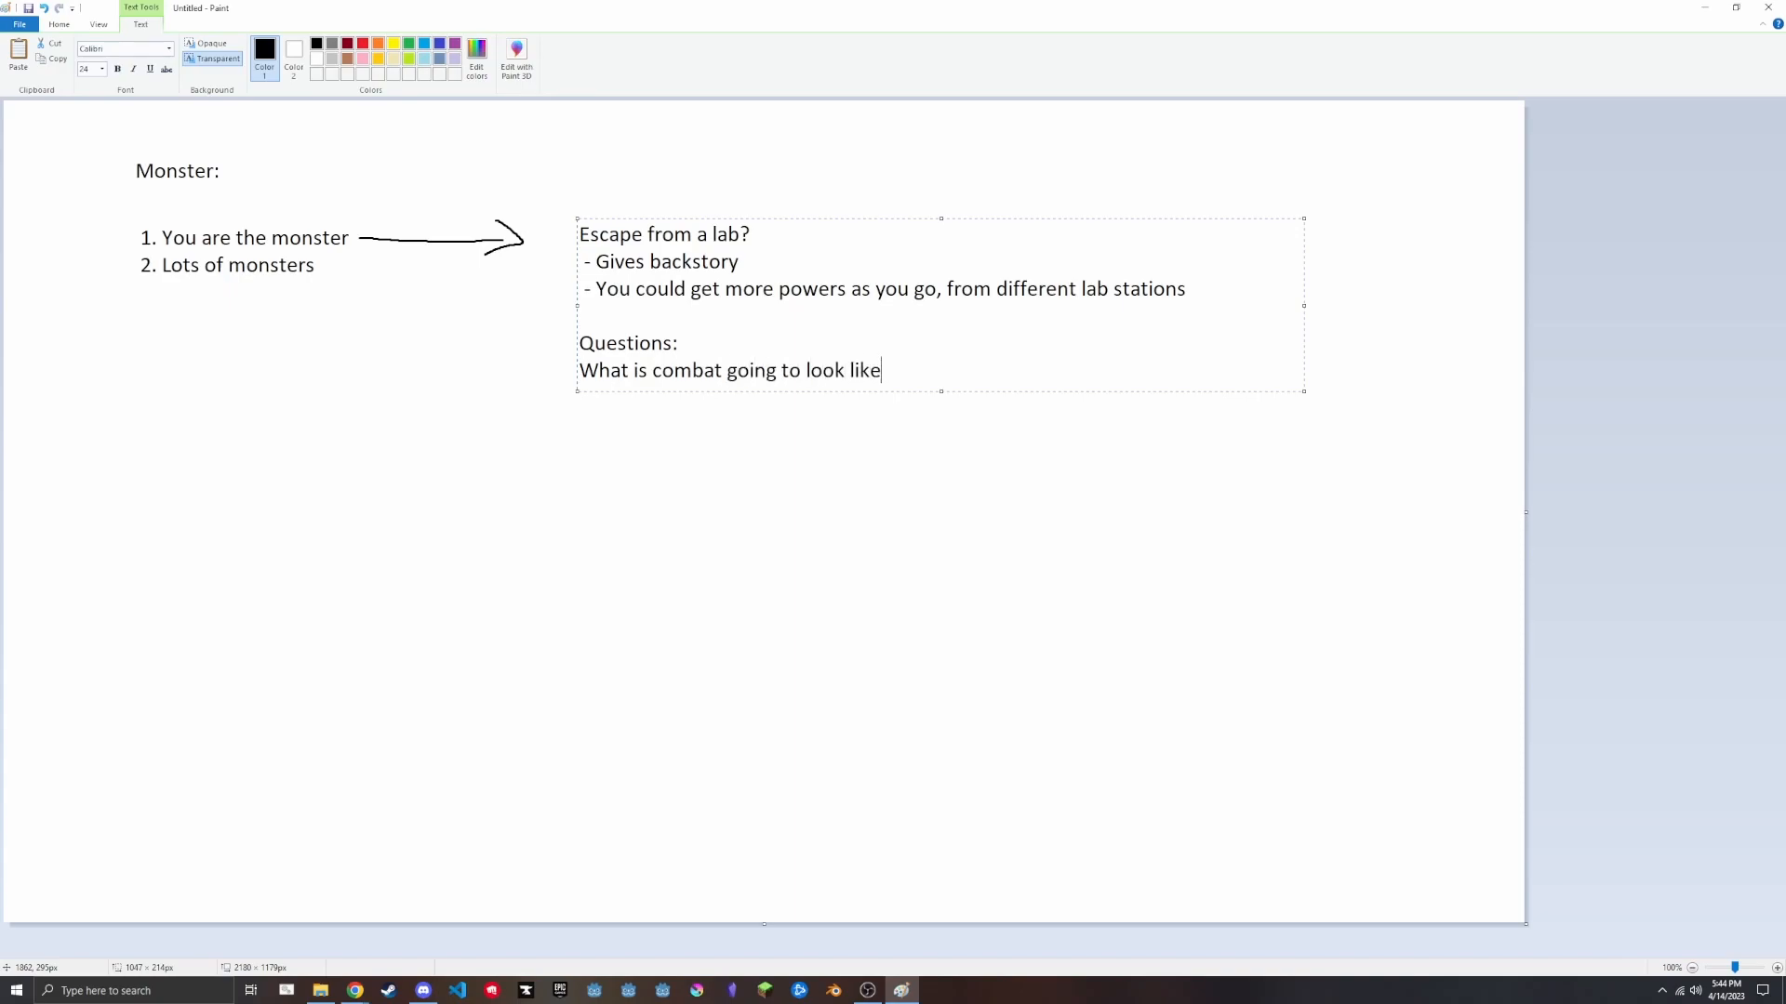
{"action": "type", "text": "- Enemies would be"}
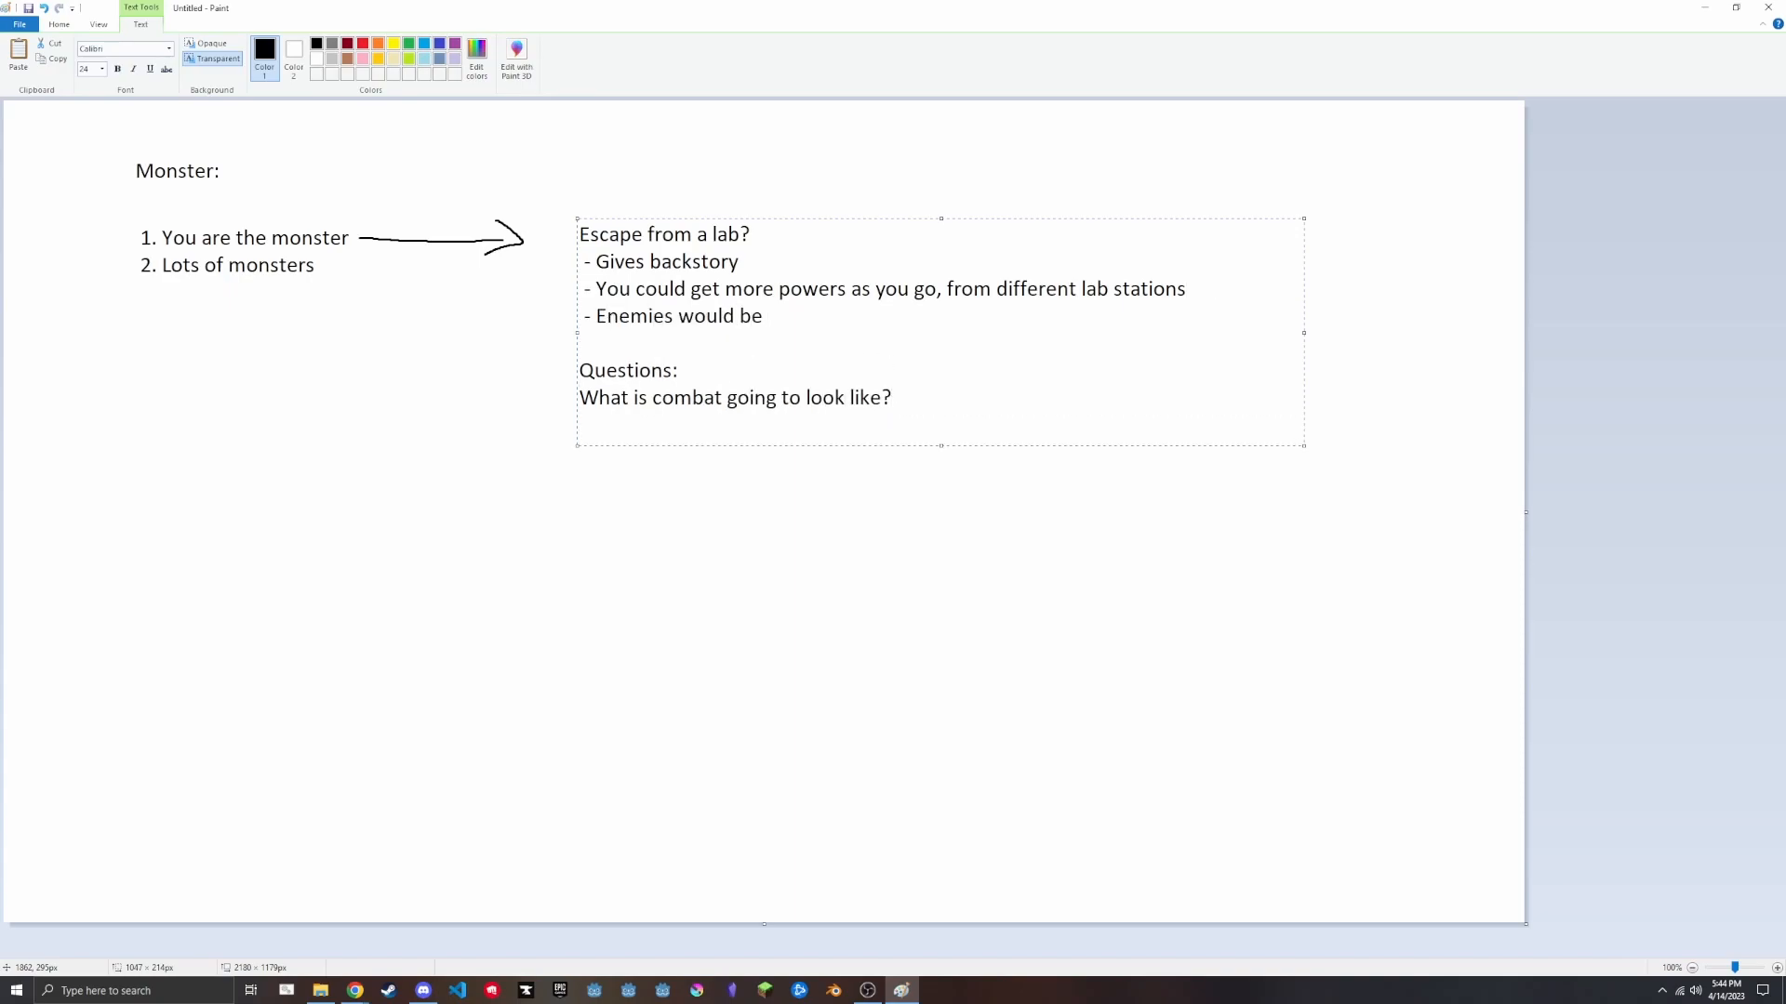
{"action": "type", "text": "lab personel and then security and then SWAT"}
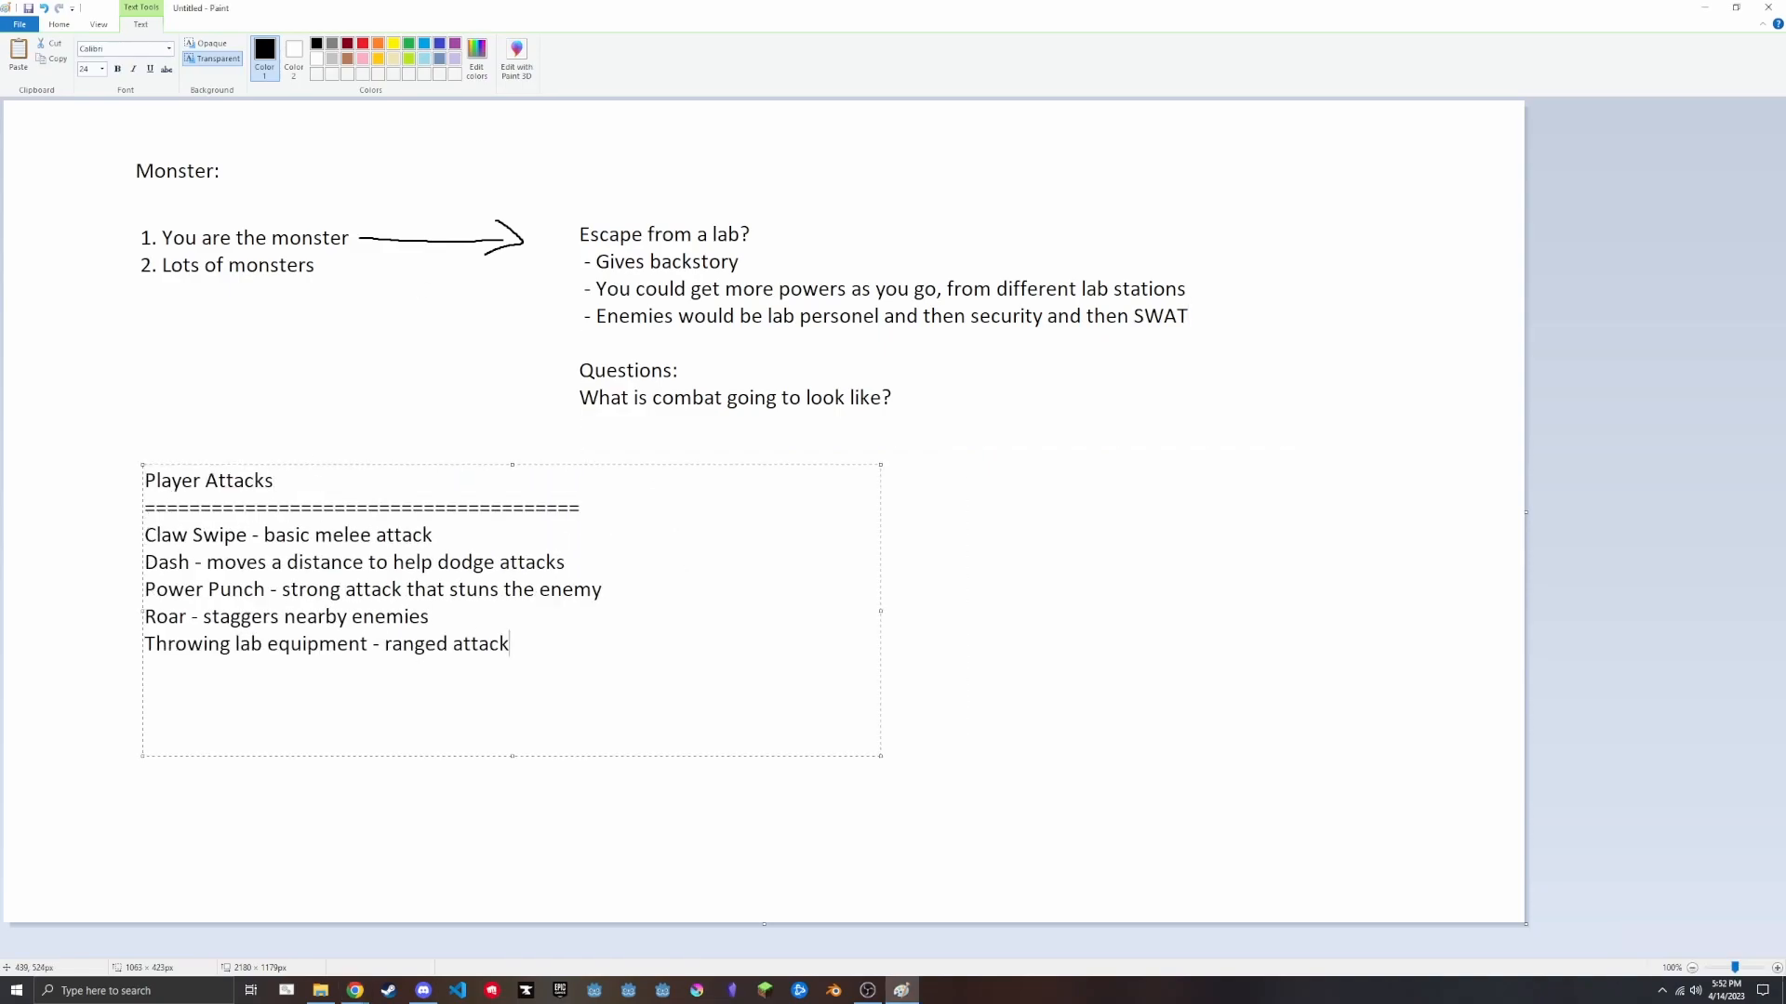
{"action": "mouse_move", "coordinate": [1047, 427]}
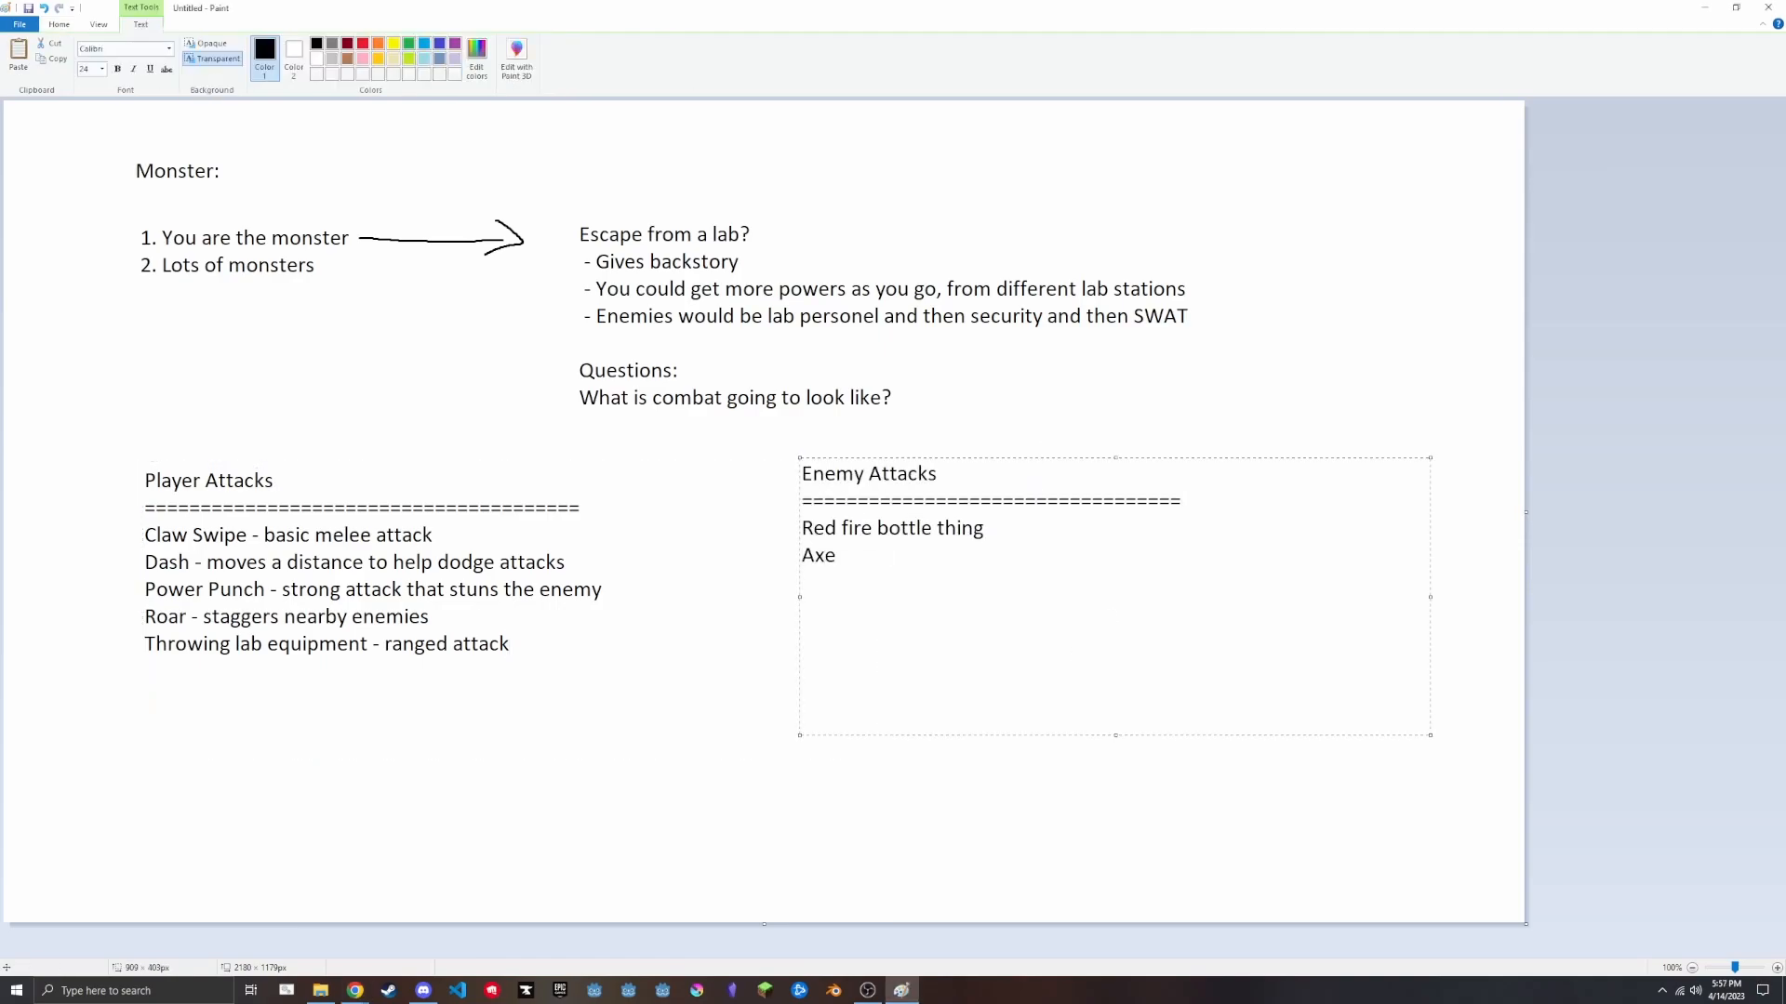
Start the attacks list with the Bat entry.
{"action": "type", "text": "Bat"}
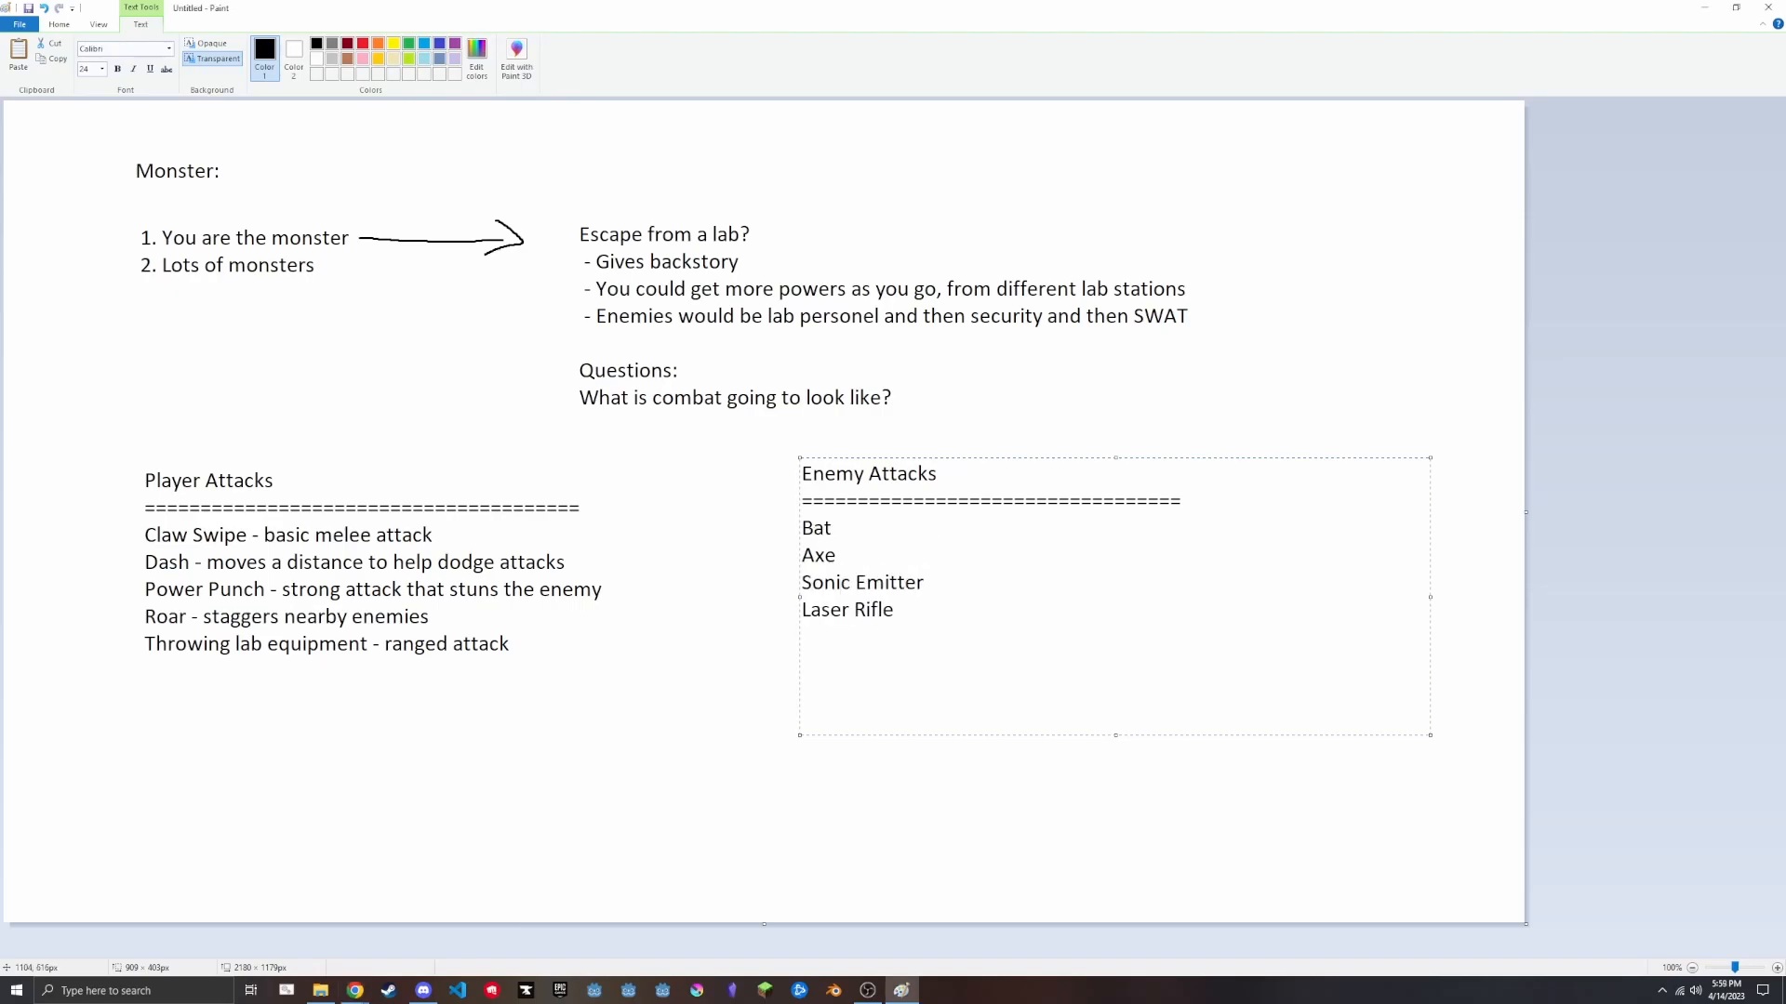
Copy the GodotSkeleton folders into the 001-Monster game folder.
{"action": "left_click", "coordinate": [831, 526]}
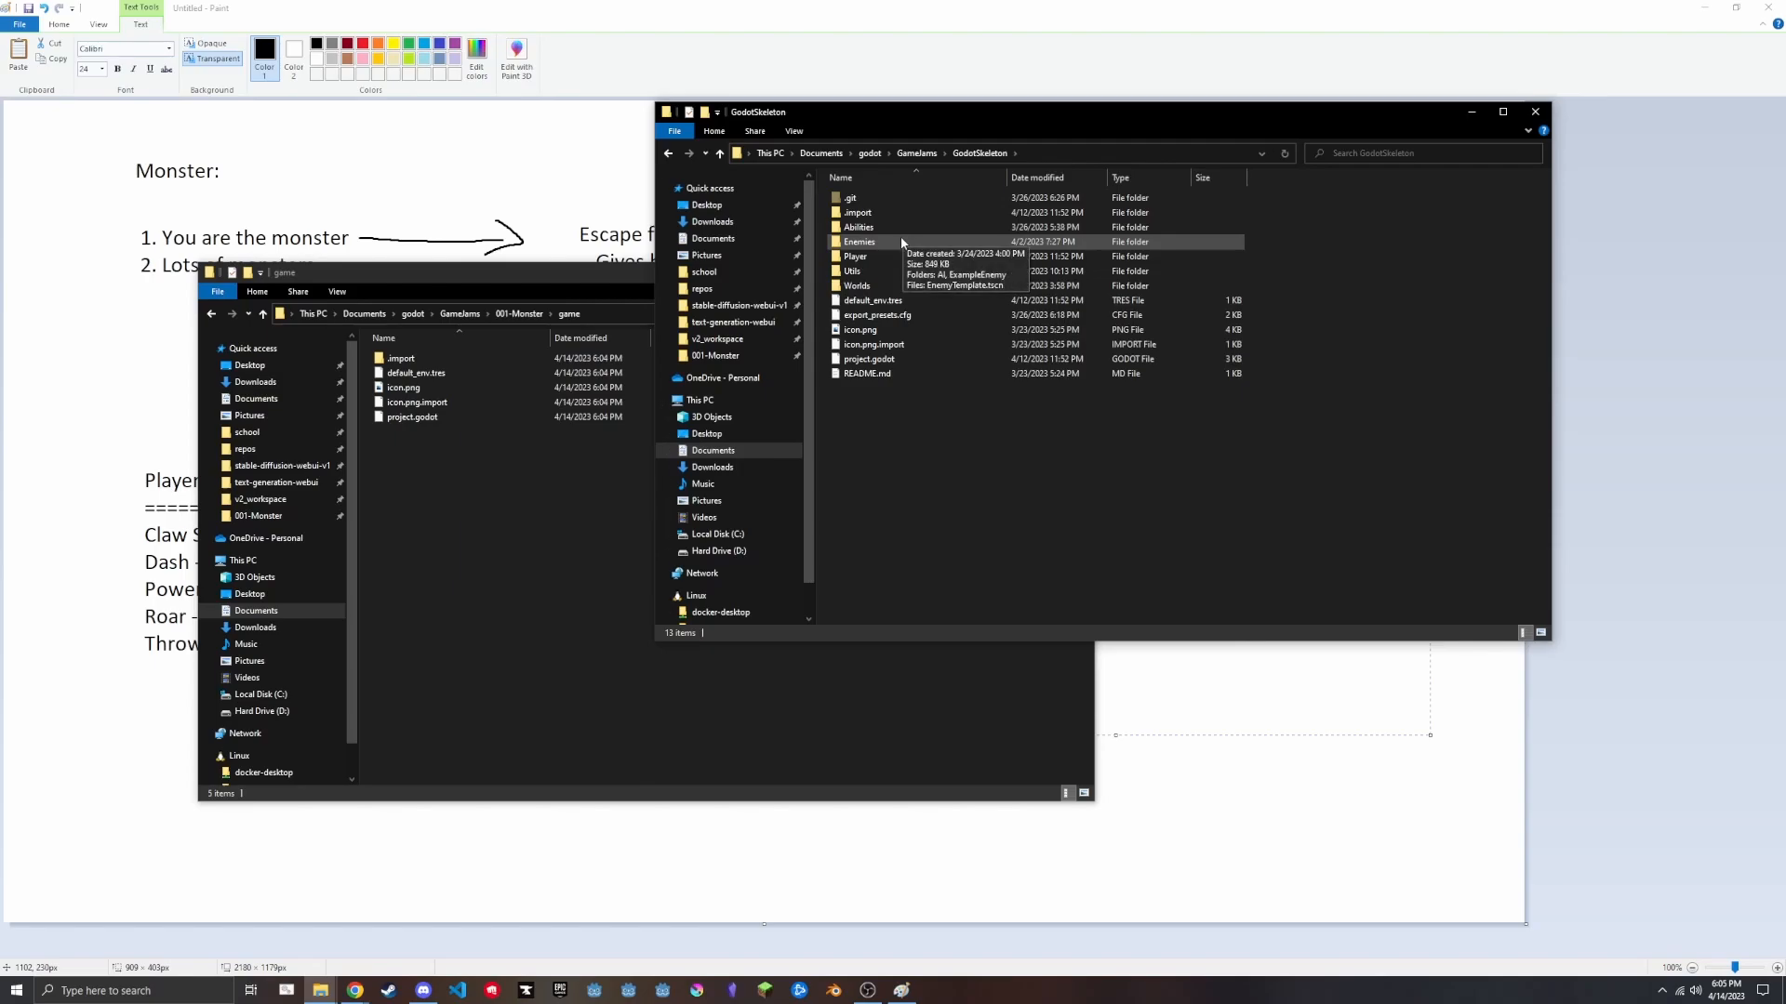
{"action": "mouse_move", "coordinate": [875, 272]}
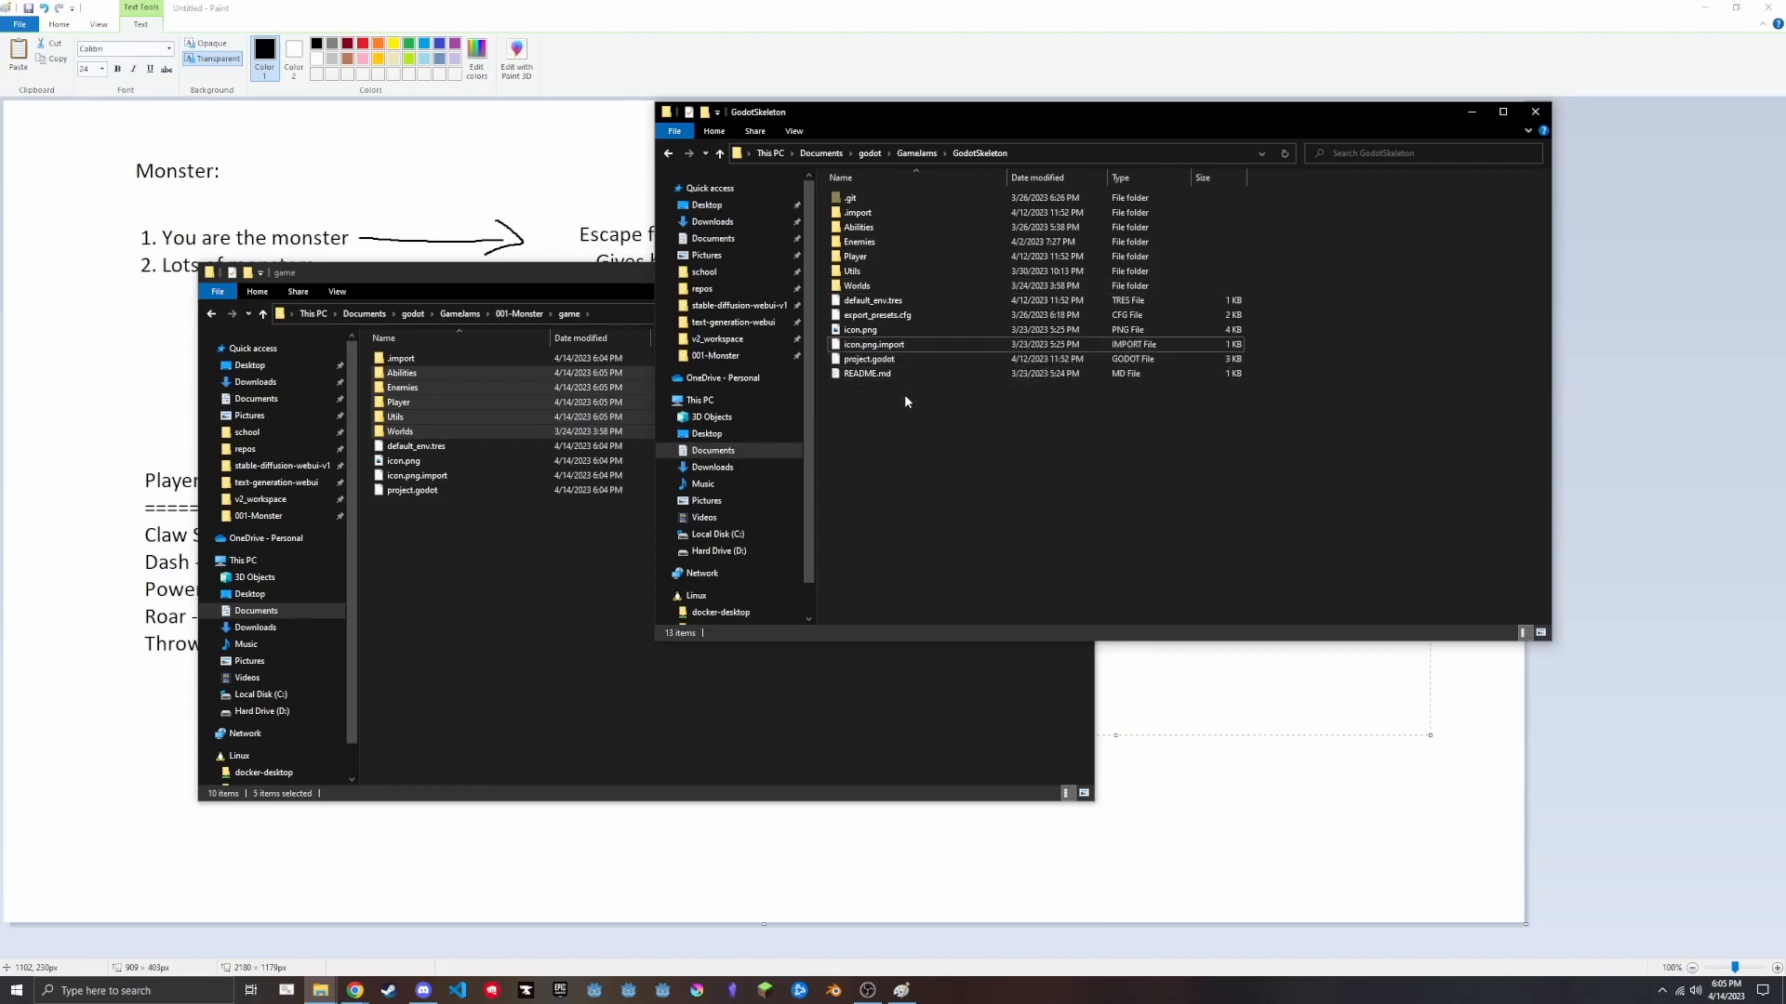
{"action": "left_click", "coordinate": [875, 316]}
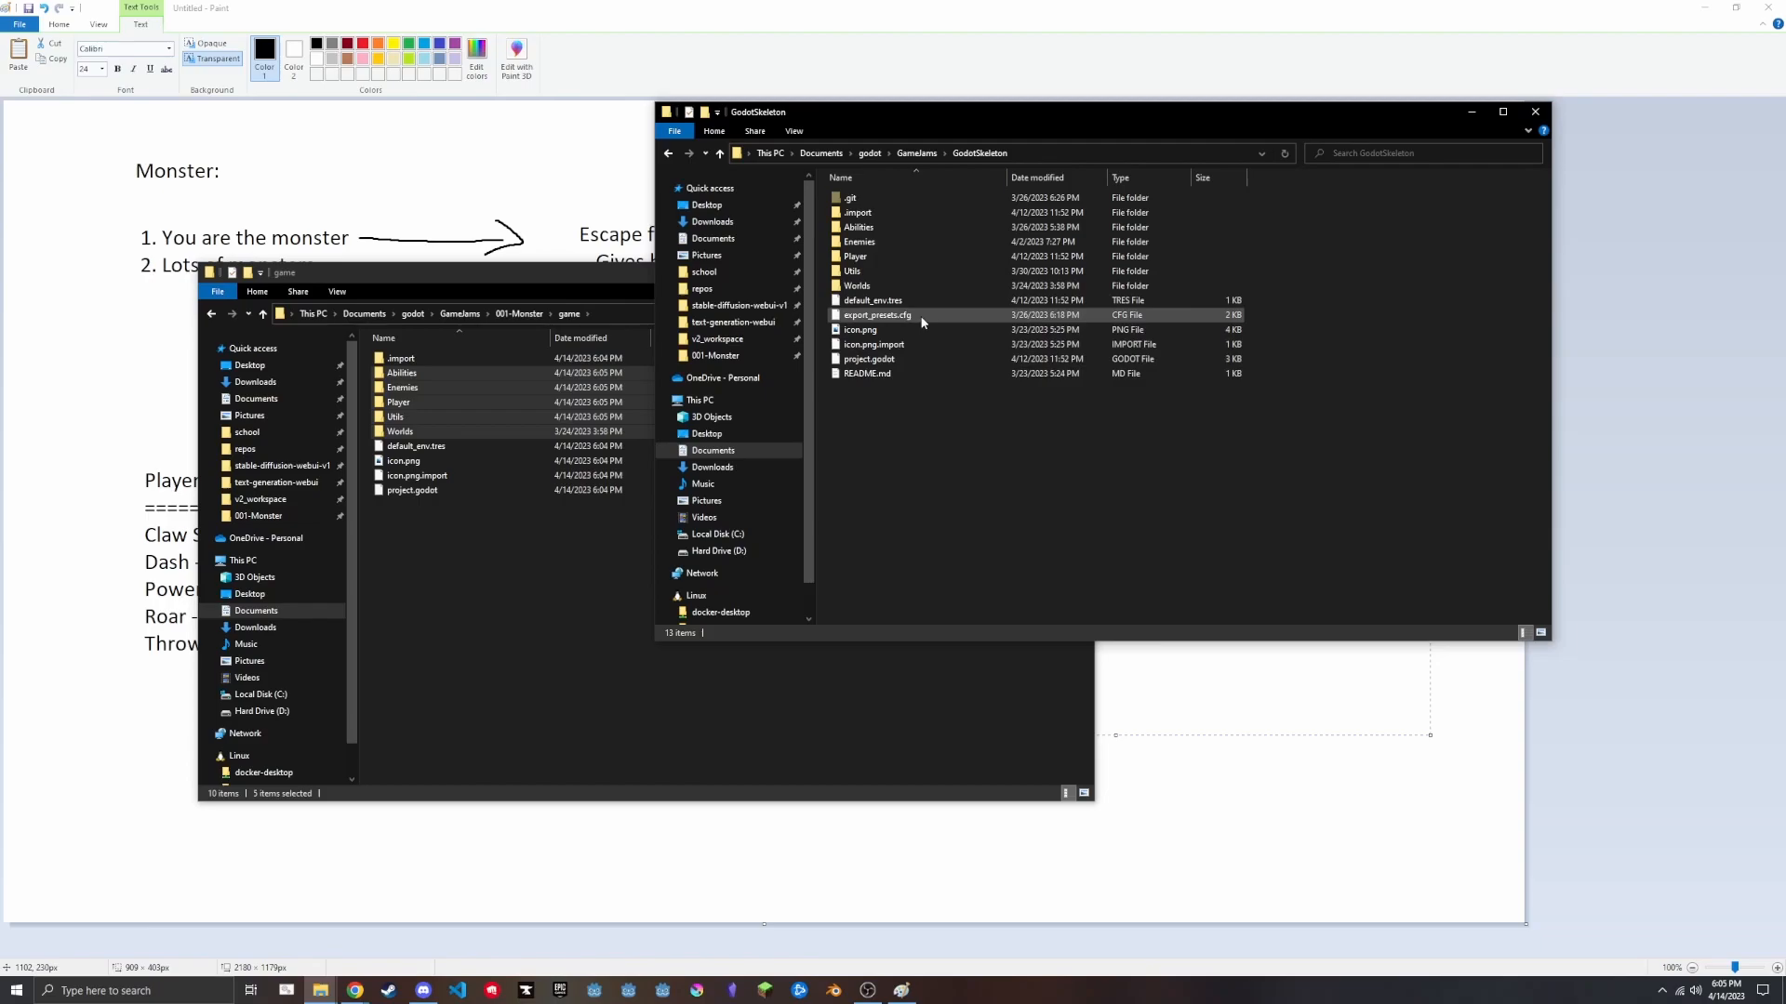
{"action": "mouse_move", "coordinate": [874, 316]}
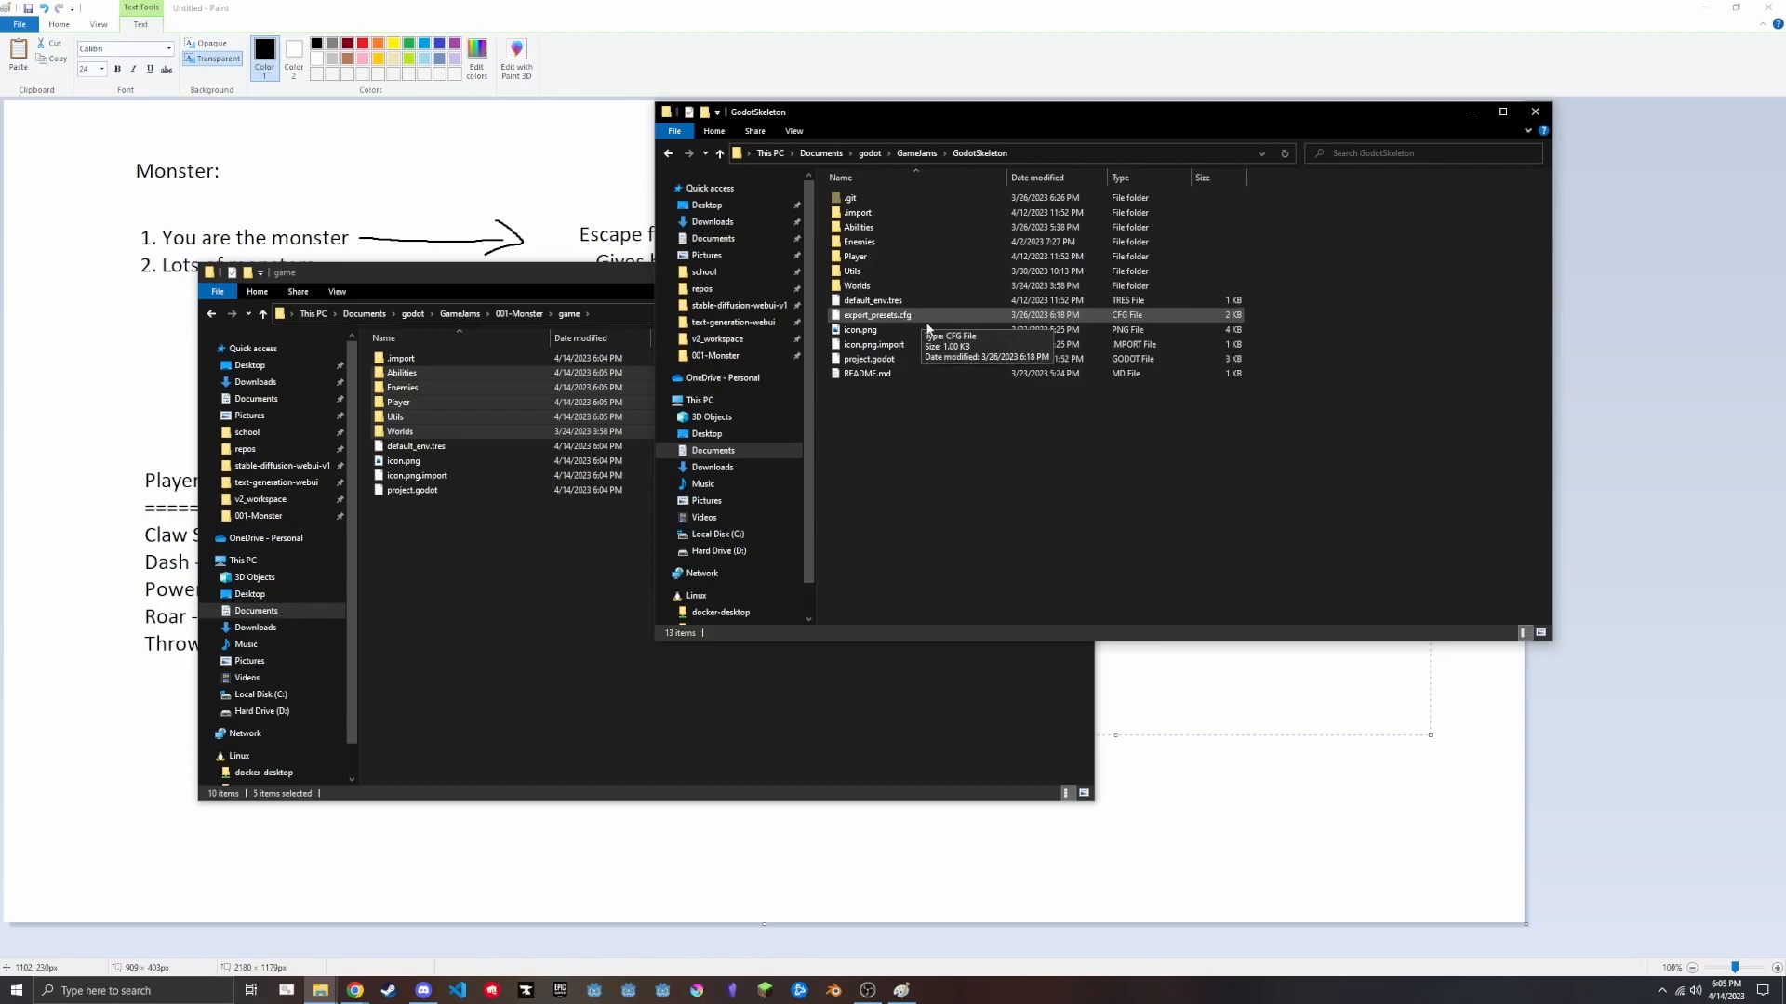
{"action": "mouse_move", "coordinate": [1469, 111]}
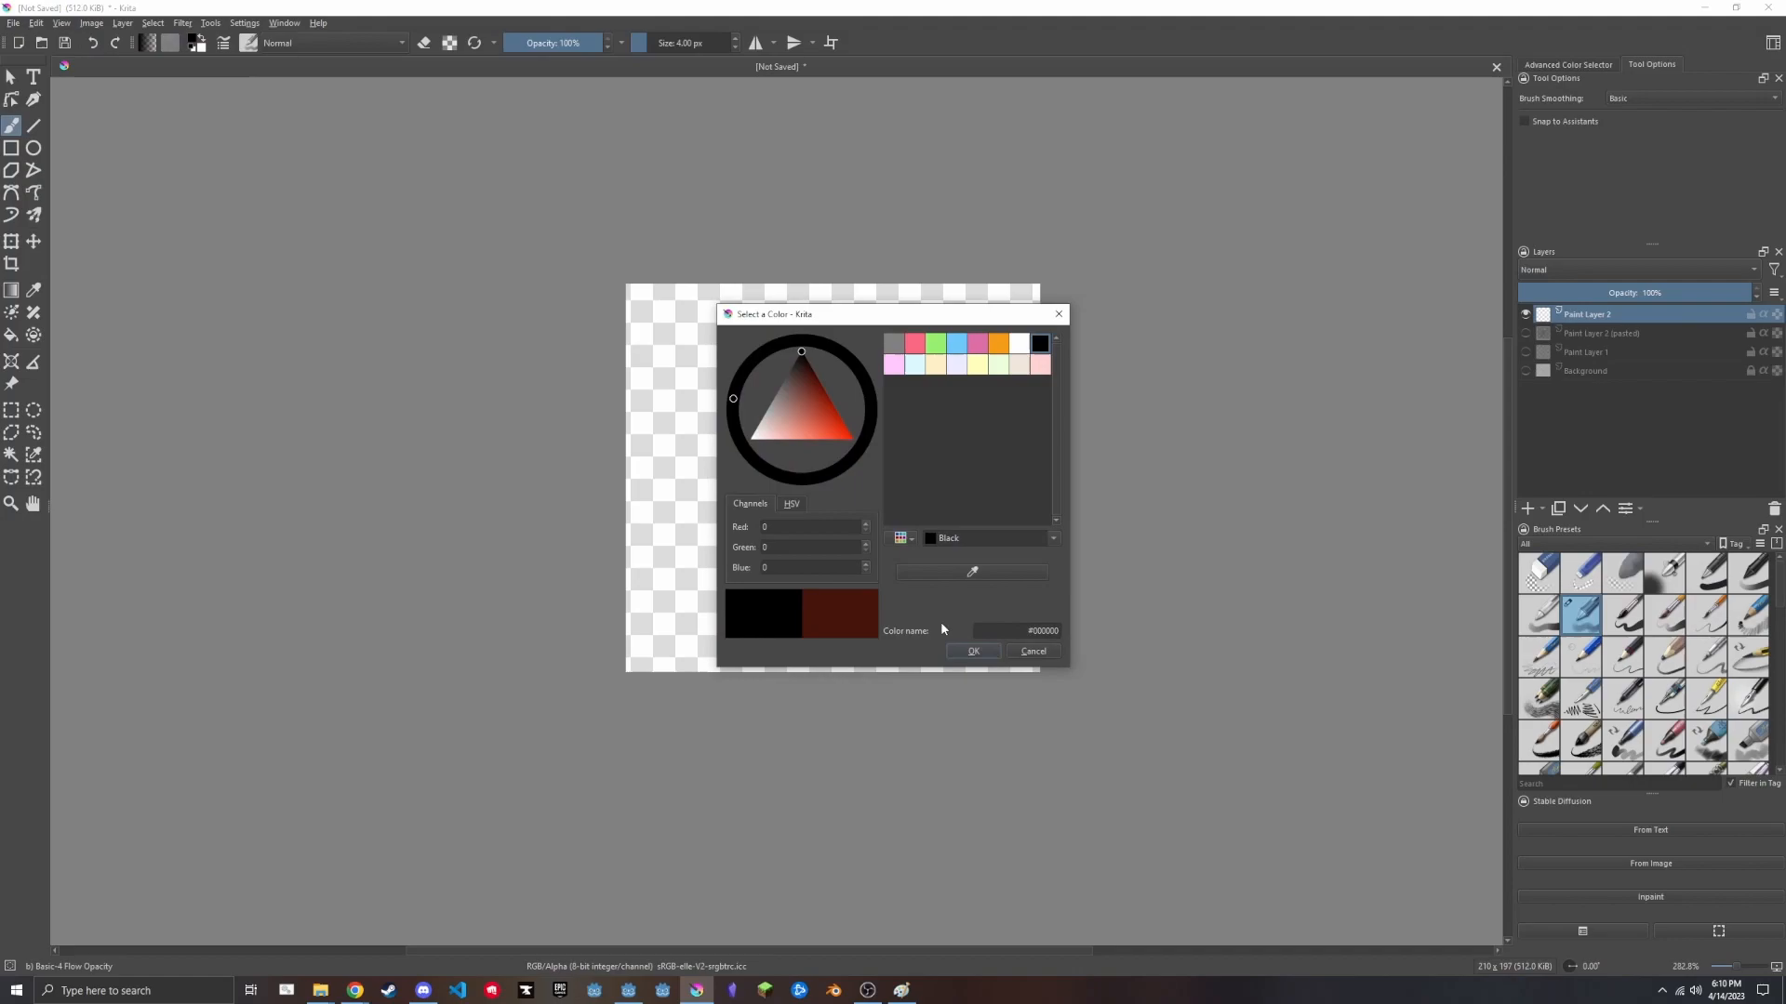
Draw the stick figure's body, legs, face and outstretched arm in black on Paint Layer 2.
{"action": "left_click", "coordinate": [971, 651]}
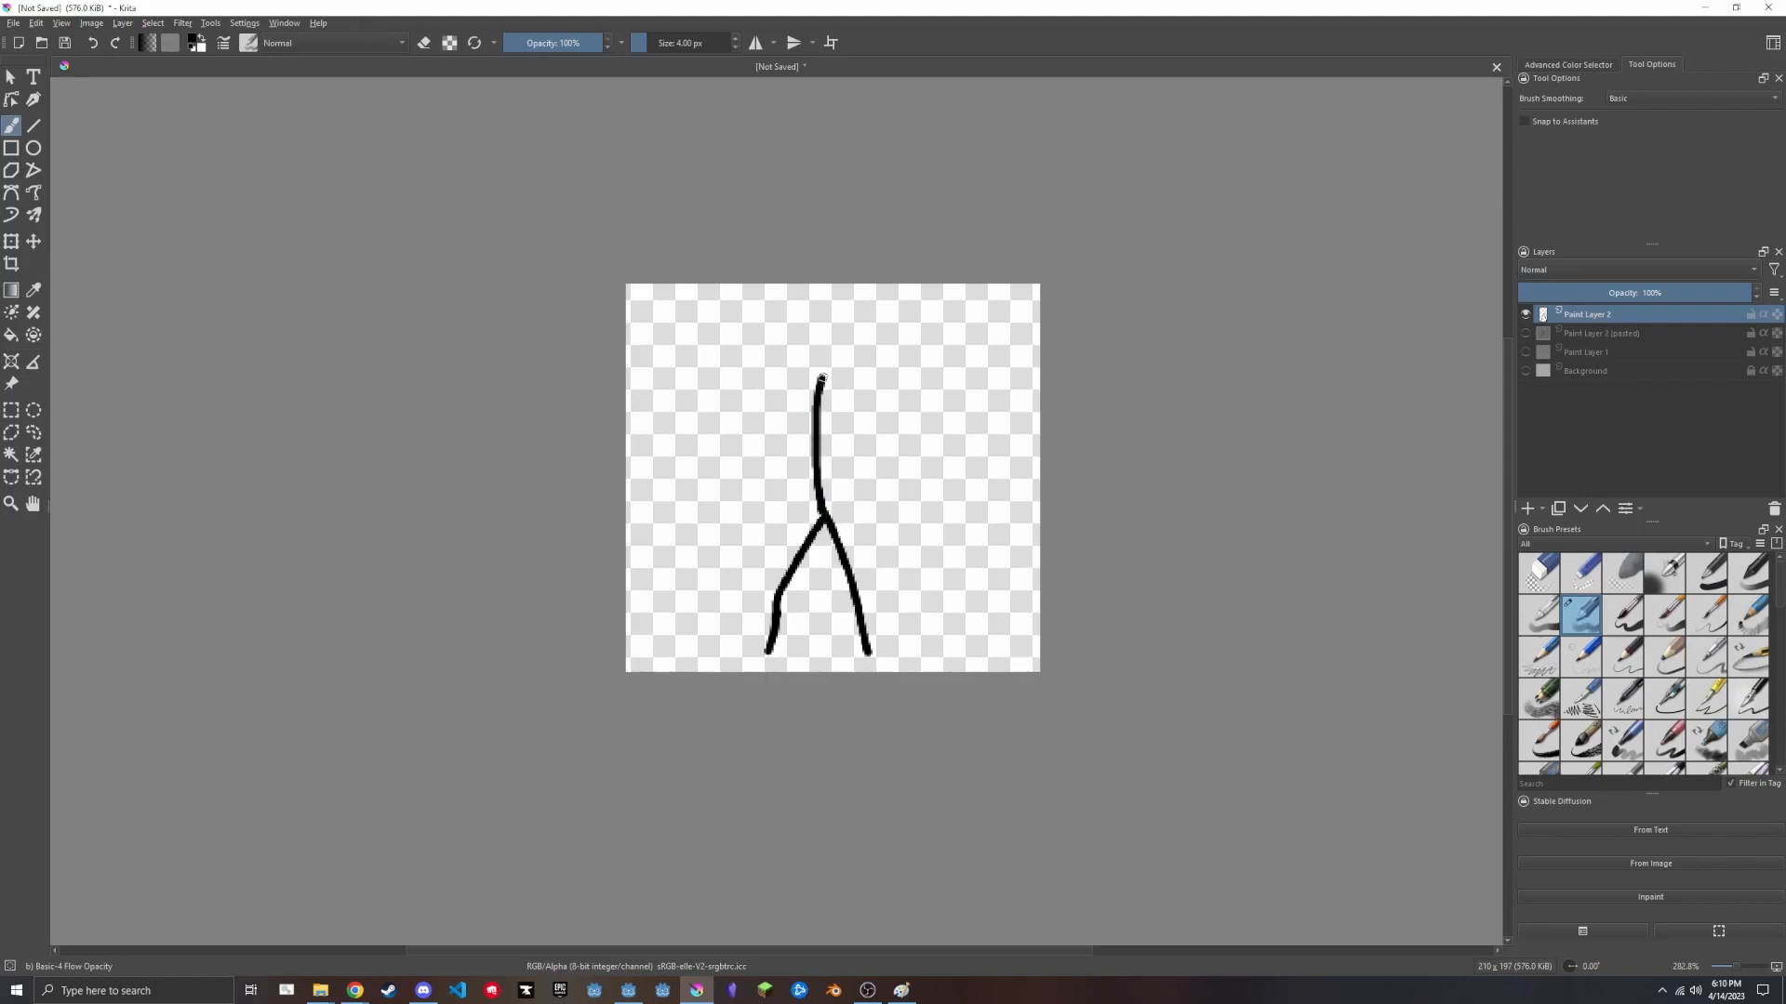
{"action": "left_click_drag", "start_coordinate": [837, 376], "coordinate": [860, 364]}
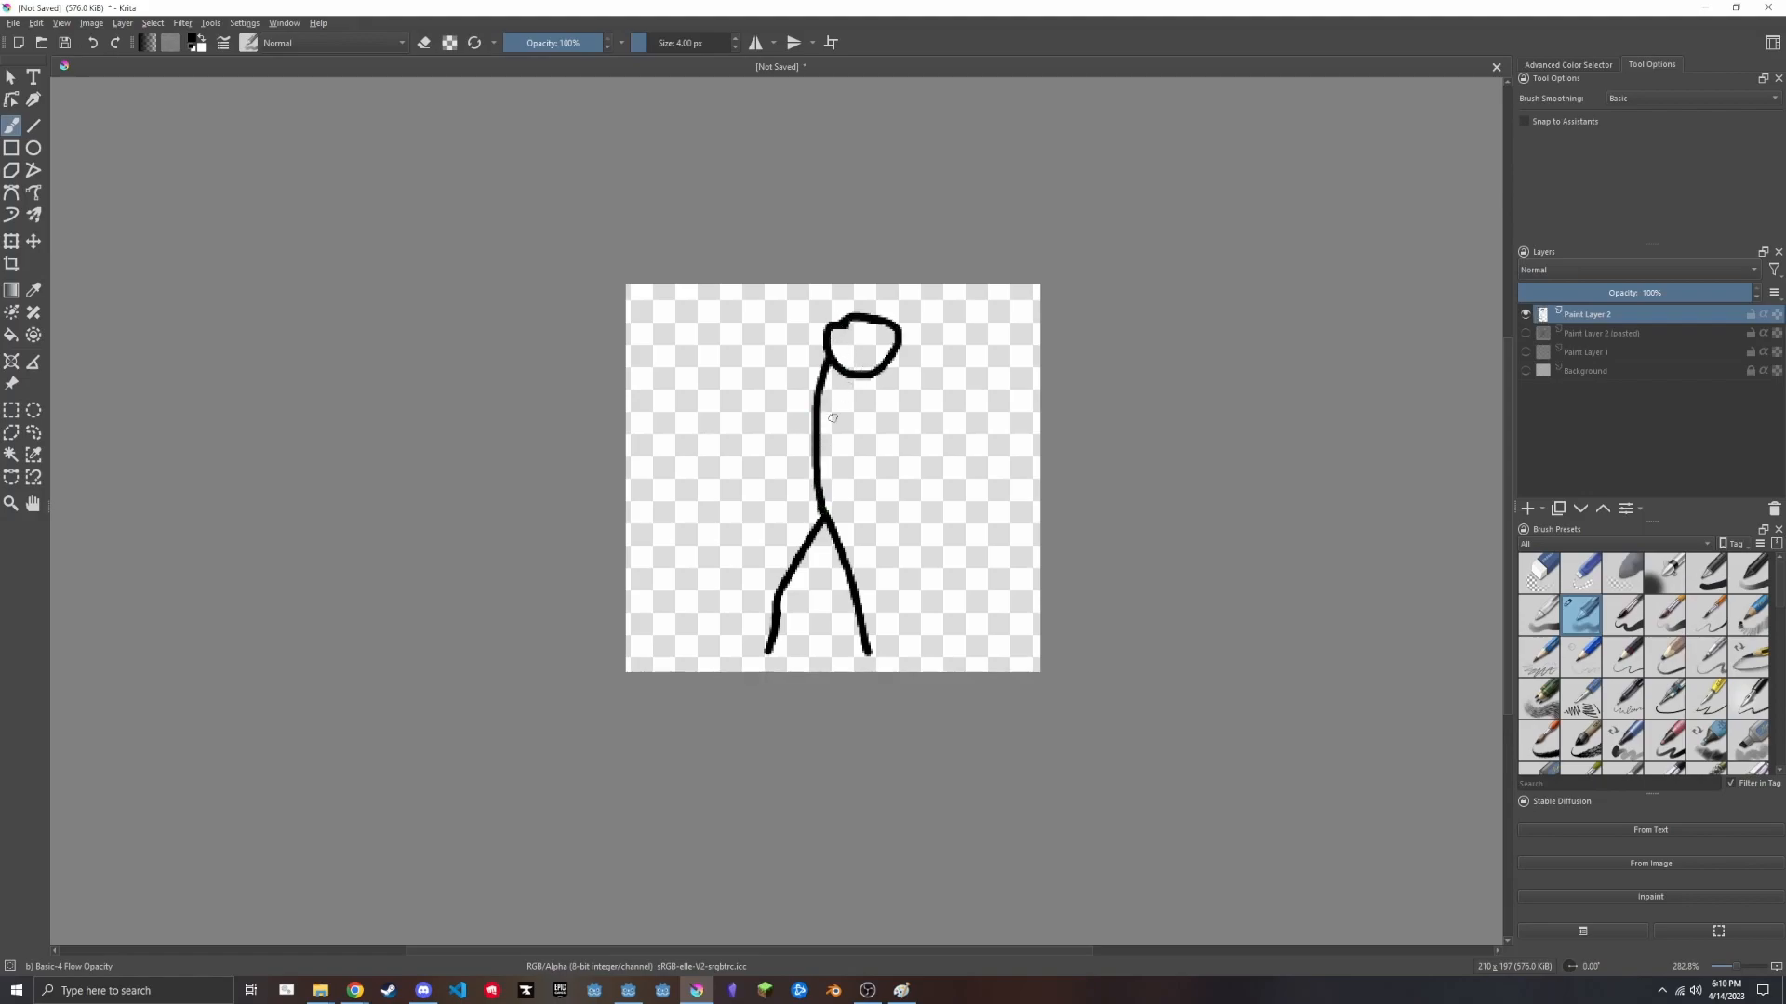
{"action": "left_click_drag", "start_coordinate": [820, 428], "coordinate": [911, 413]}
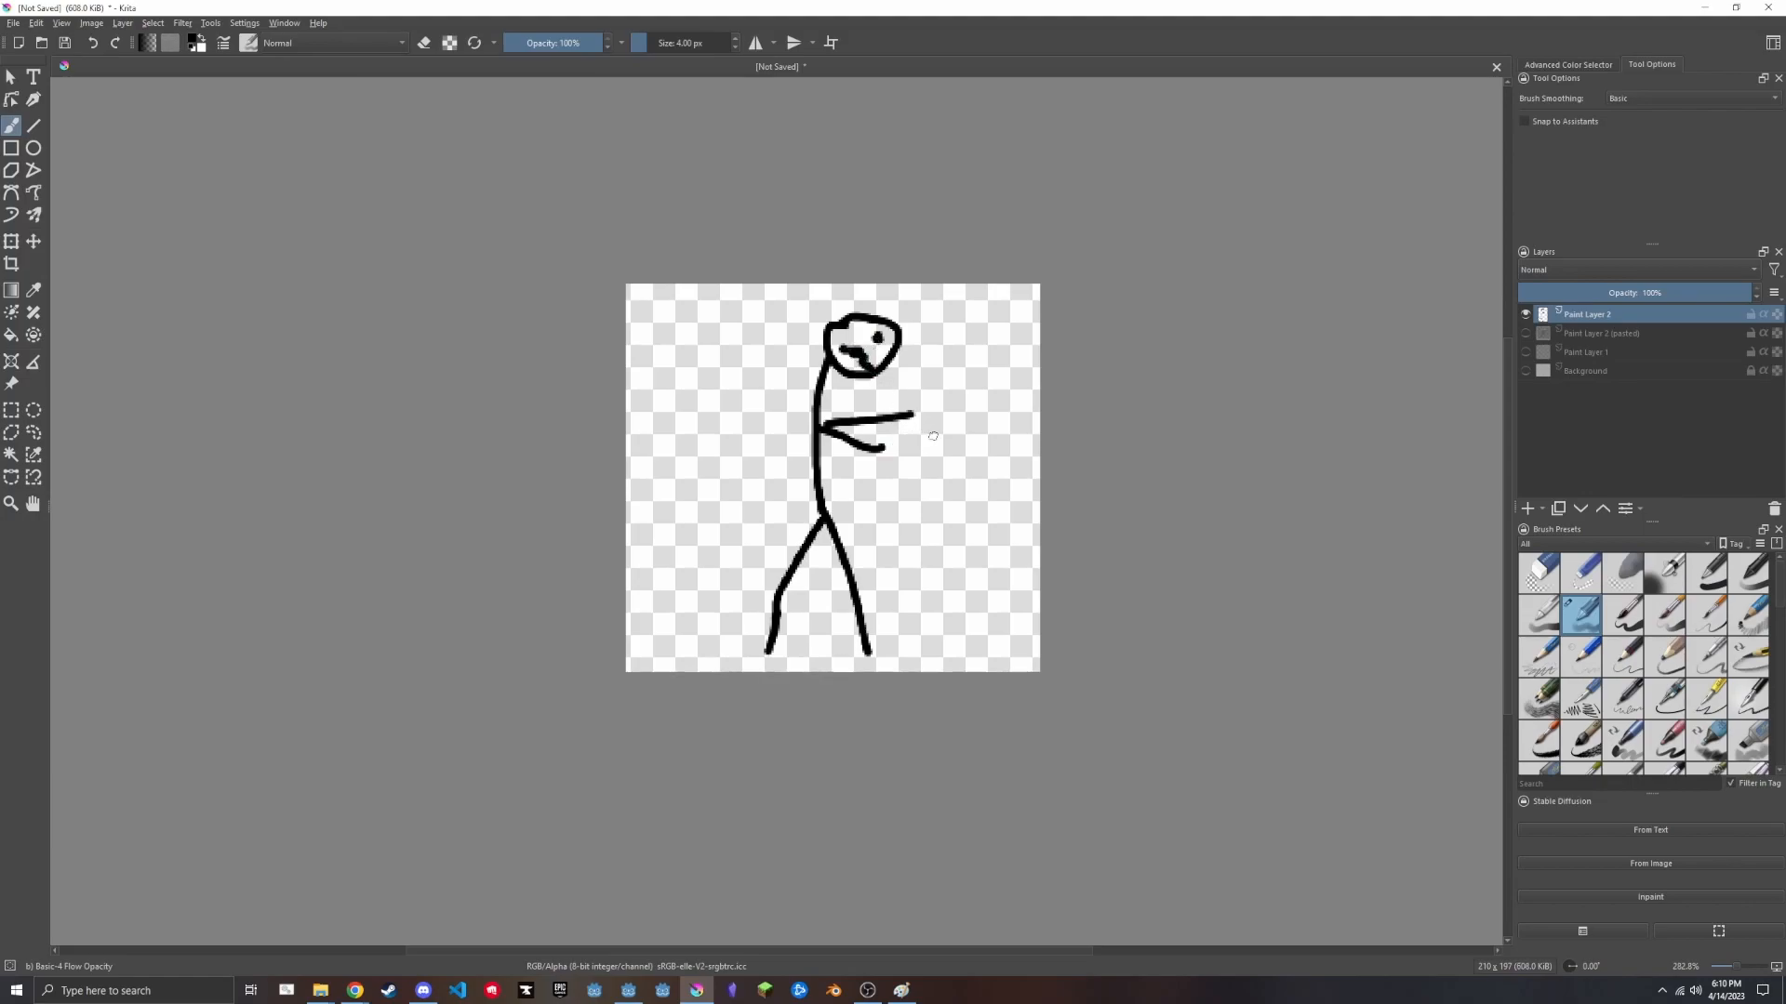
{"action": "left_click", "coordinate": [13, 22]}
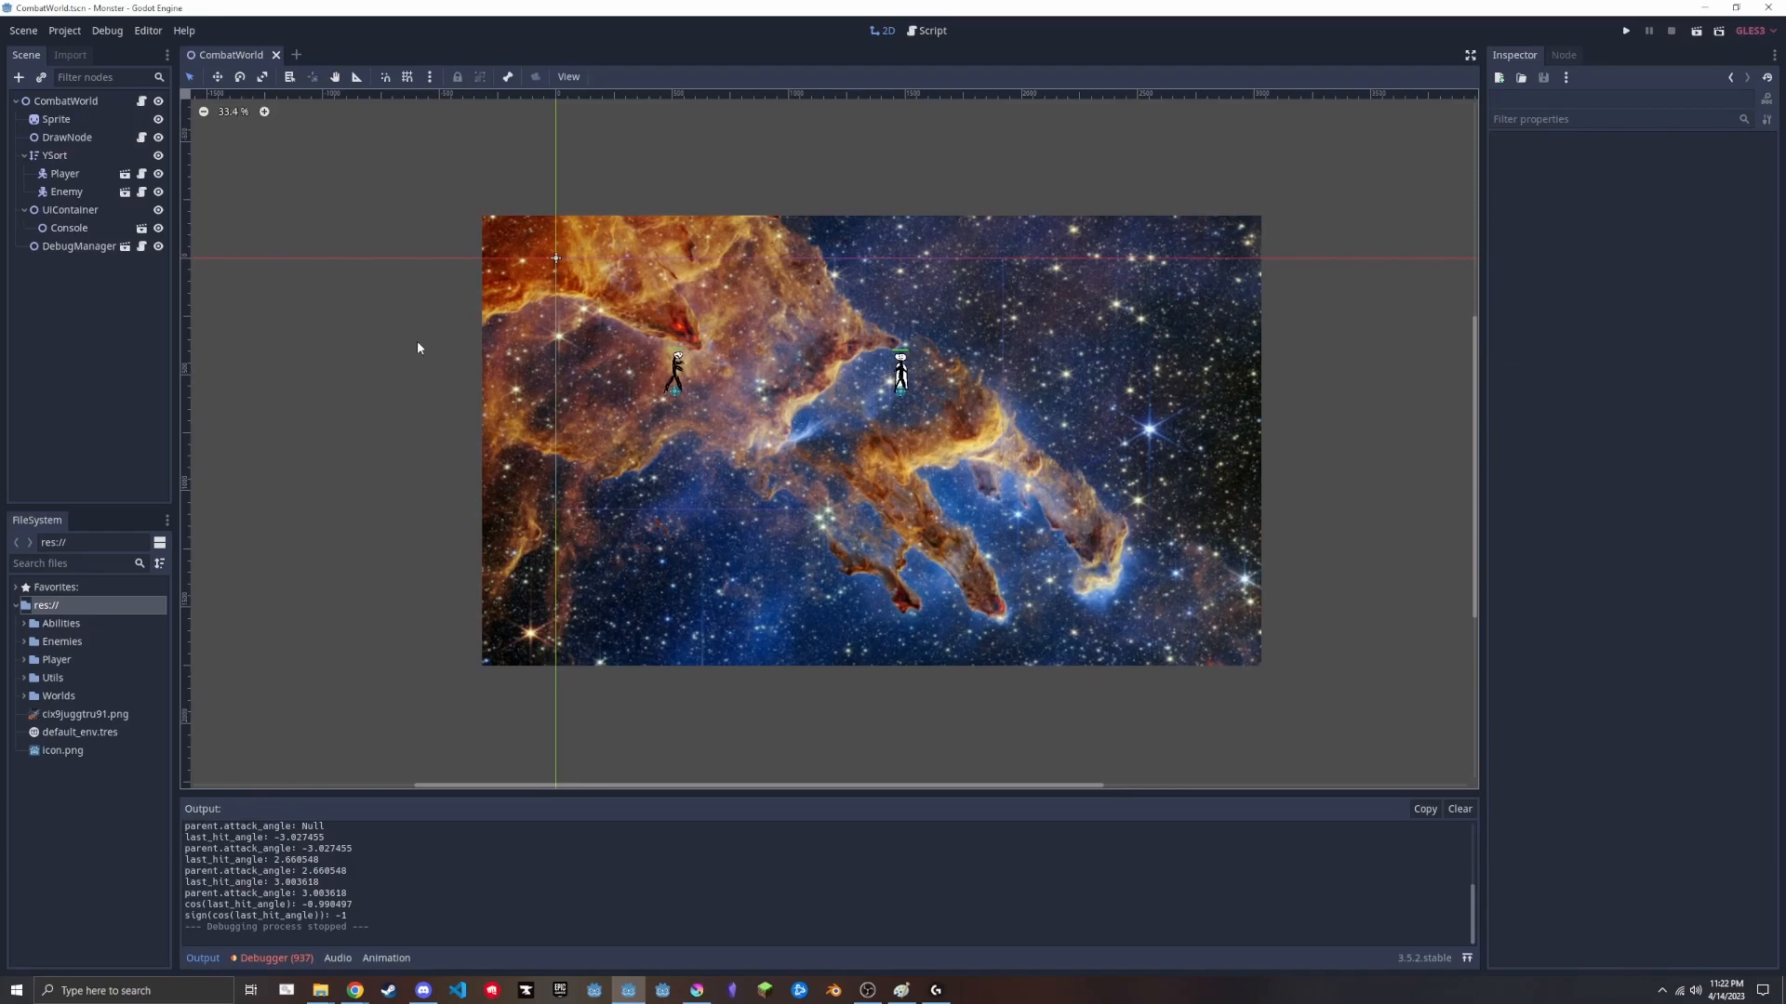
Edit MeleeAI.gd so the enemy chases, attacks within range and otherwise backs away.
{"action": "left_click", "coordinate": [932, 31]}
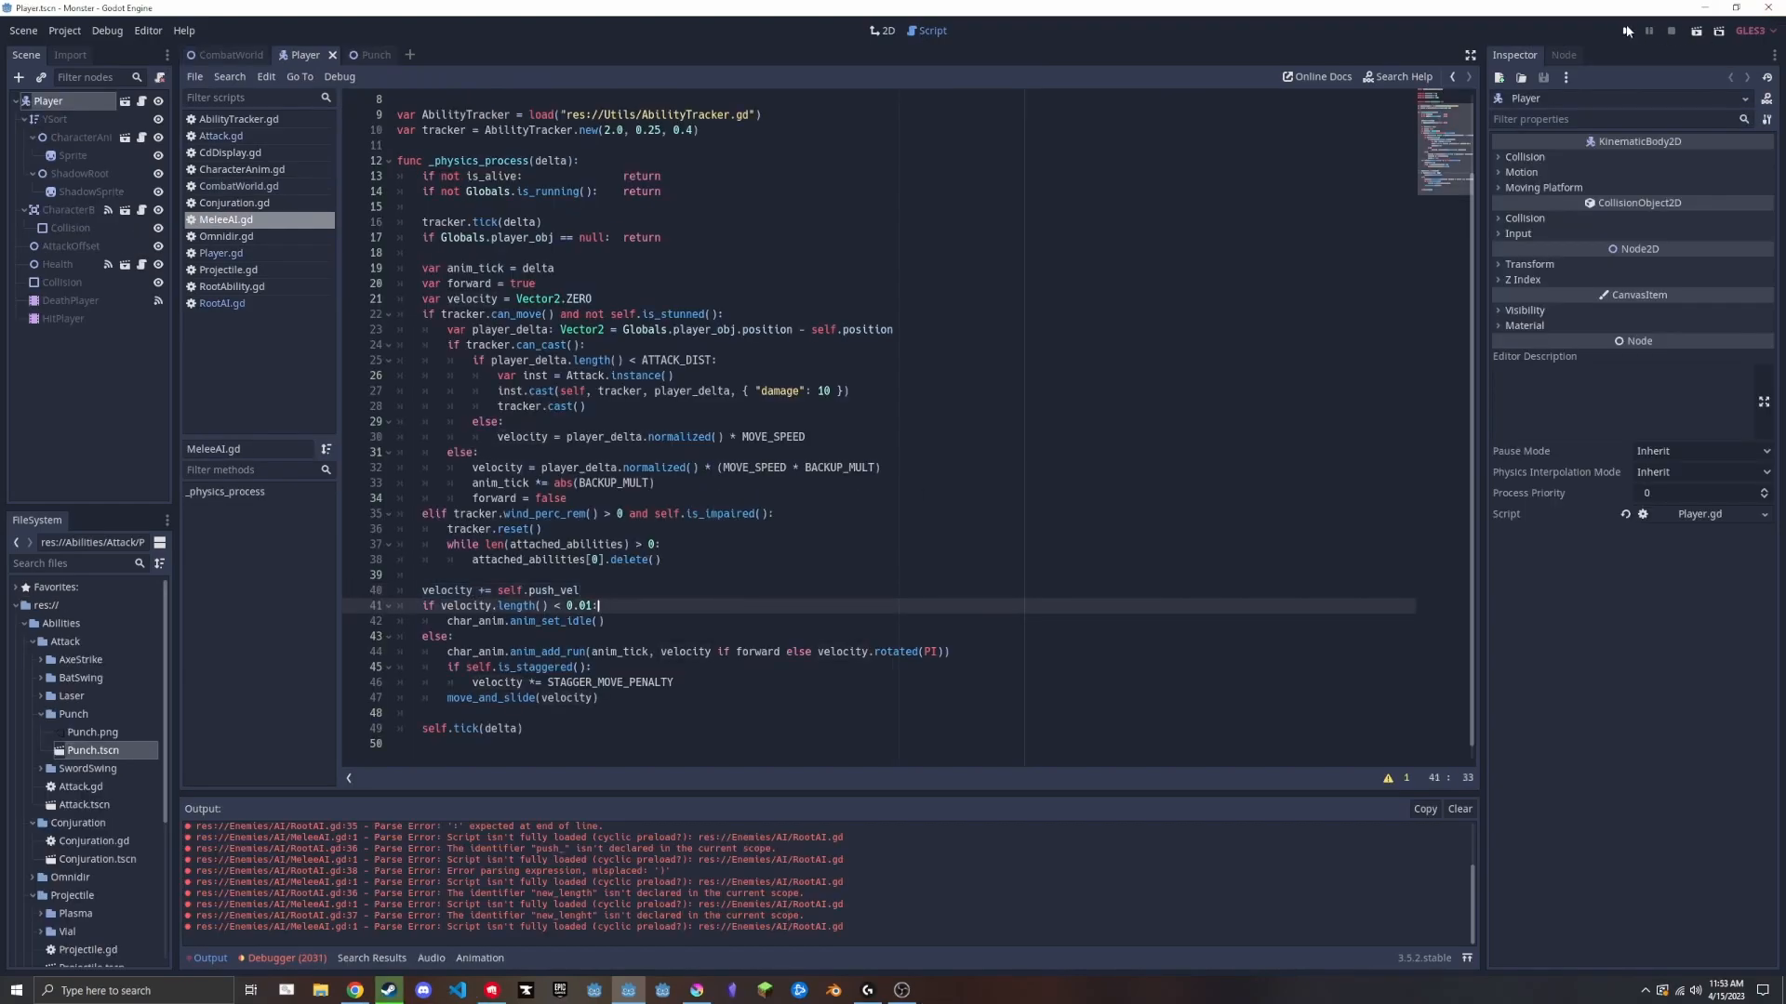
{"action": "left_click", "coordinate": [1628, 32]}
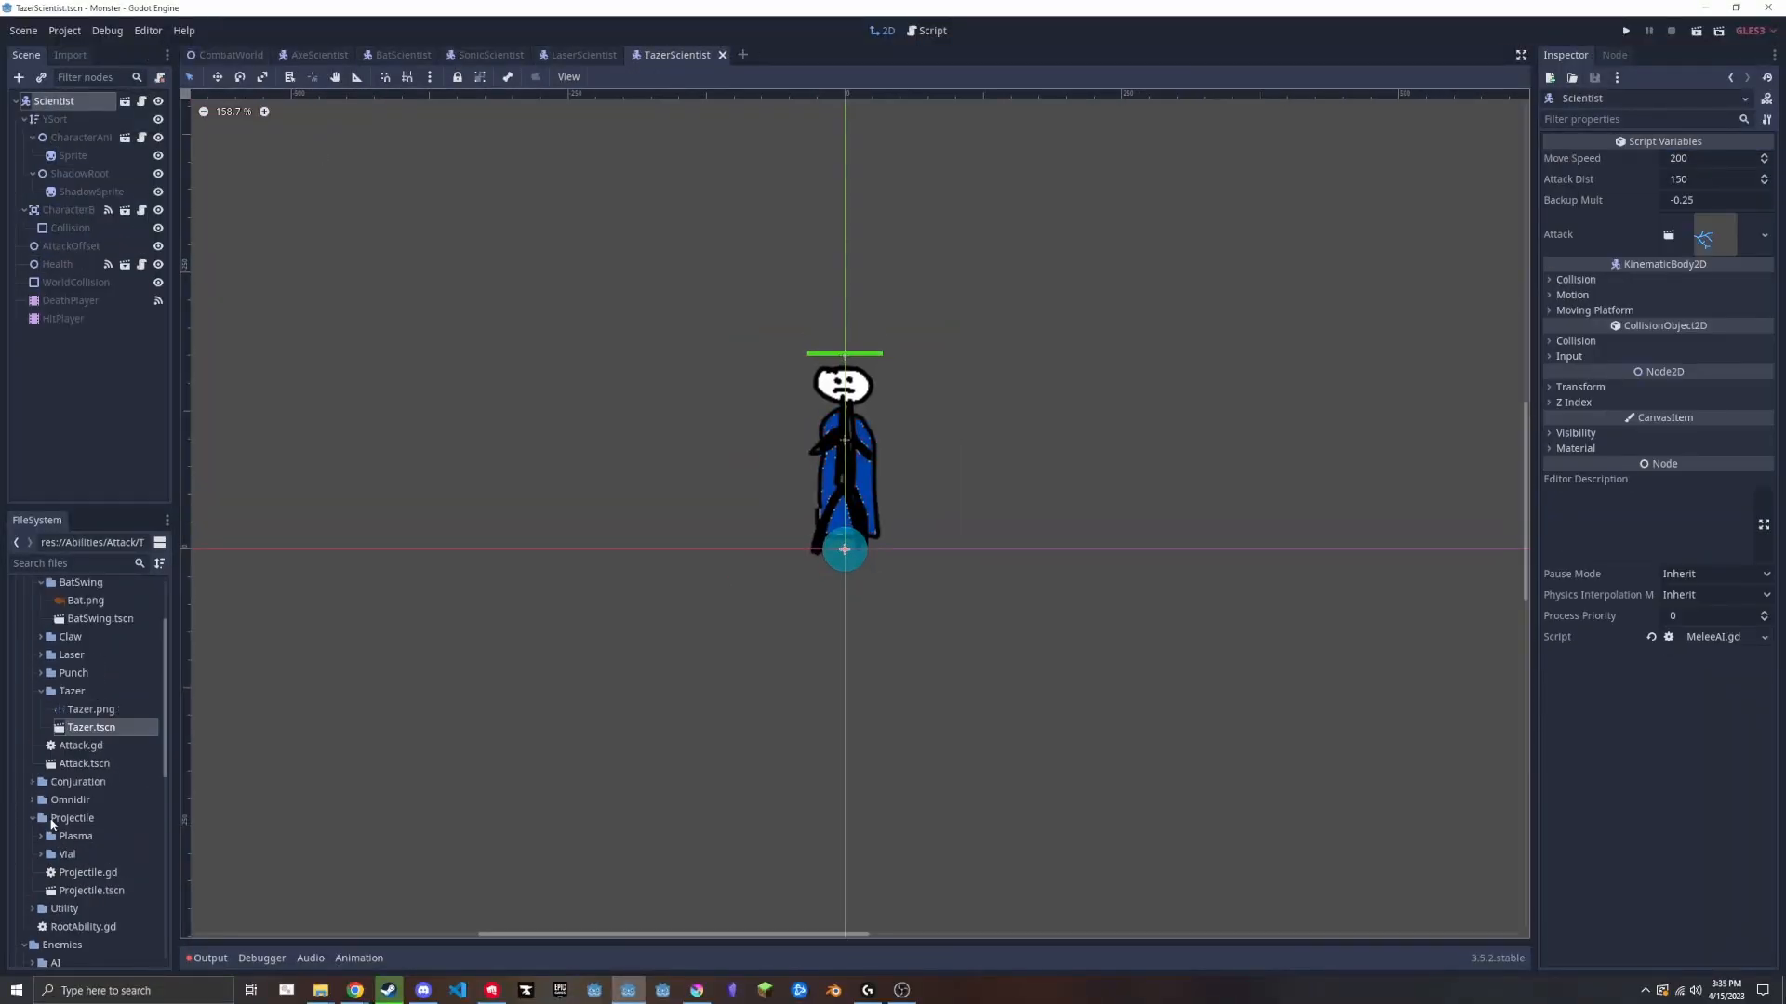
Add export vars for speed, attack distance and attack stats in Omnidir.gd and GenericAI.gd.
{"action": "left_click", "coordinate": [932, 31]}
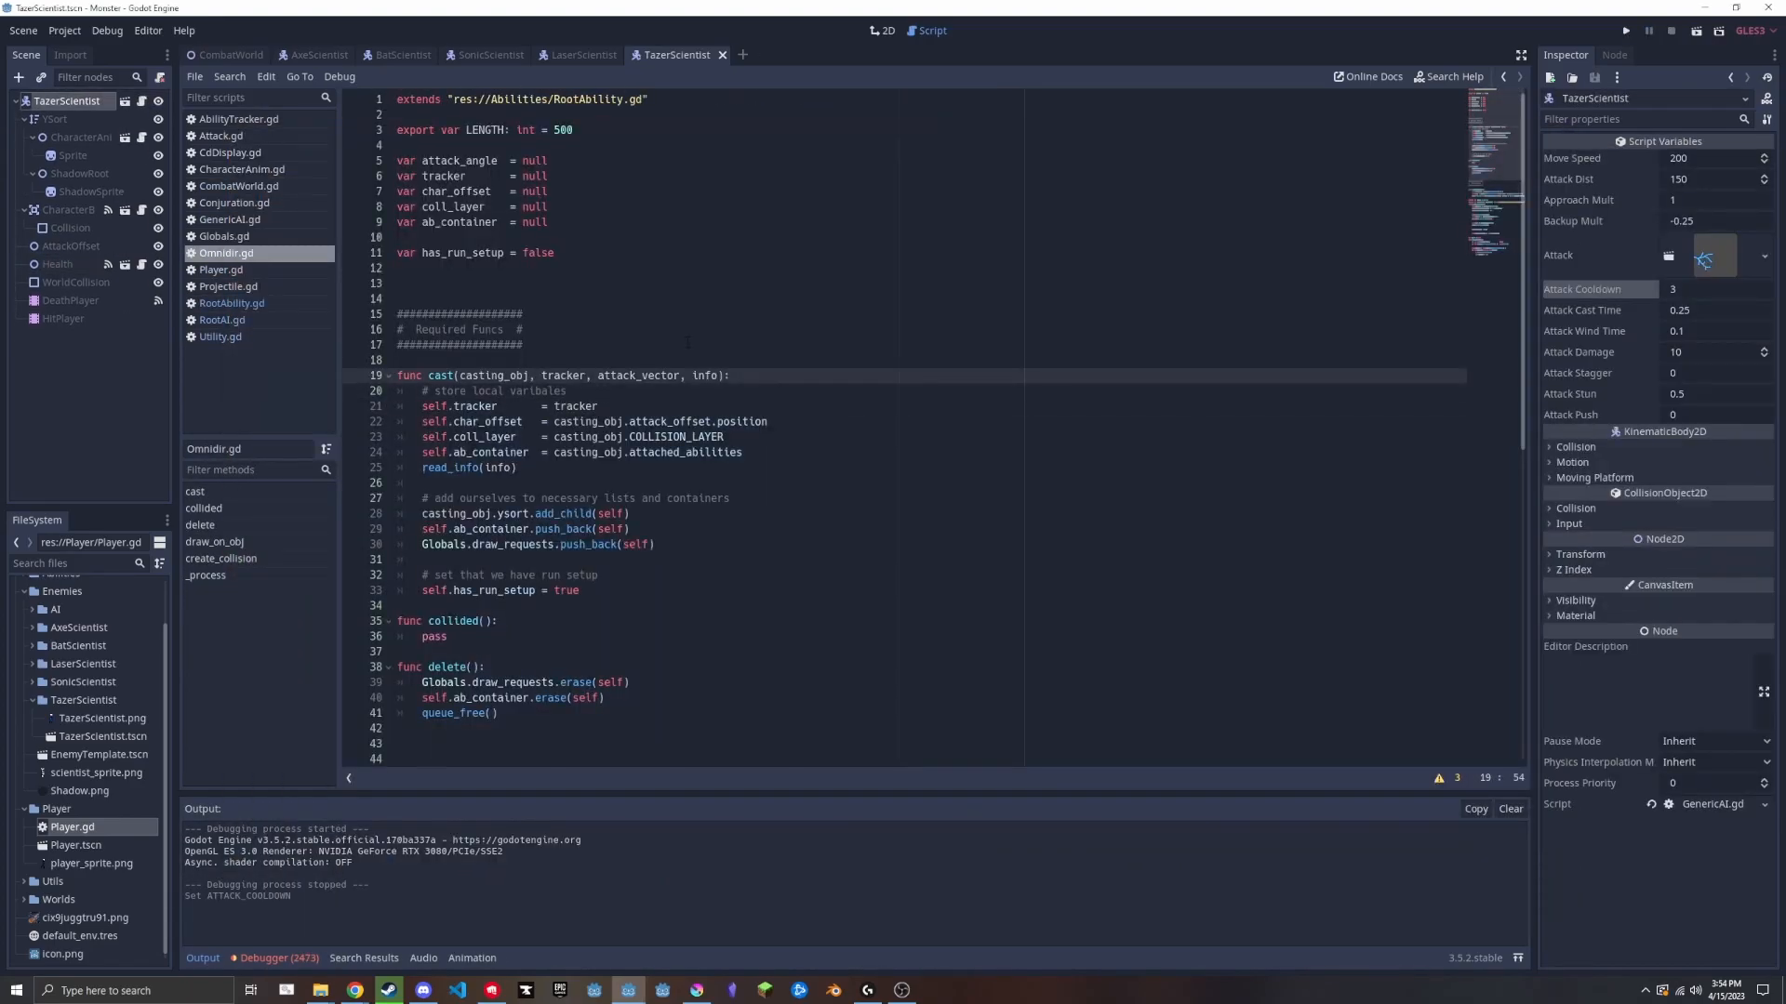
{"action": "left_click", "coordinate": [1626, 32]}
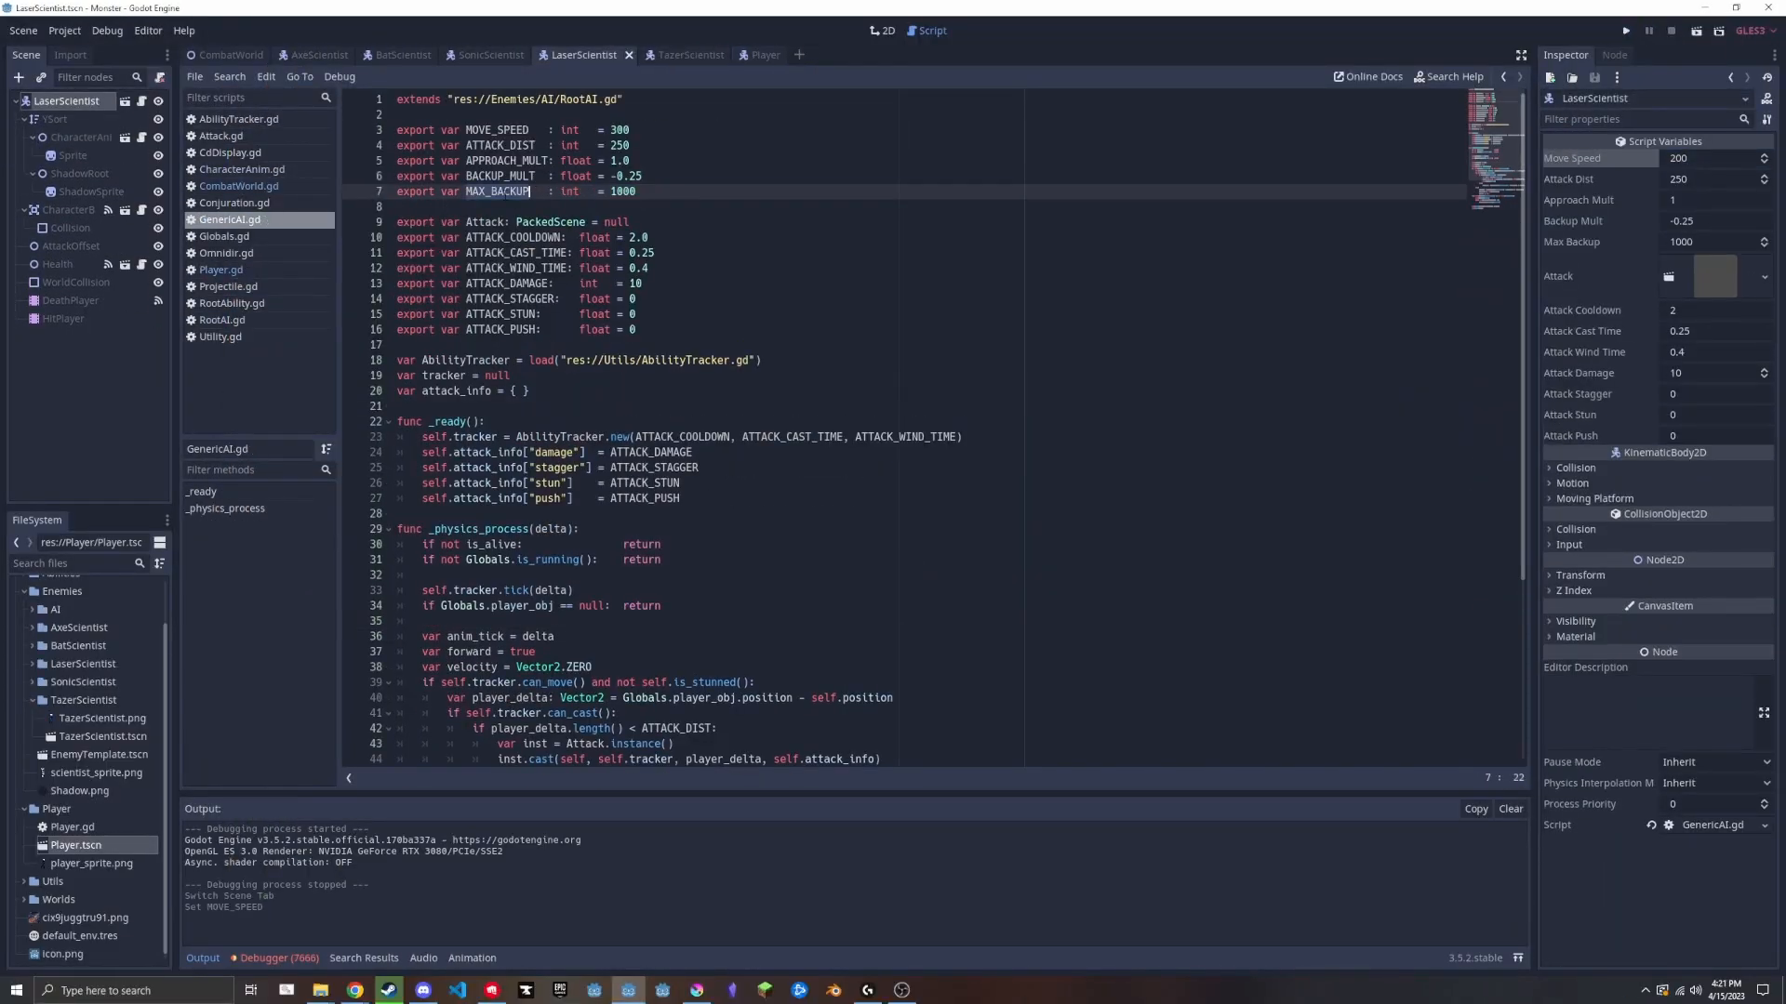
{"action": "left_click", "coordinate": [749, 54]}
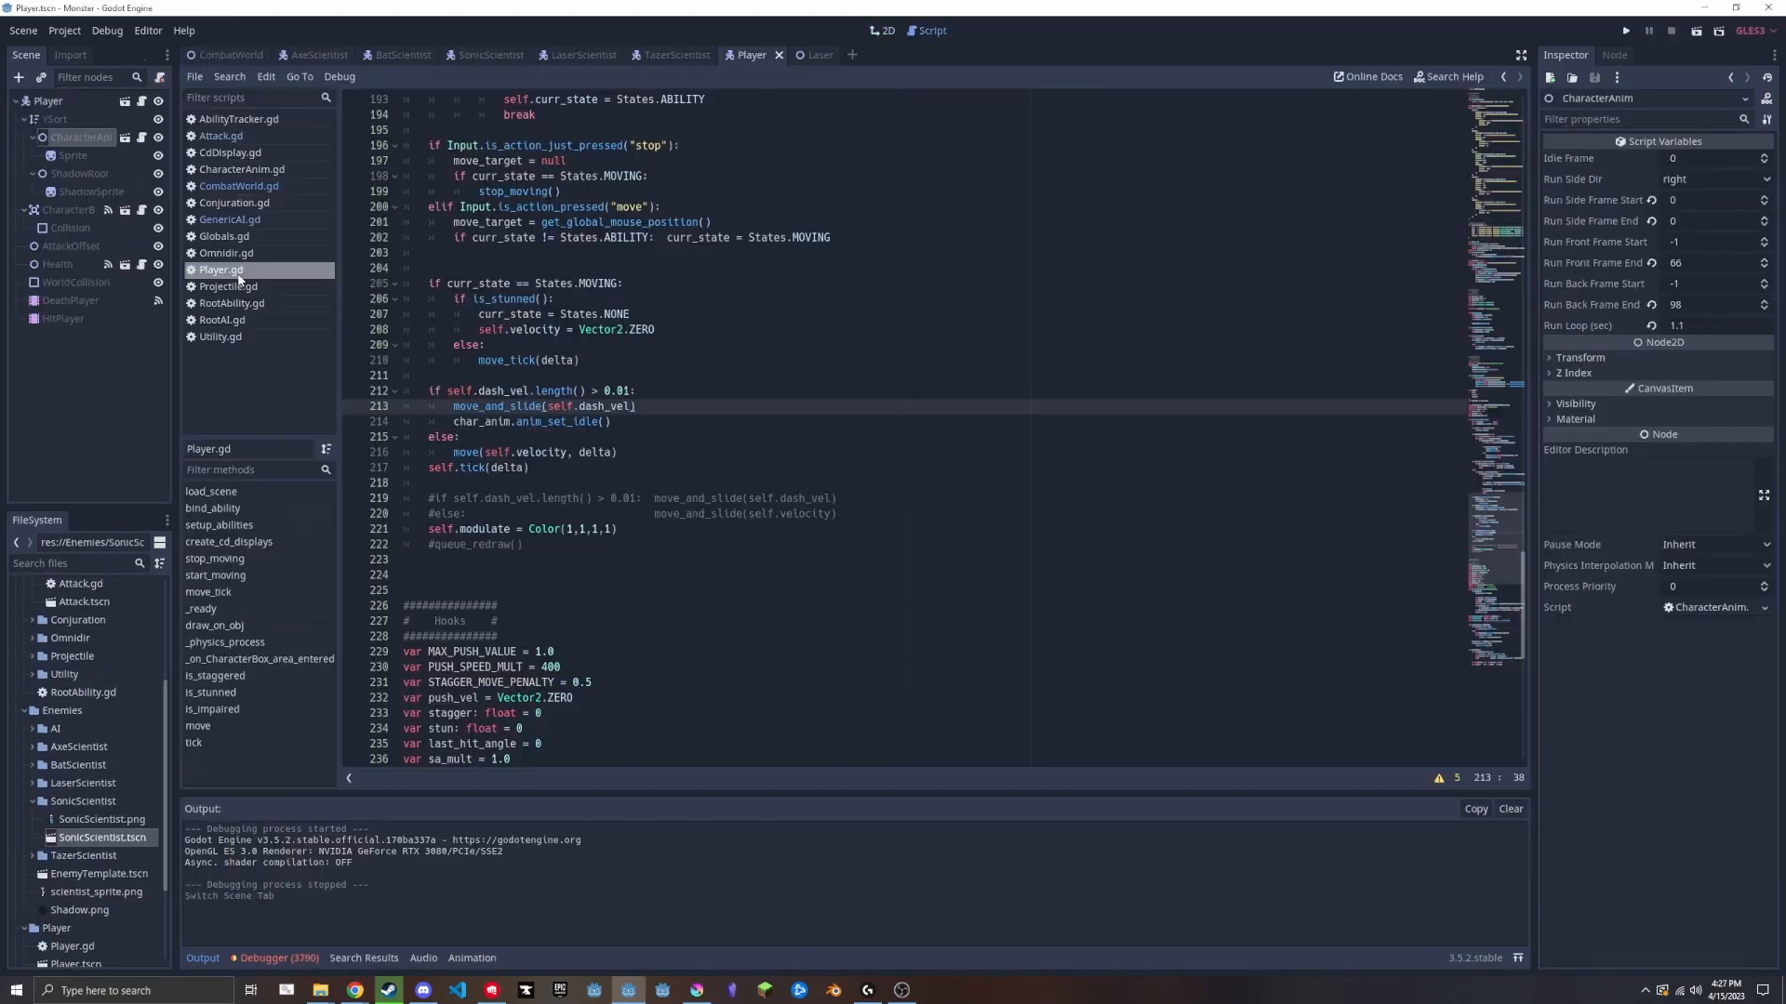
{"action": "left_click", "coordinate": [1627, 31]}
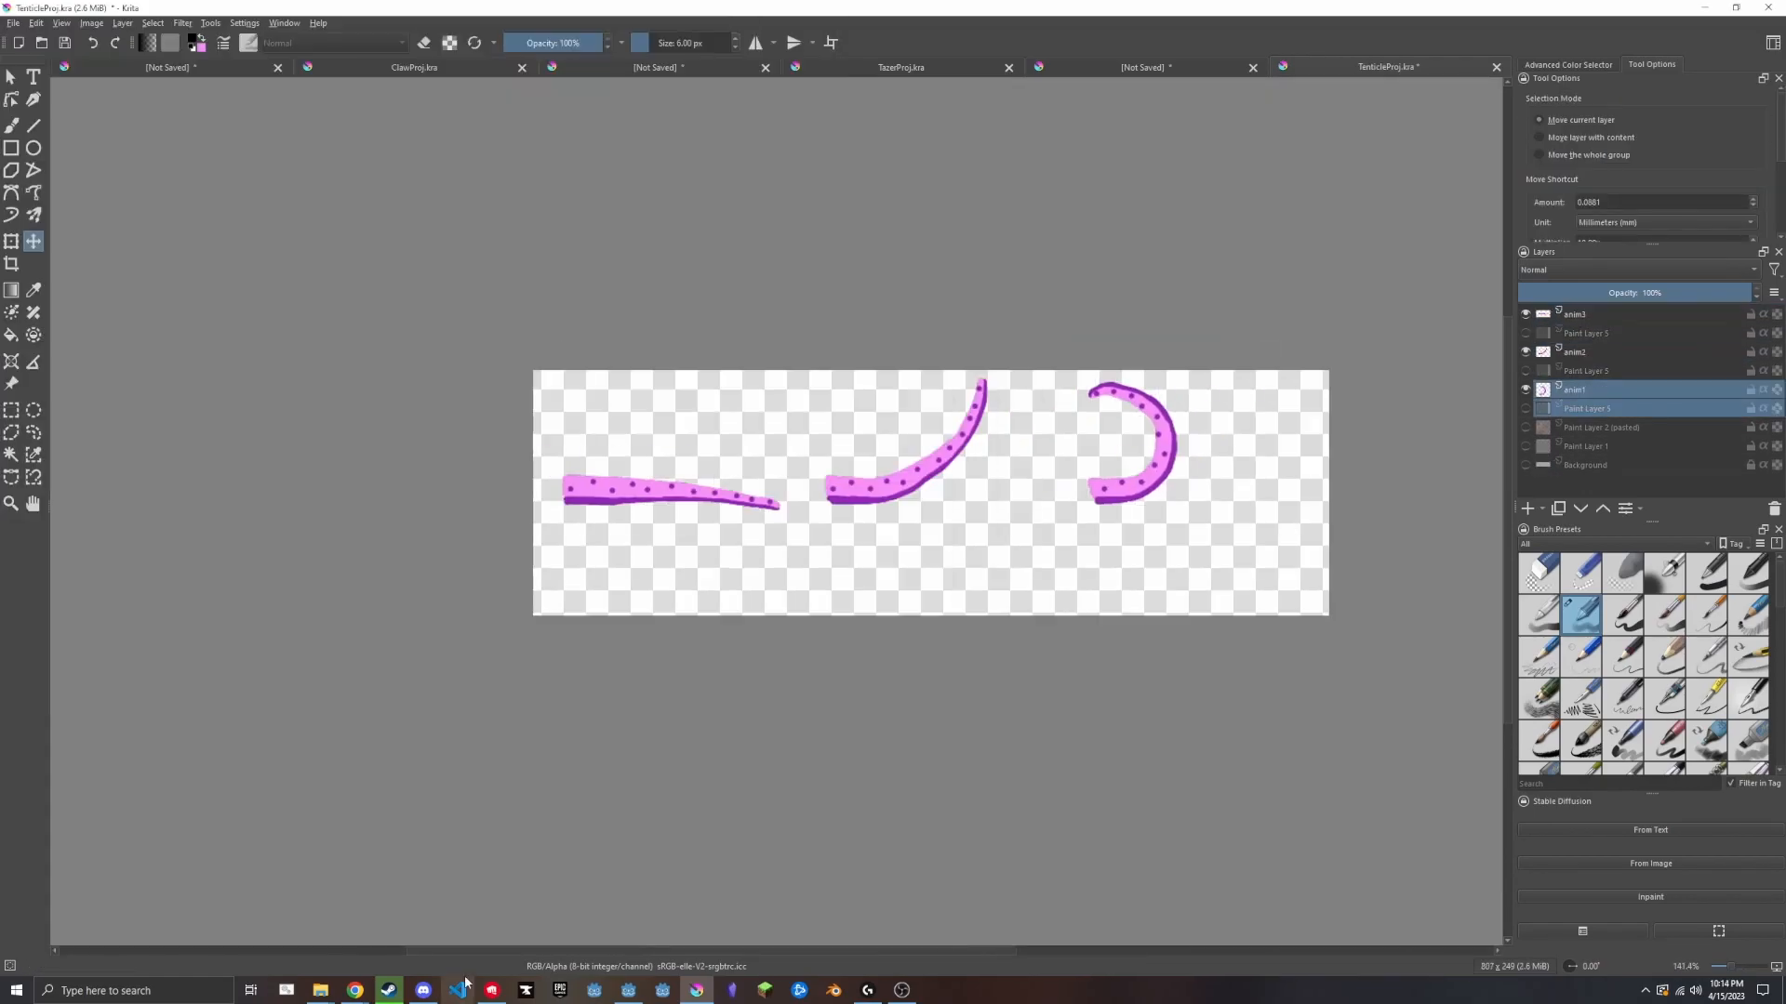
Paint the curling pink tentacle poses on separate anim layers in TentacleProj.kra.
{"action": "left_click", "coordinate": [389, 989]}
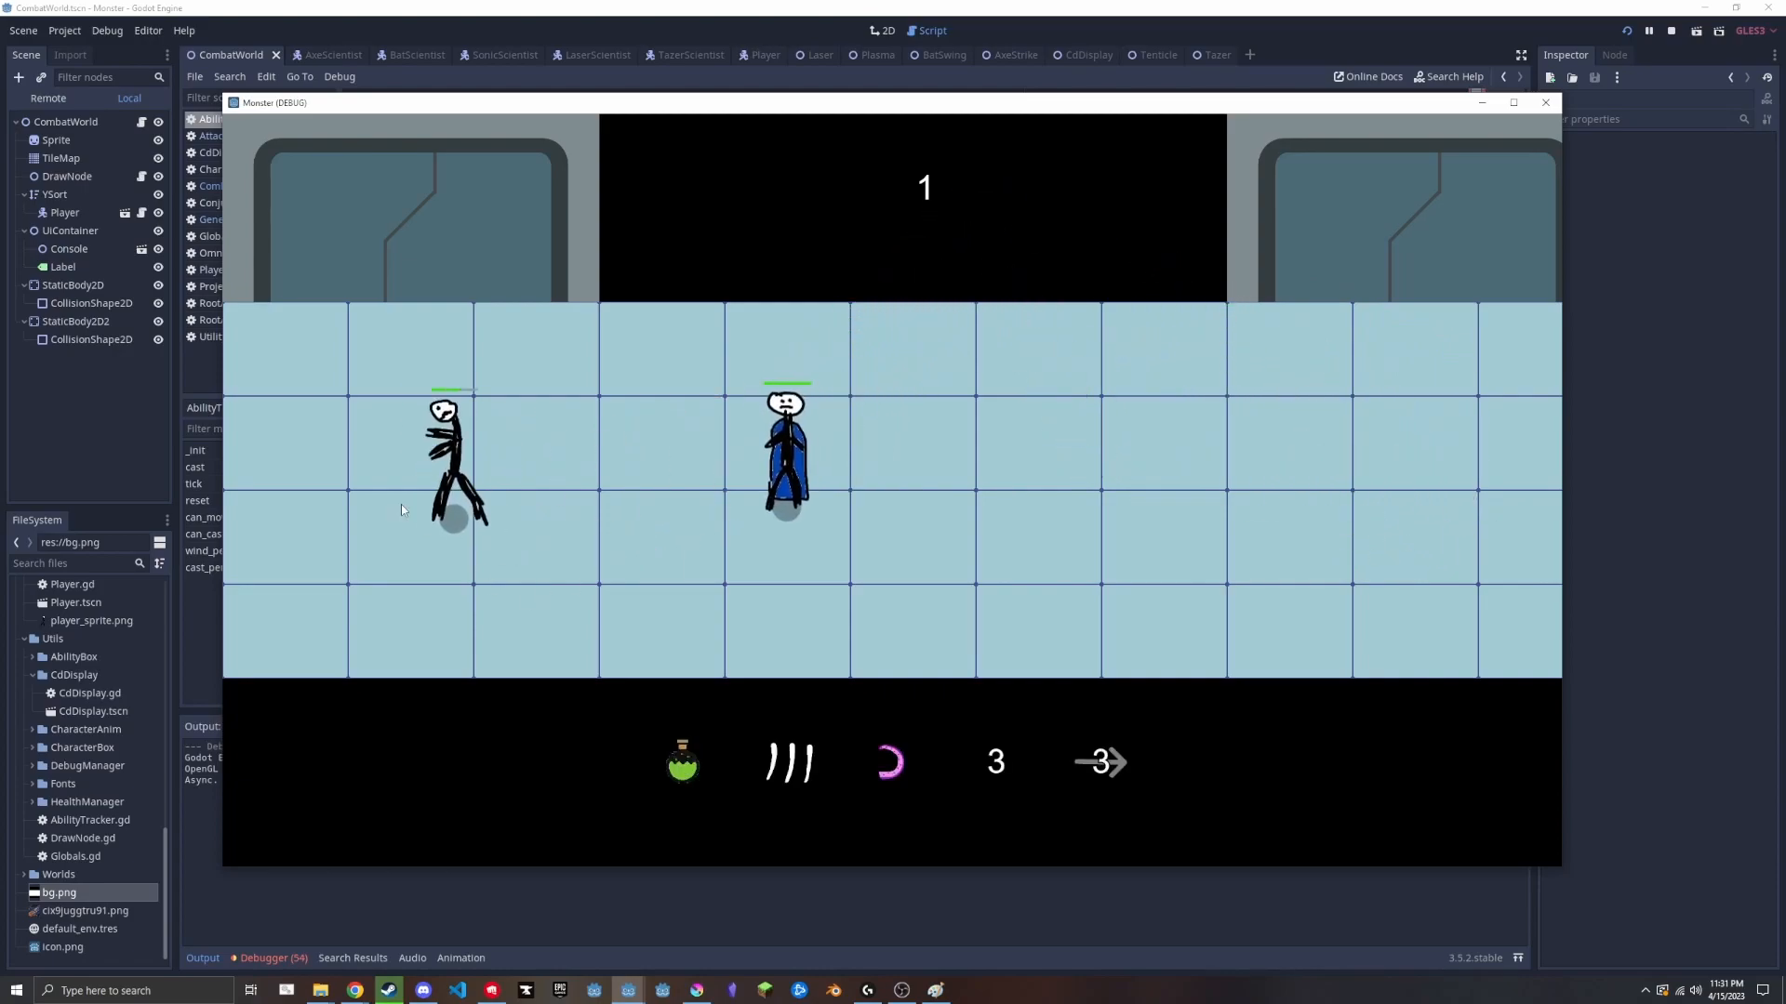
Move the player across the tiled lab floor during the test run.
{"action": "left_click", "coordinate": [1544, 103]}
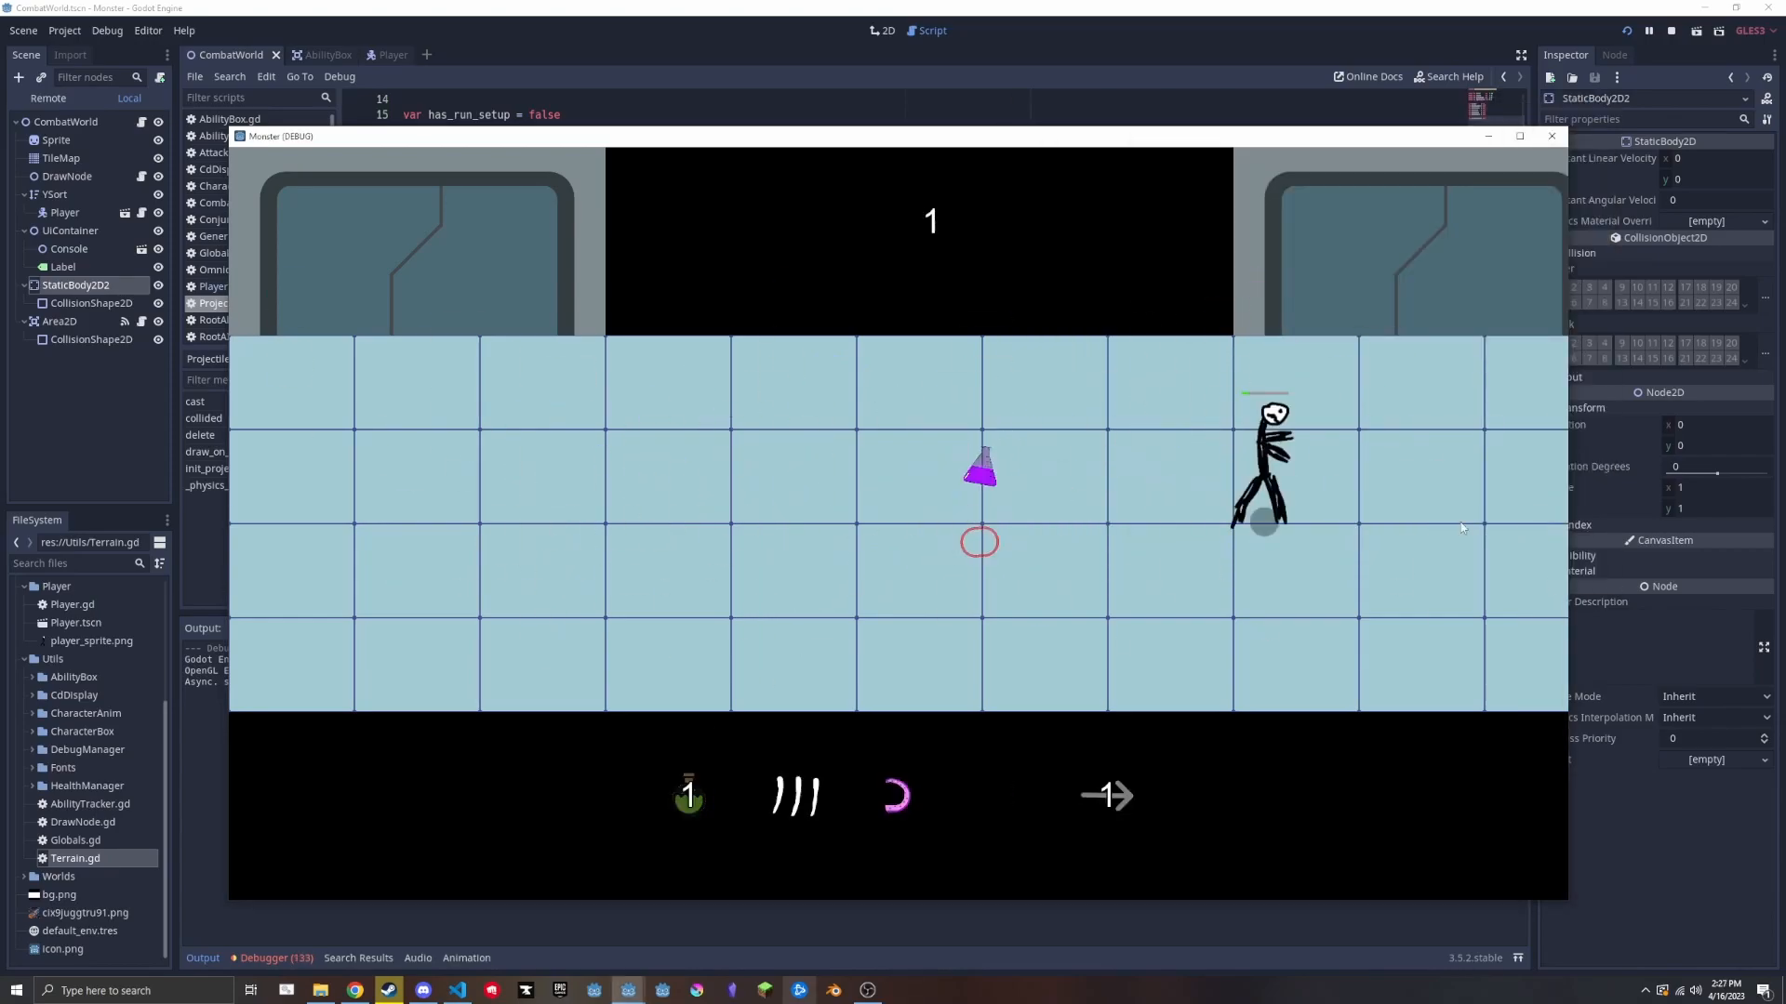
{"action": "left_click", "coordinate": [389, 989]}
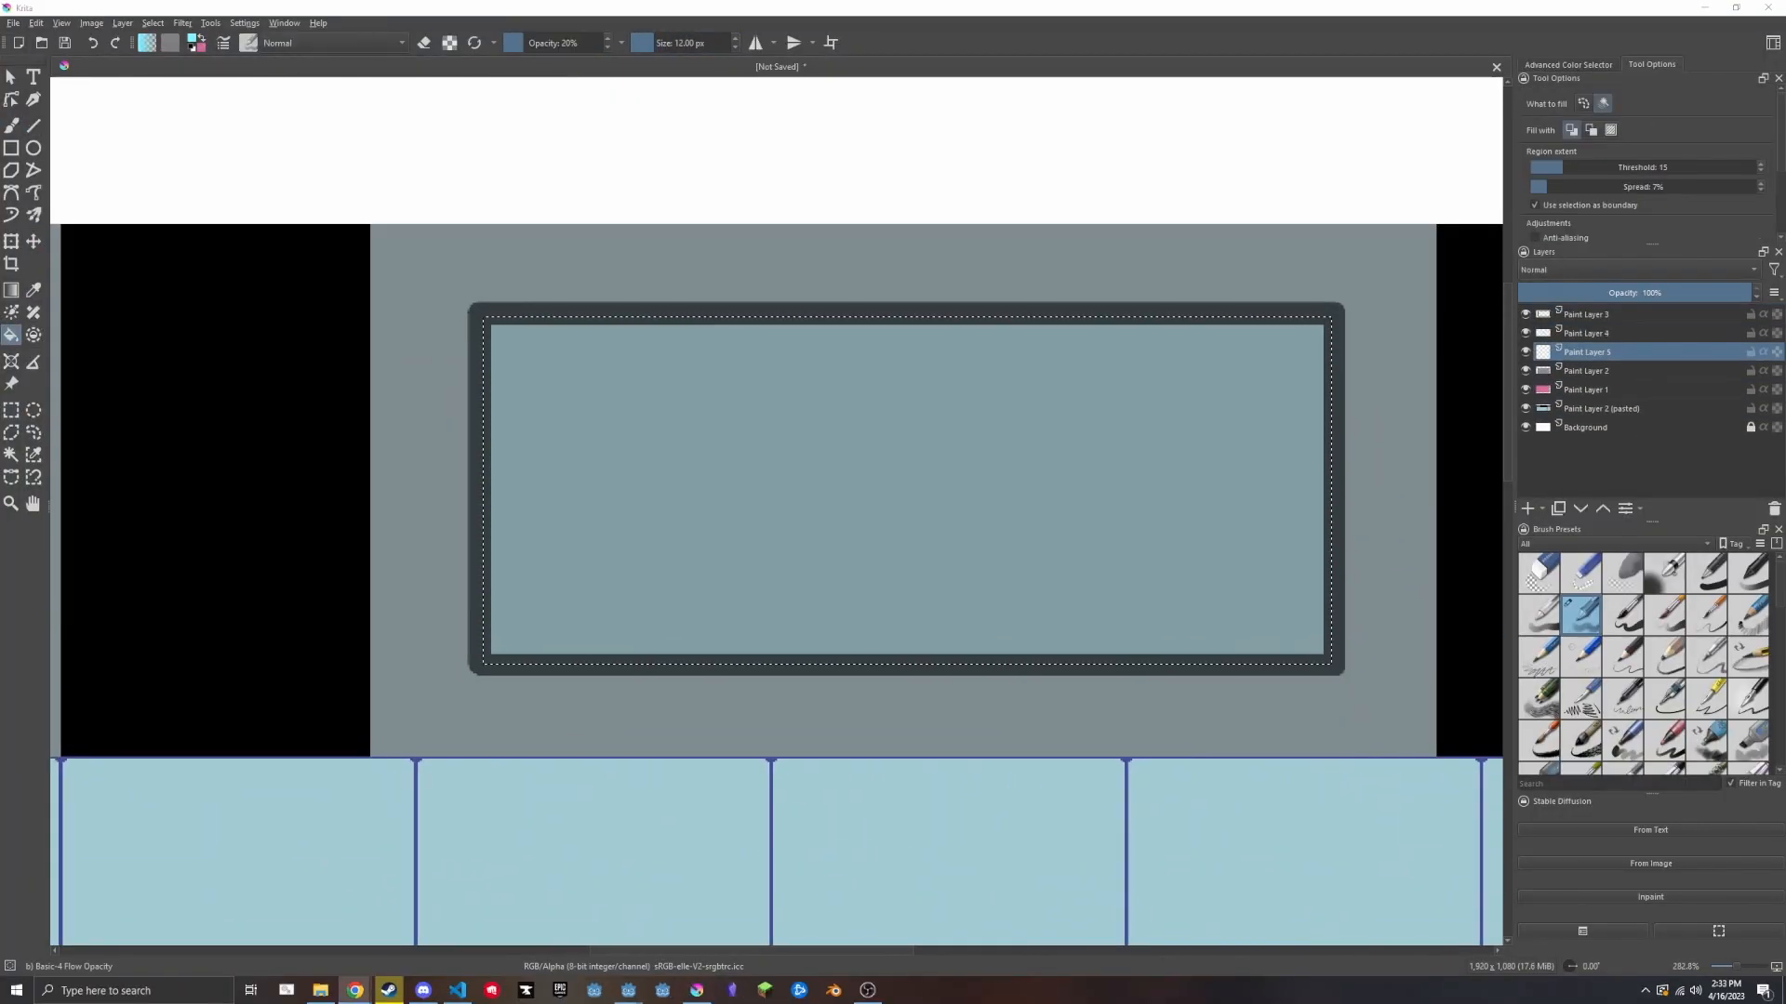
Fill the window pane region with colour on Paint Layer 6.
{"action": "left_click", "coordinate": [387, 990]}
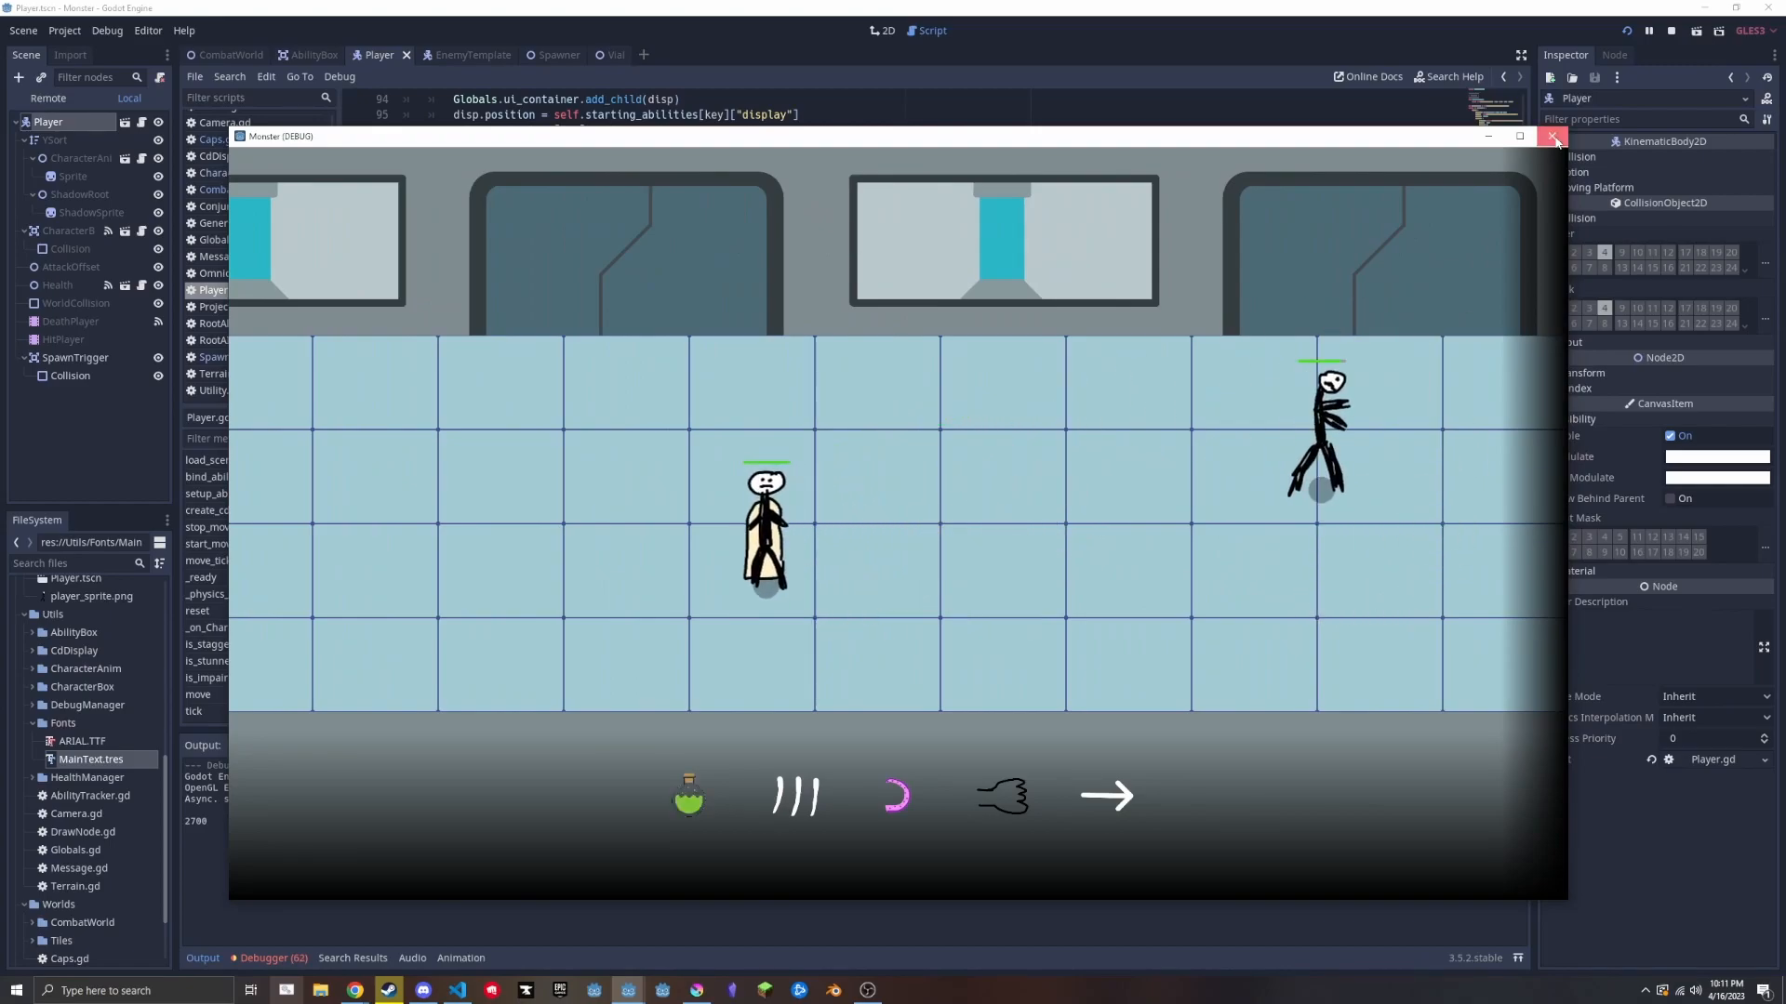
Stop the running test after checking the lab level with cyan lights and scientist.
{"action": "left_click", "coordinate": [1520, 136]}
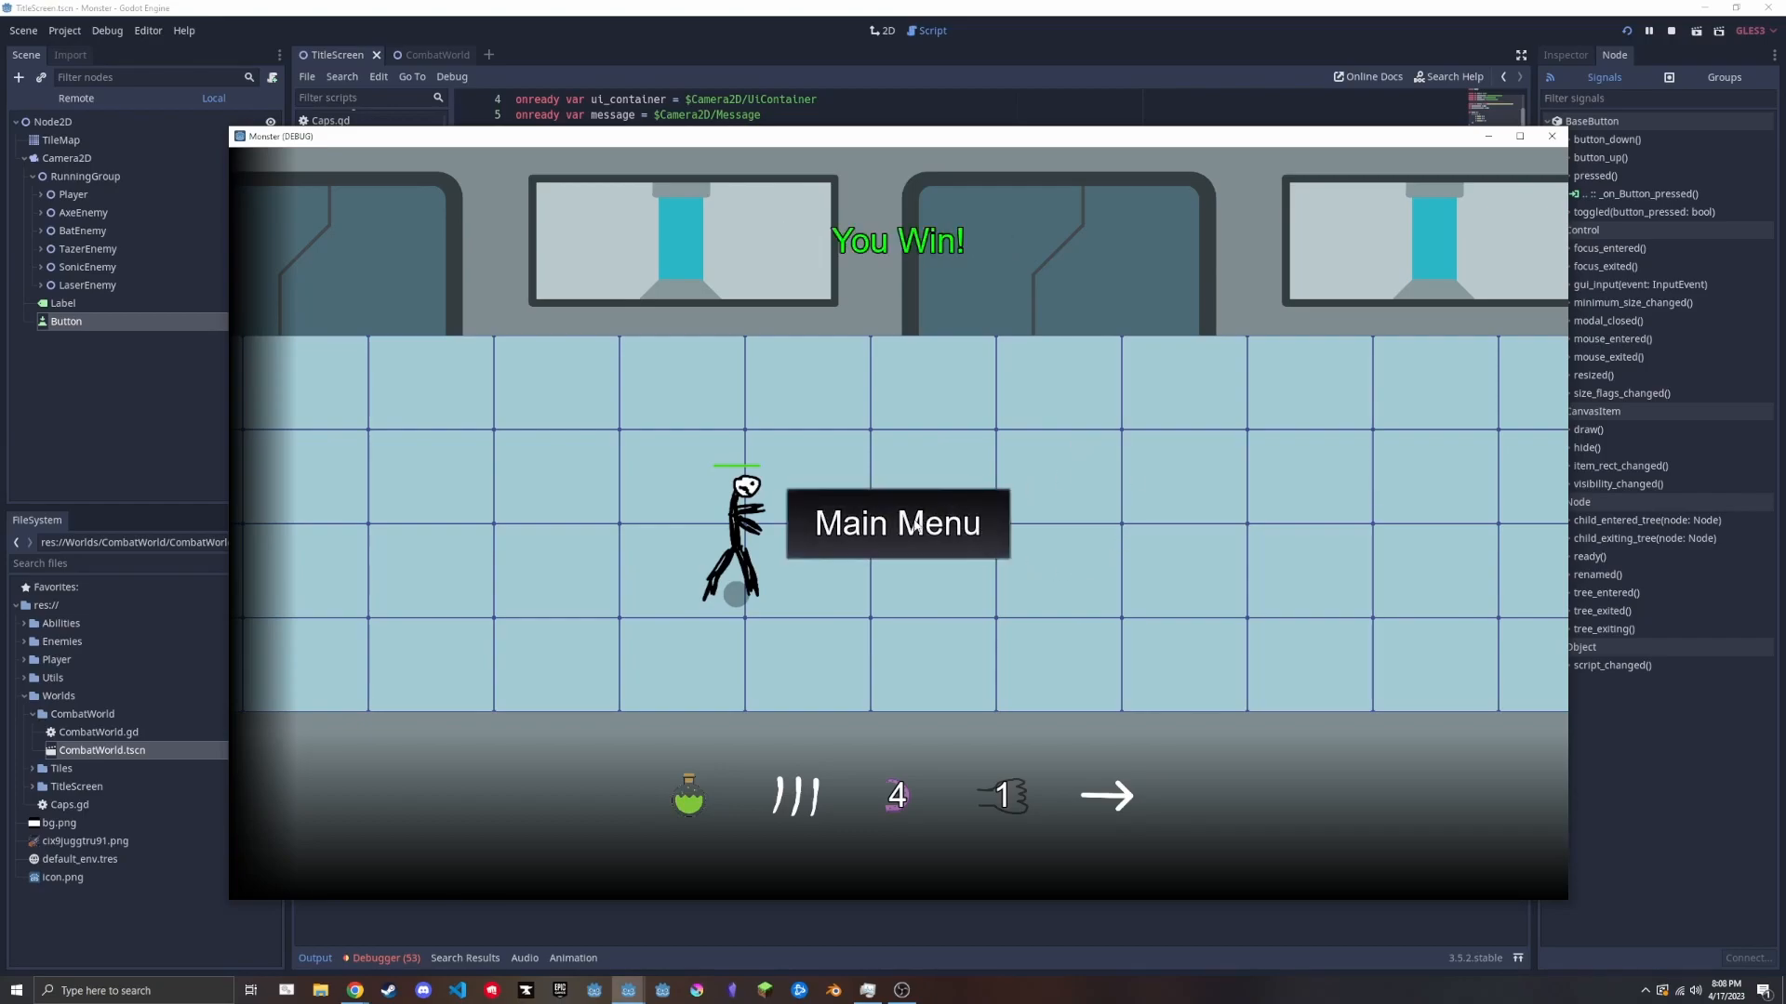
Return to the main menu from the win screen and start from the Lab Escape title.
{"action": "left_click", "coordinate": [896, 523]}
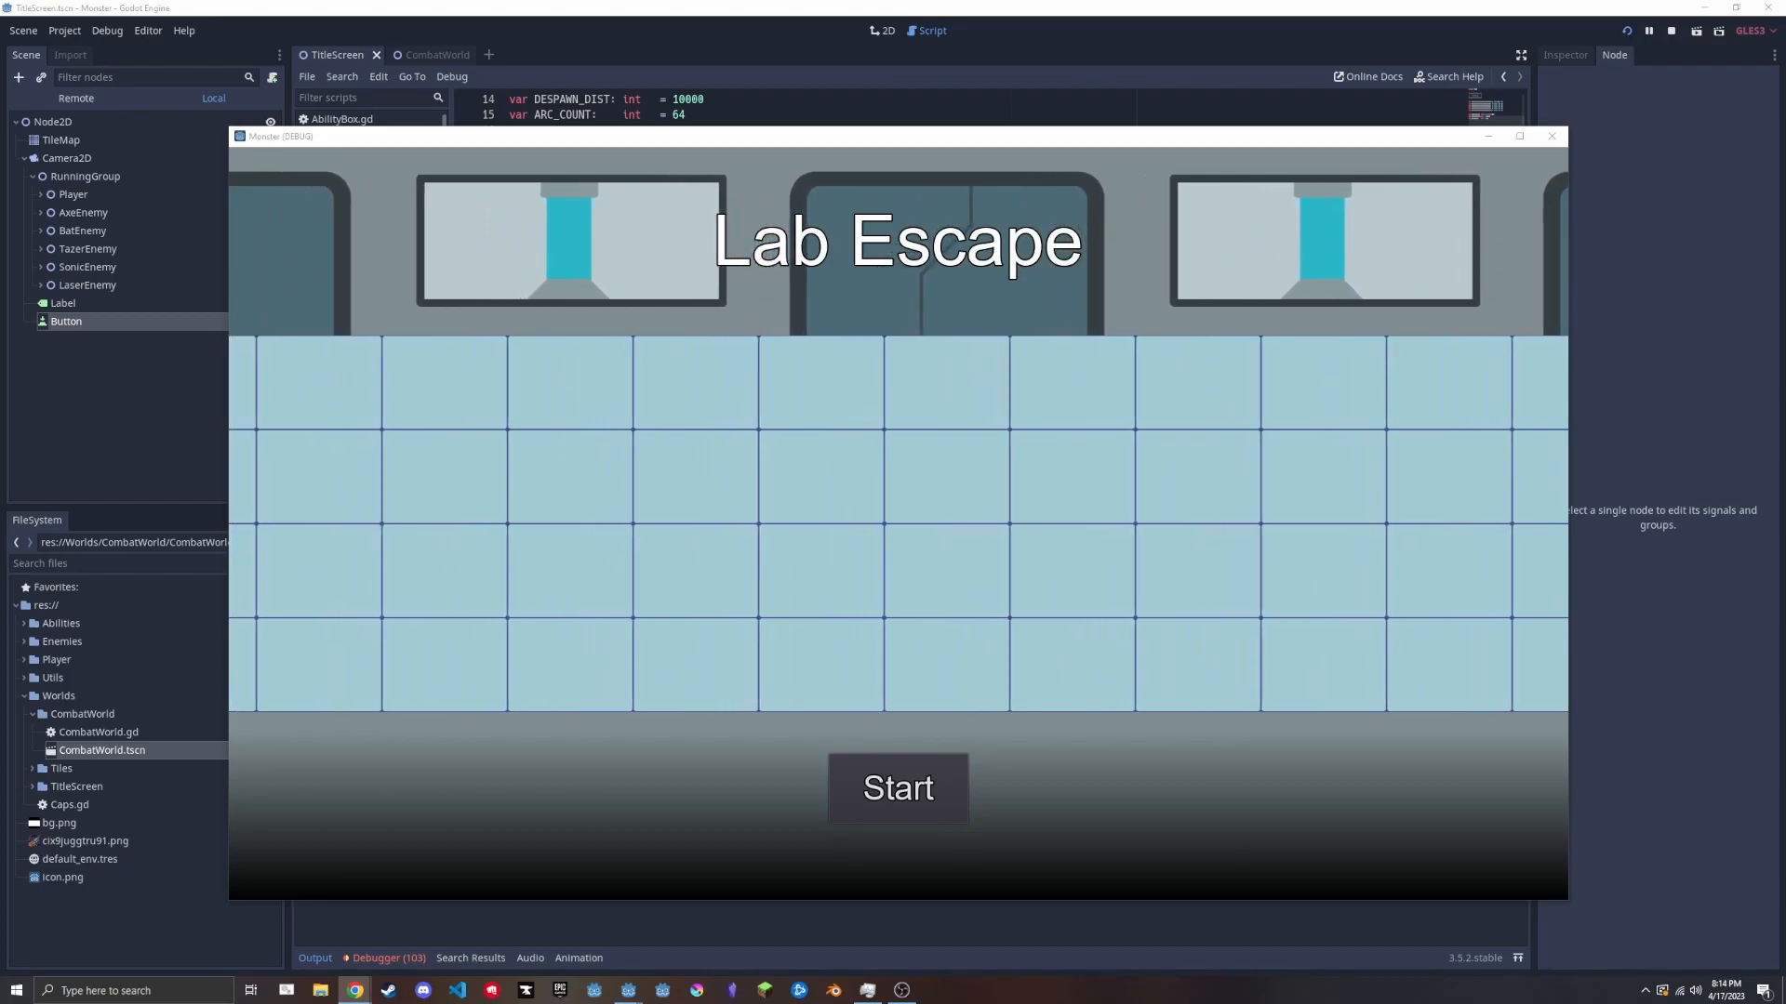
{"action": "left_click", "coordinate": [897, 787]}
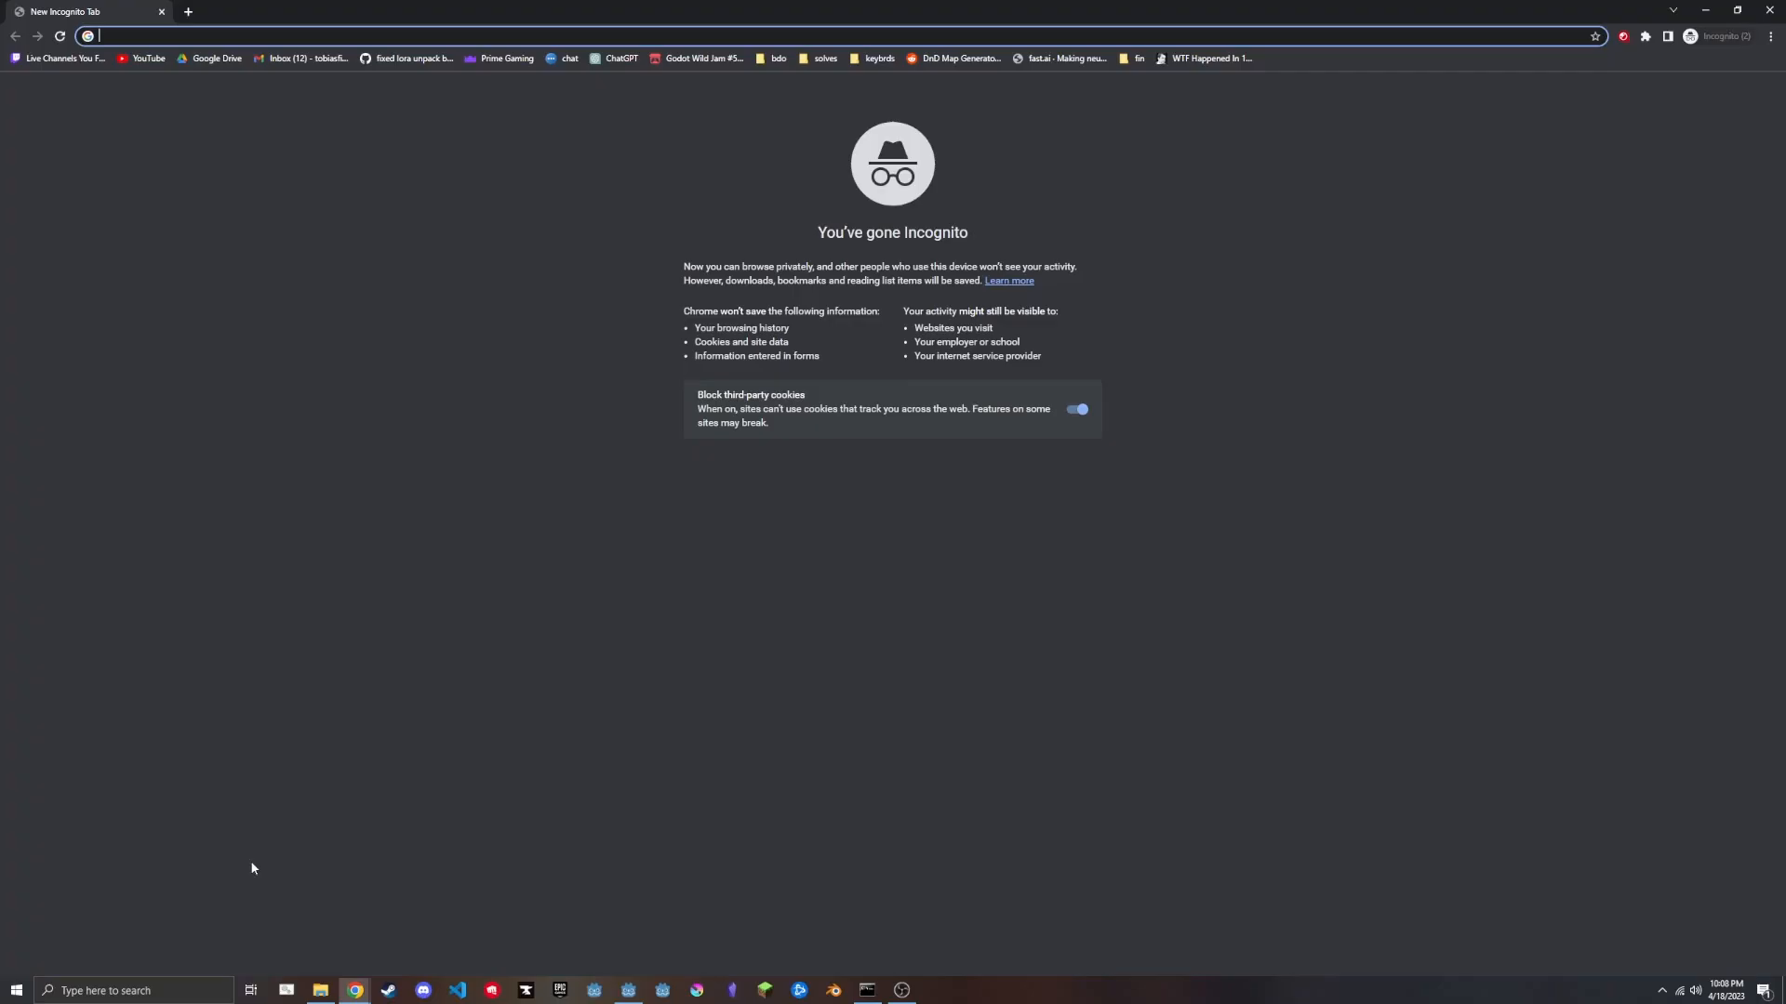
Load the web UI at 127.0.0.1:7860 and review the generated sci-fi door images.
{"action": "type", "text": "127.0.0.1:7860"}
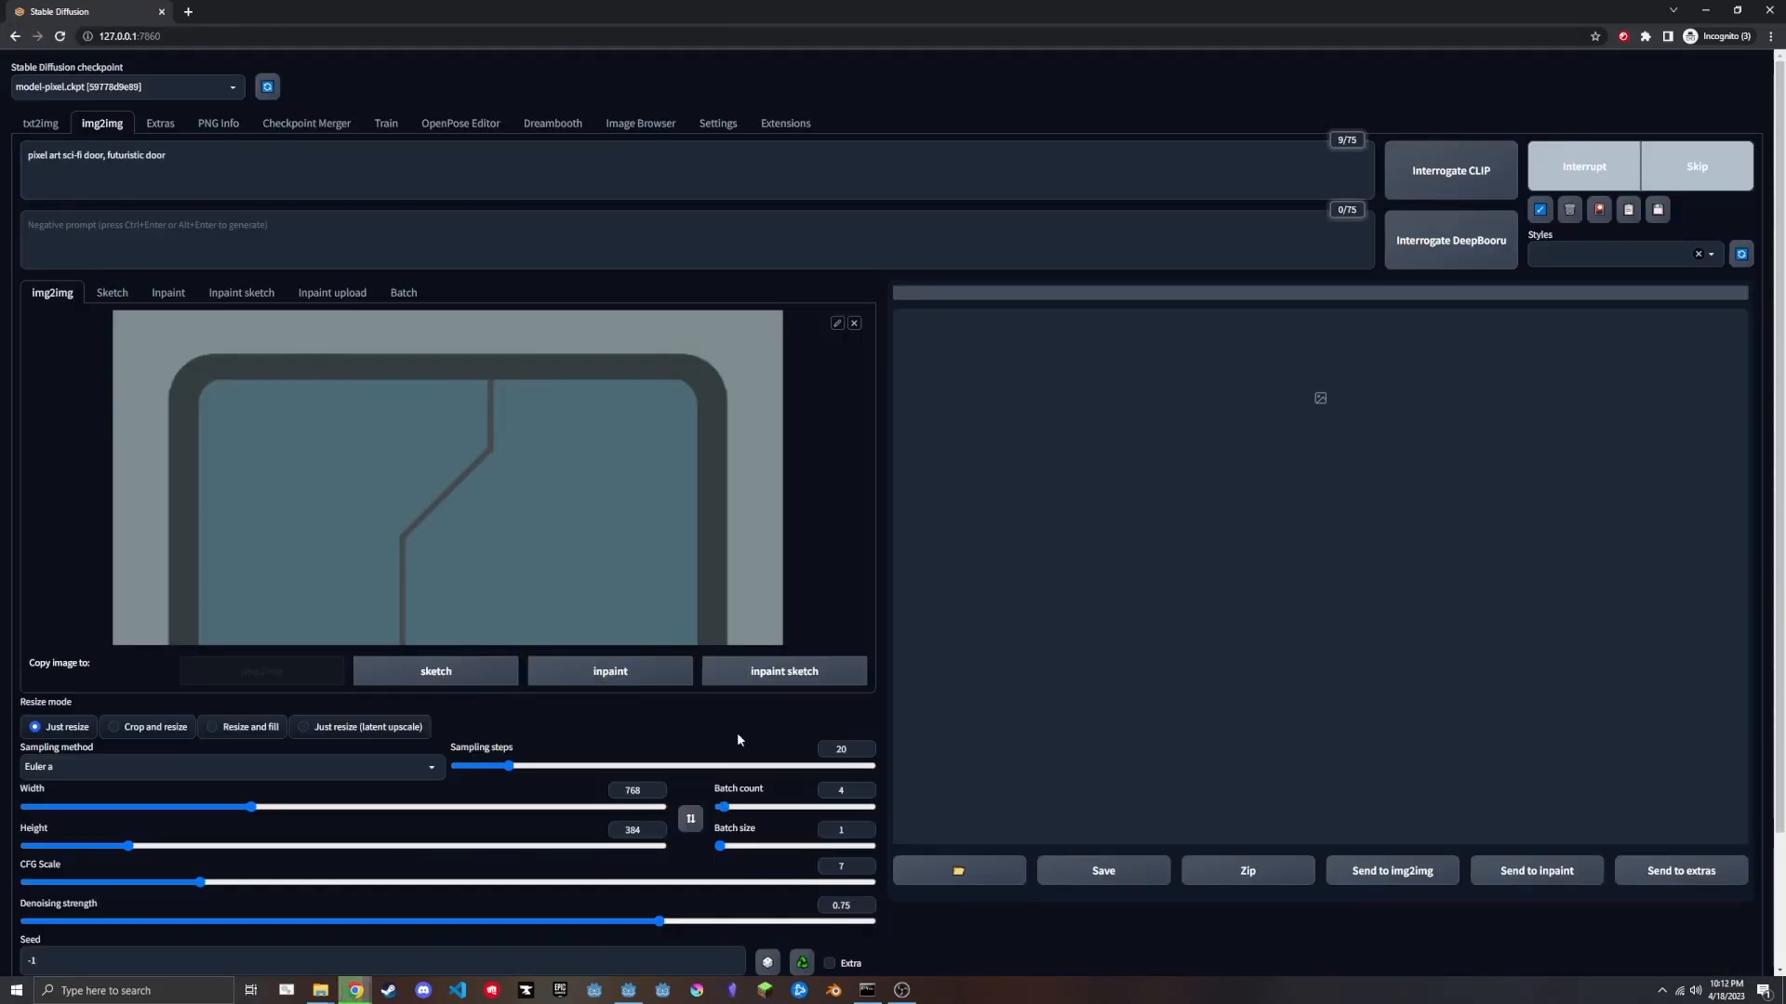
{"action": "left_click", "coordinate": [1639, 166]}
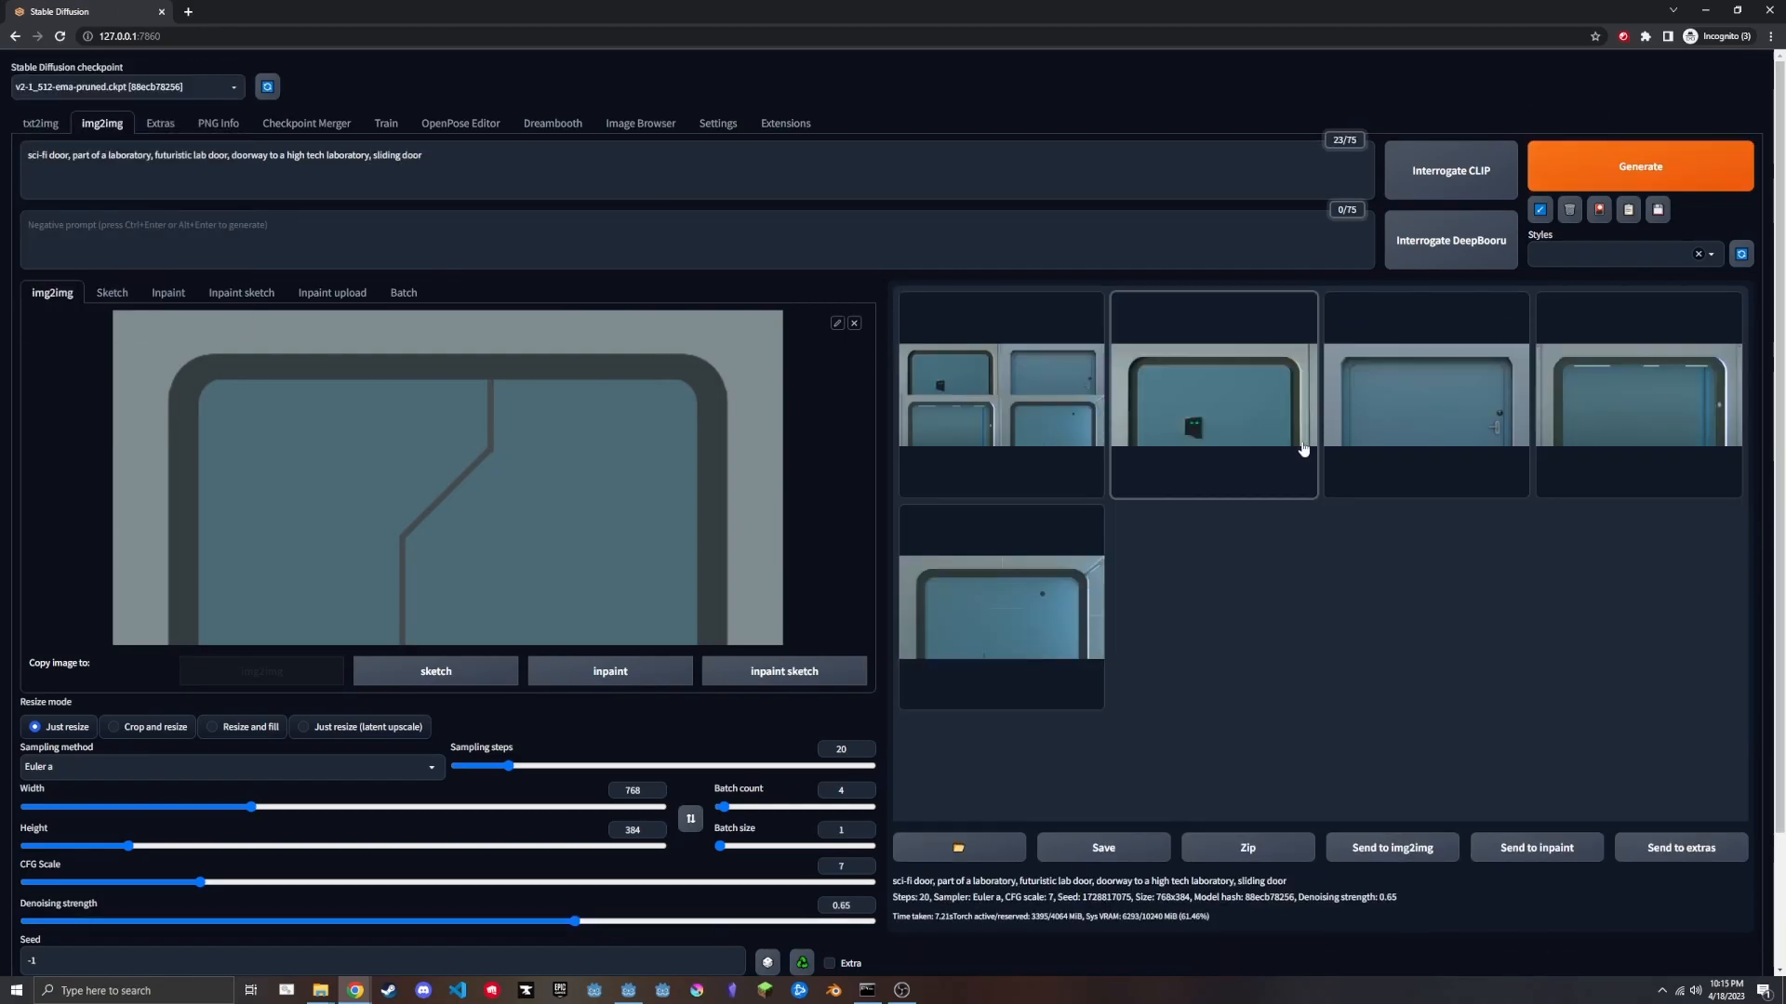
{"action": "left_click", "coordinate": [1637, 166]}
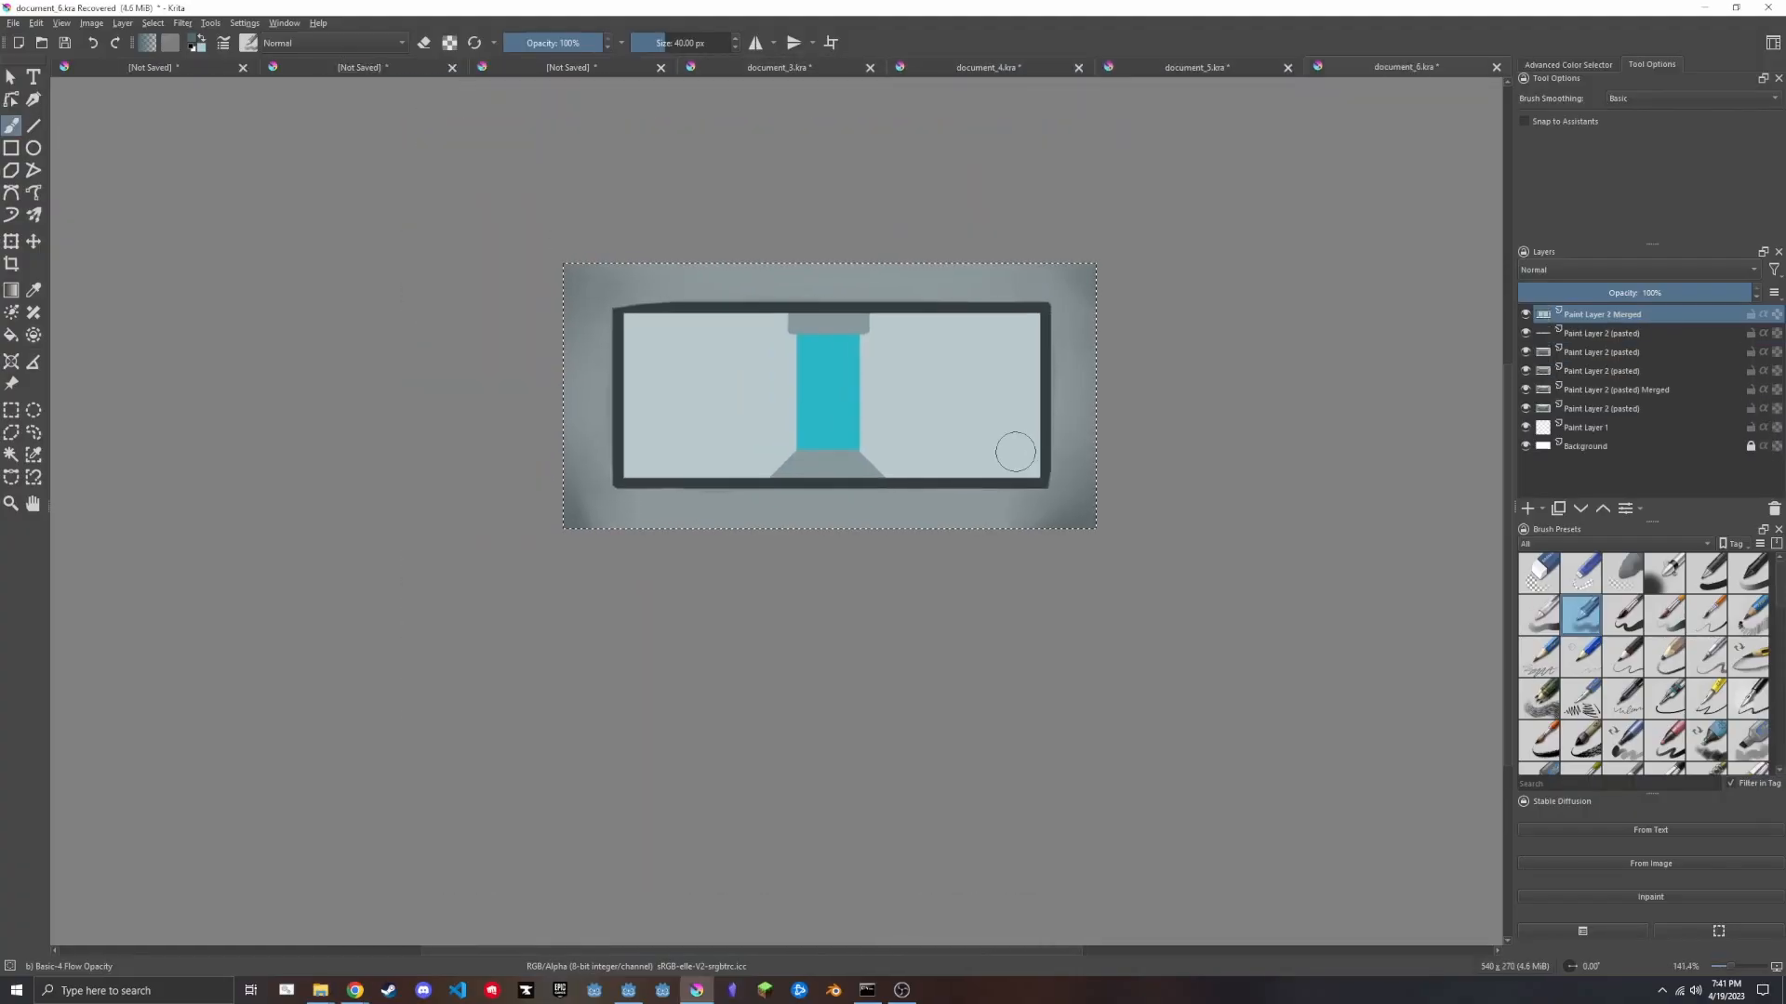
Paint over the grey lab corridor wall on the merged background layer.
{"action": "left_click", "coordinate": [1425, 67]}
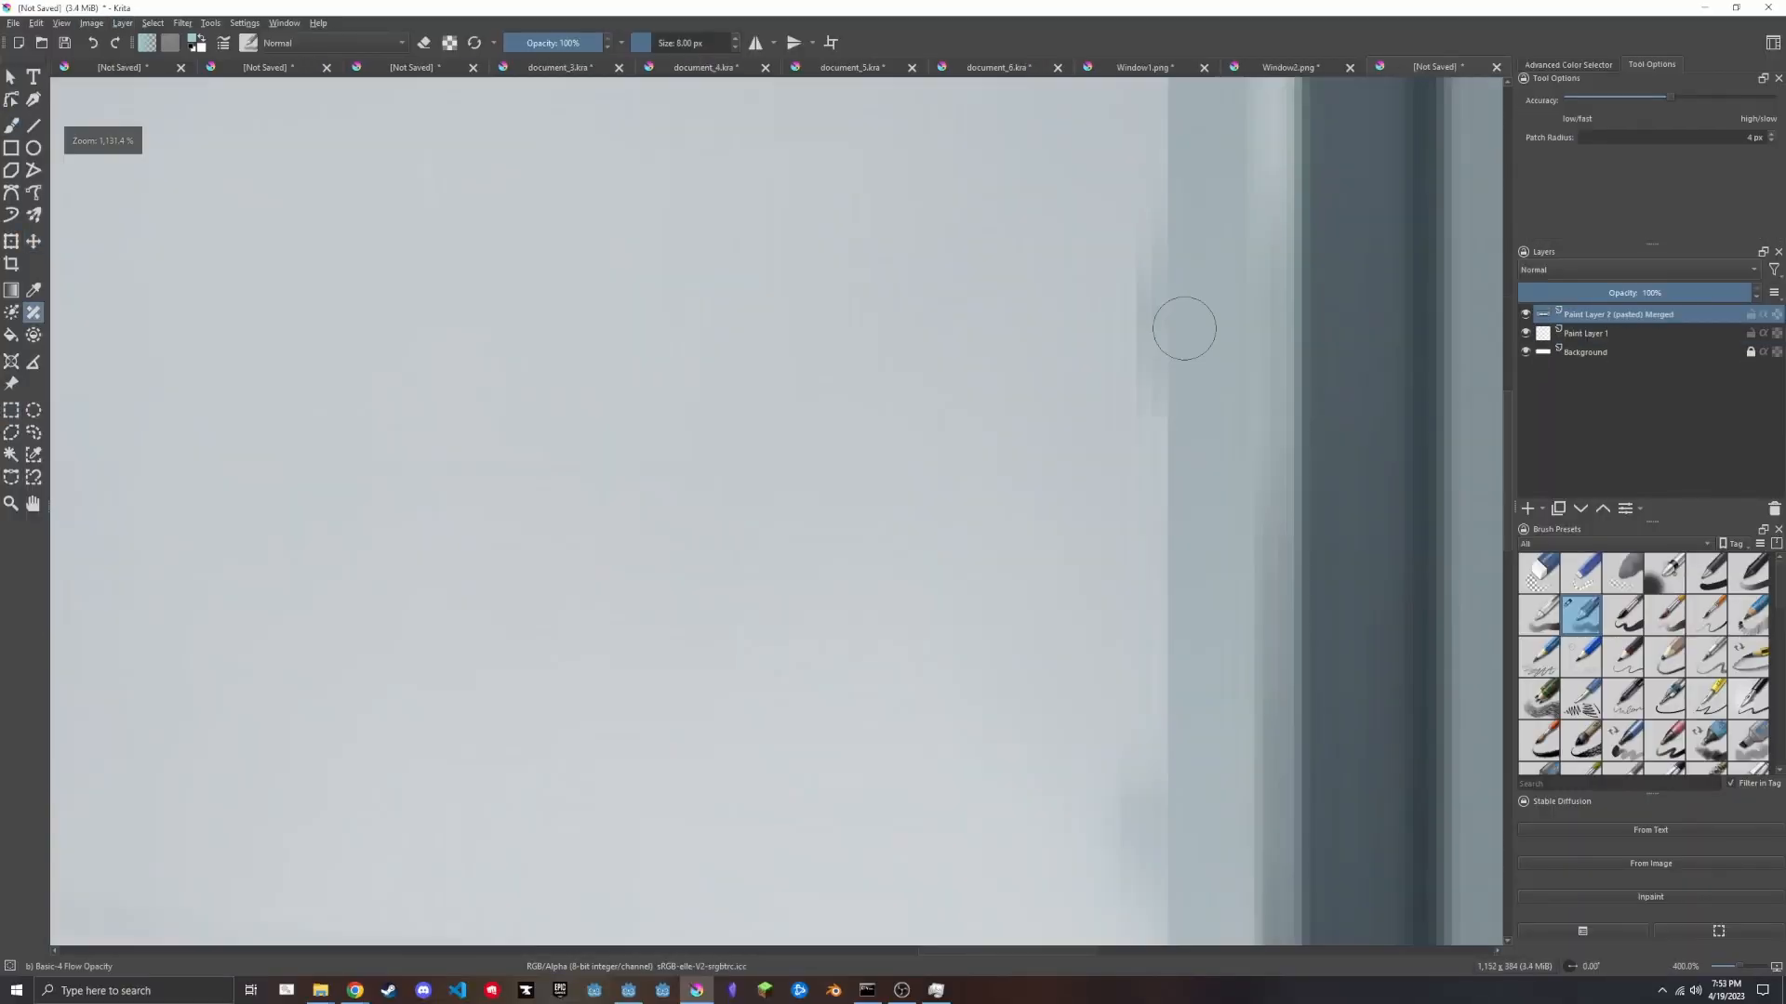
{"action": "left_click", "coordinate": [353, 990]}
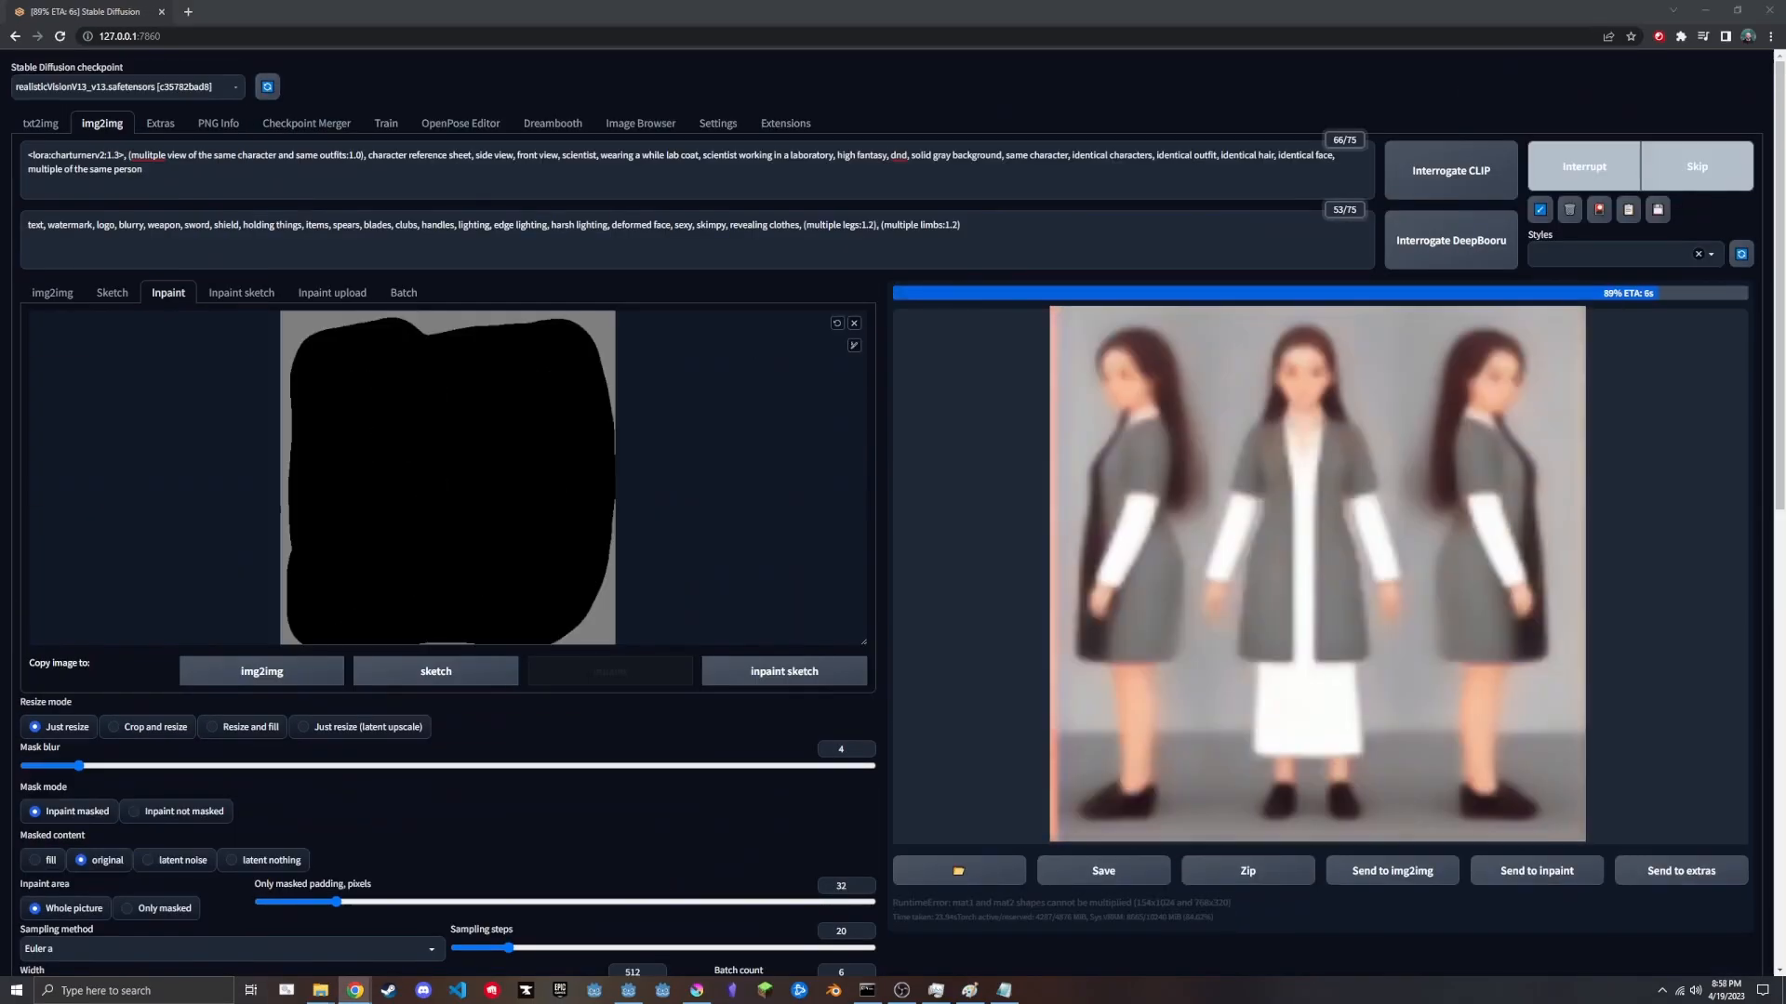
Generate scientist character-sheet variations, inspect one, and run another generation round.
{"action": "left_click", "coordinate": [1315, 569]}
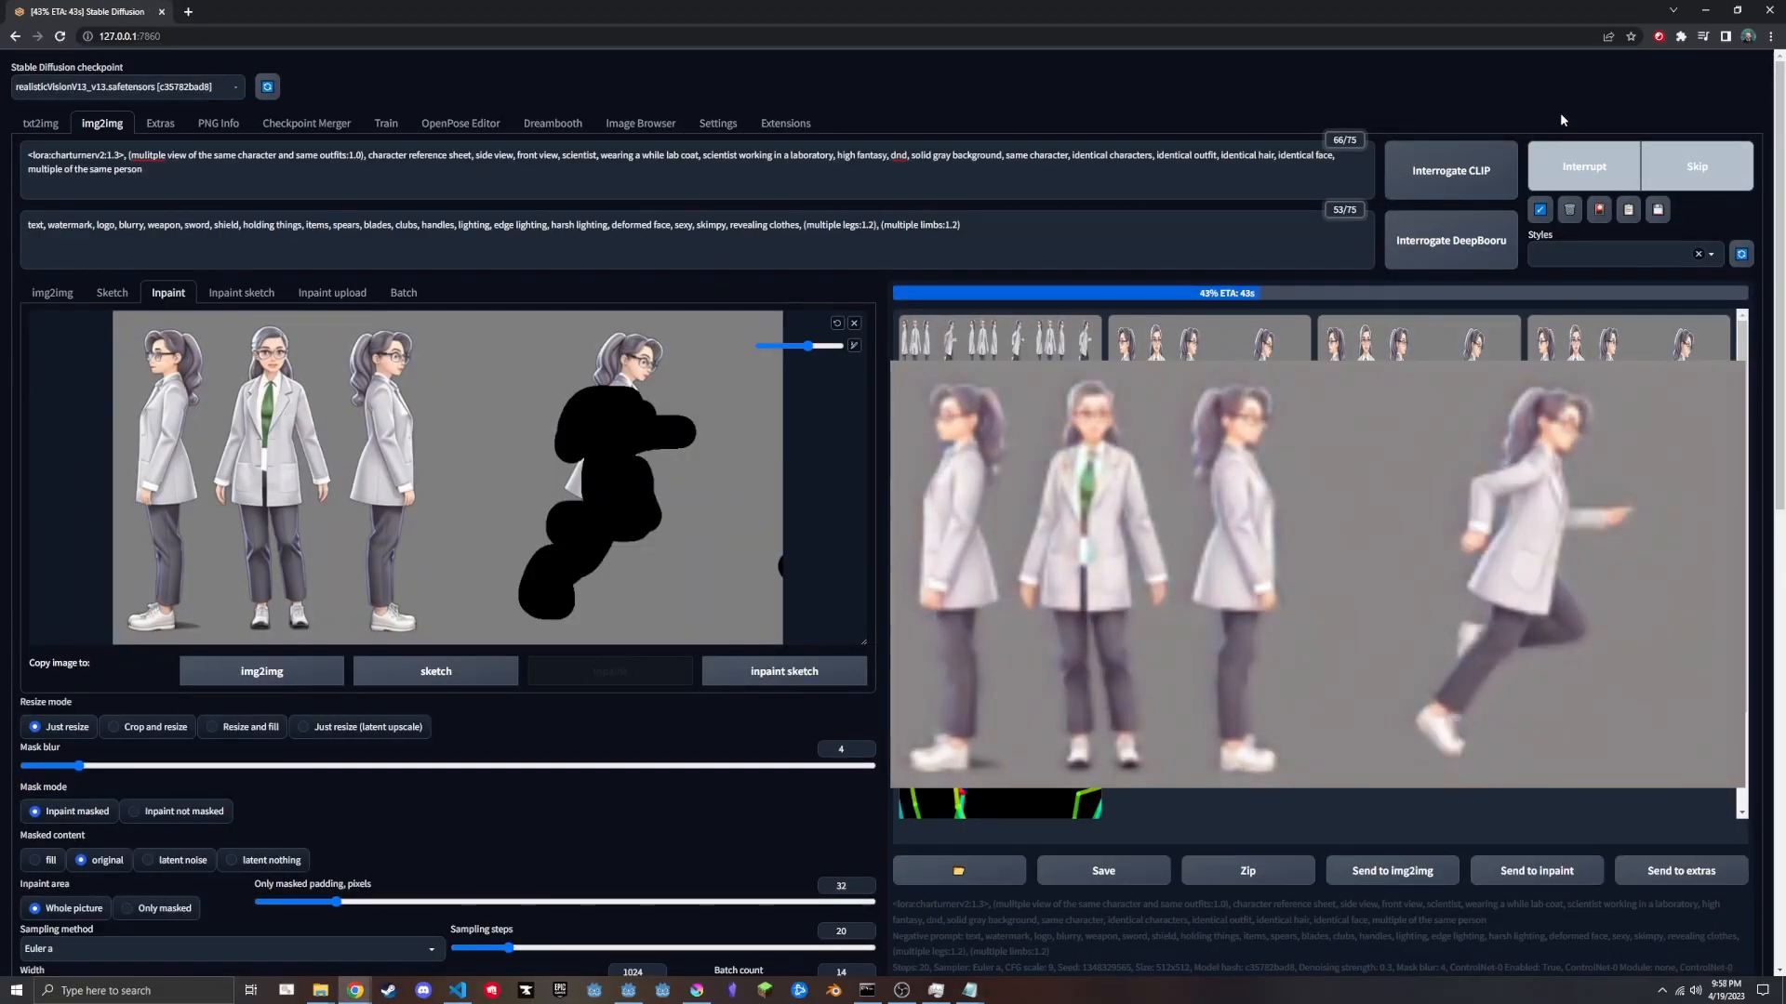
{"action": "left_click", "coordinate": [1310, 570]}
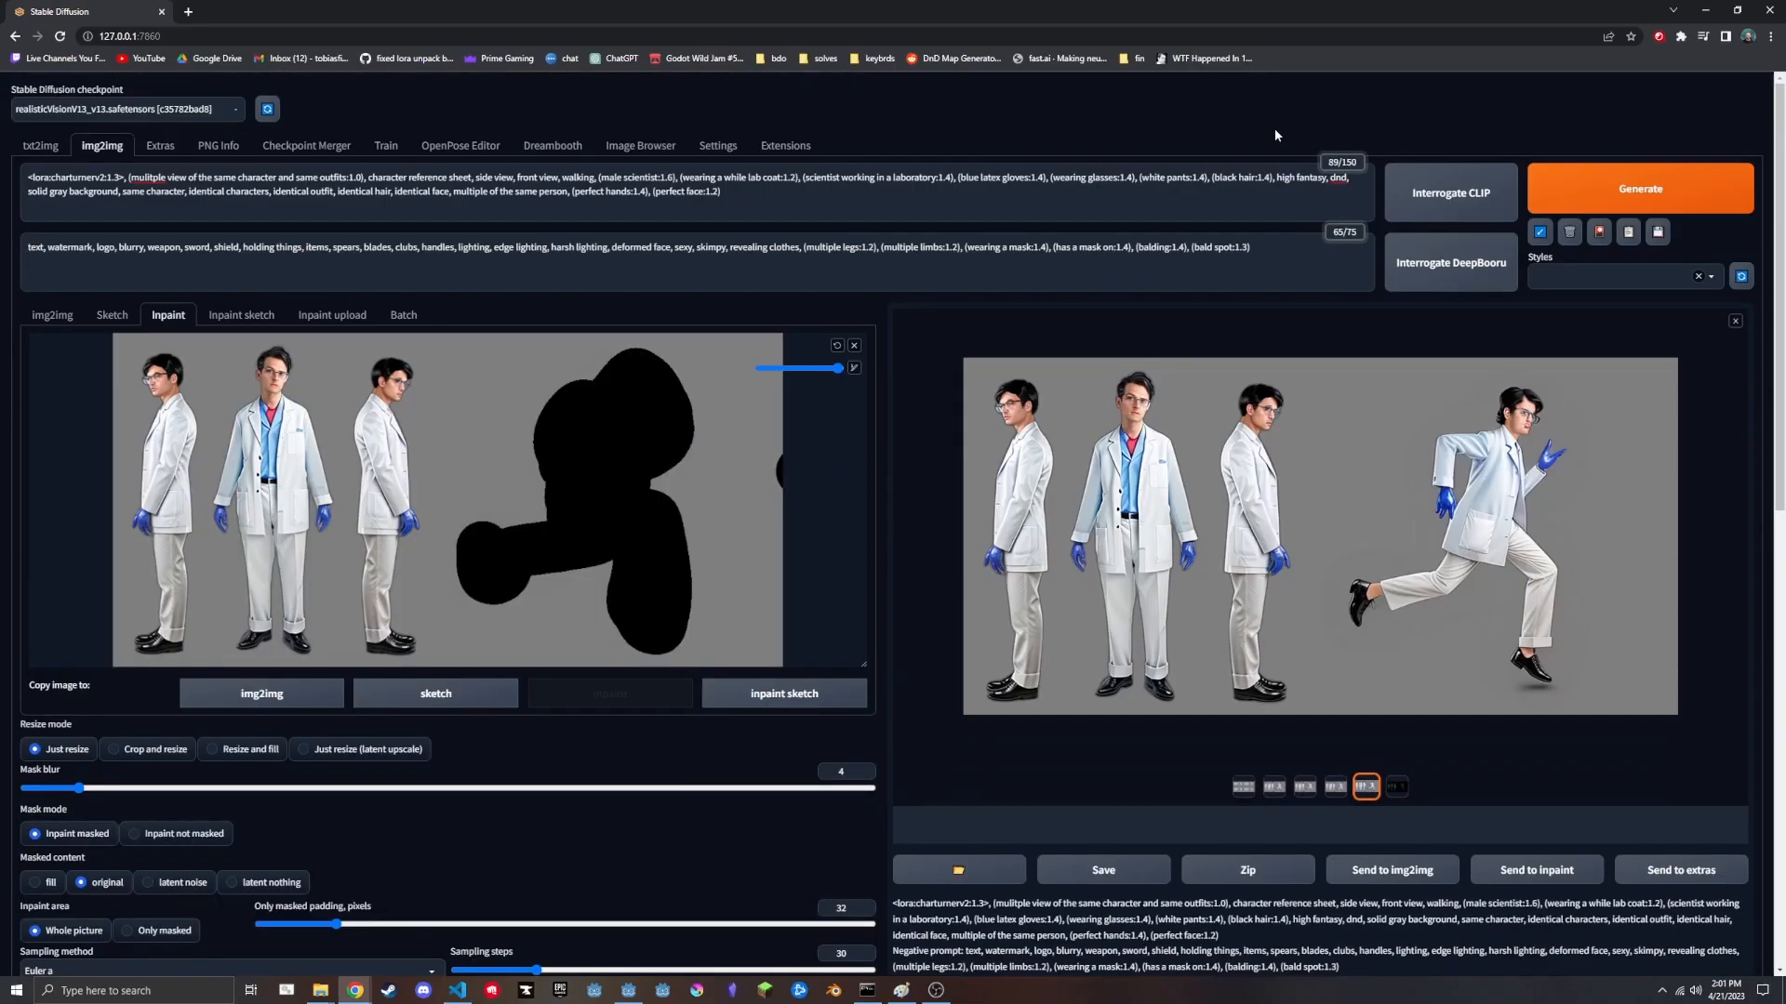
{"action": "left_click", "coordinate": [1637, 188]}
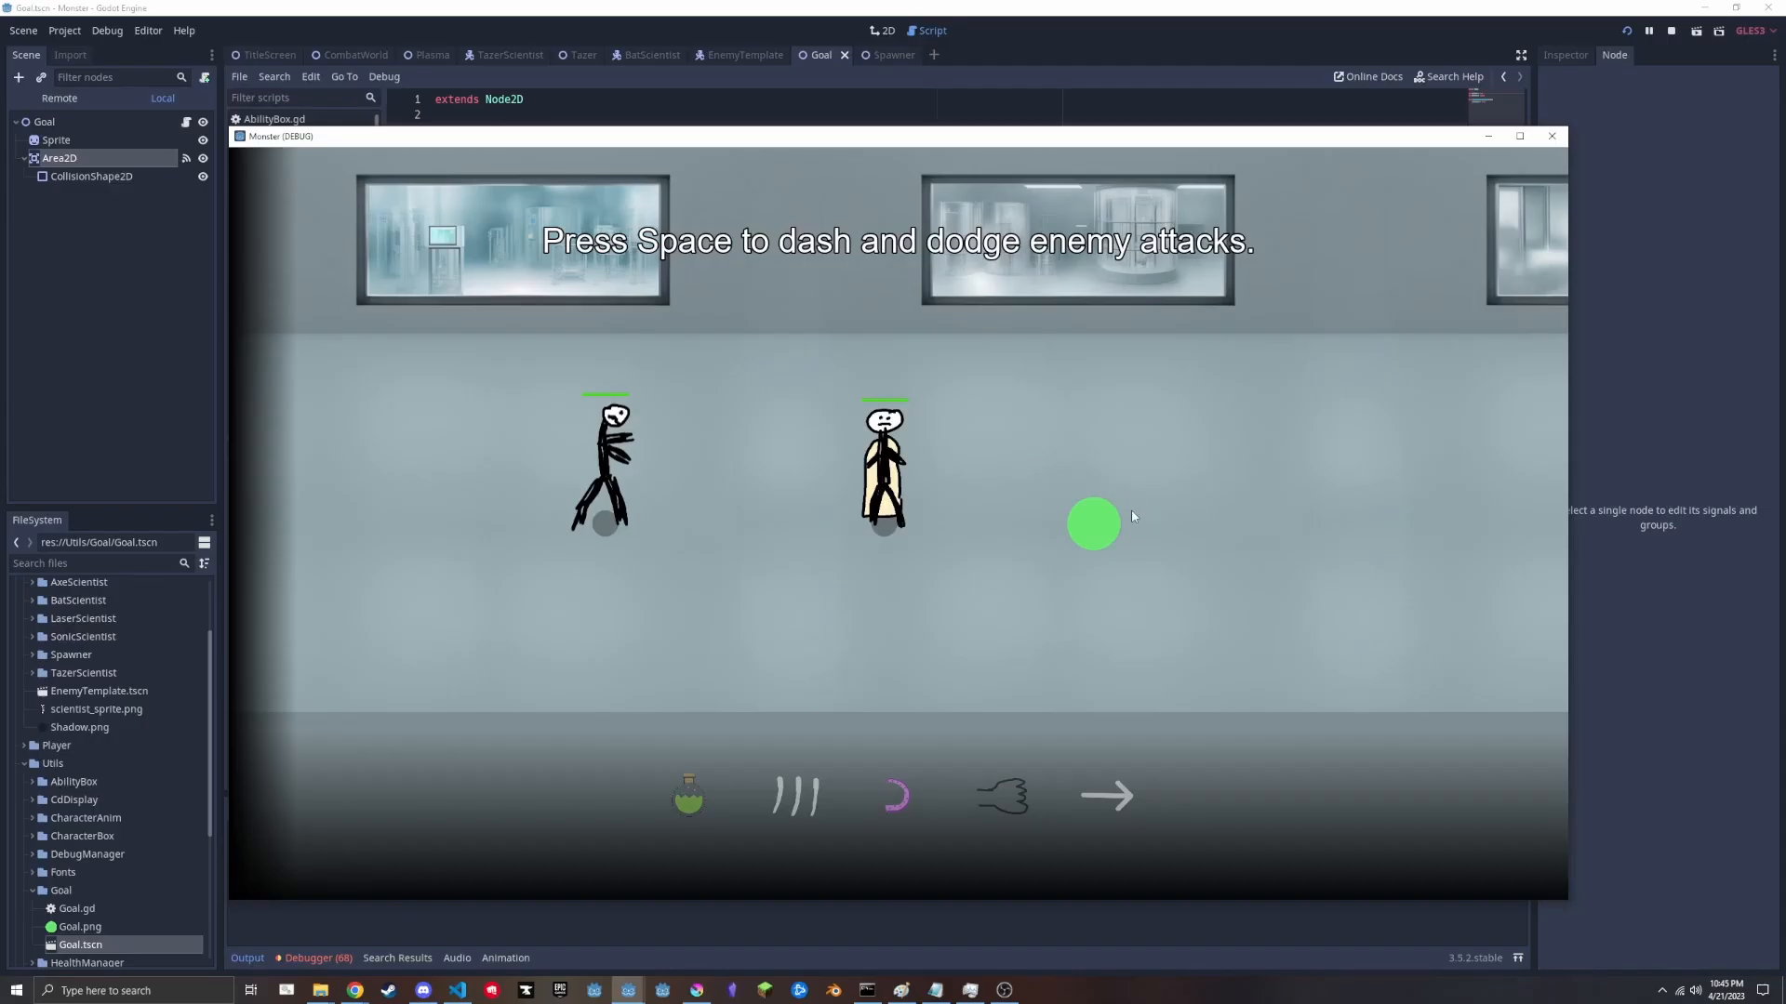
{"action": "mouse_move", "coordinate": [1115, 519]}
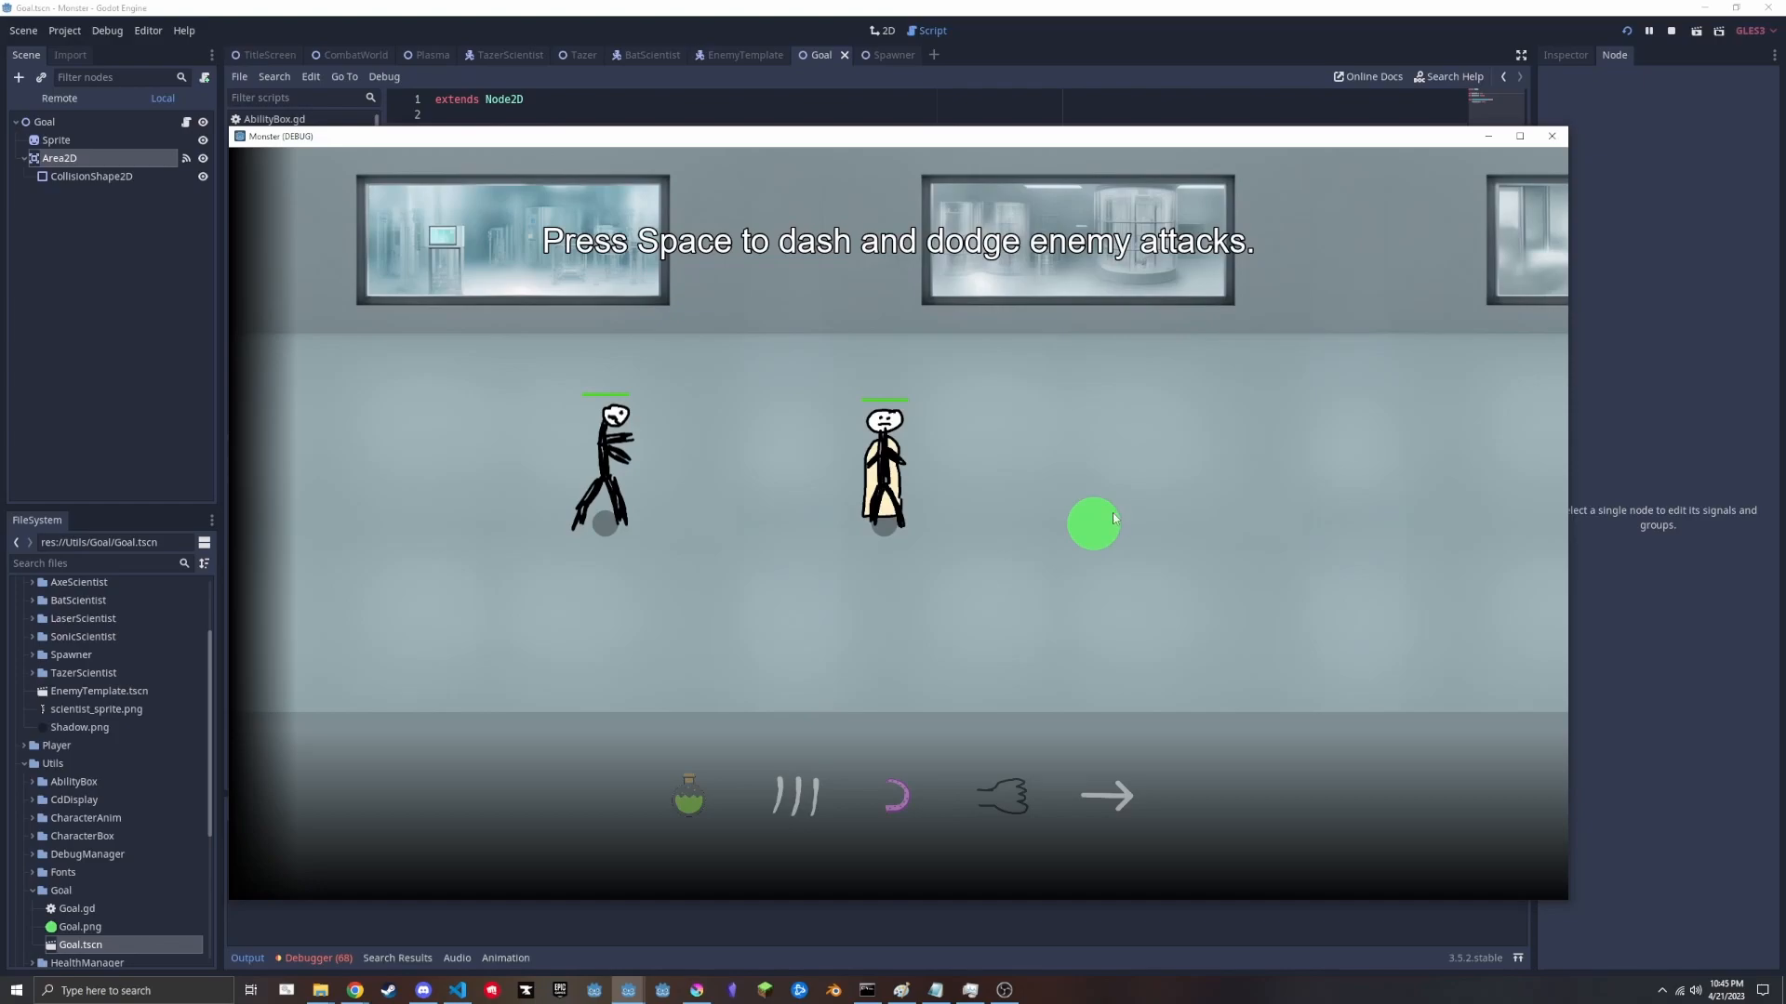
{"action": "mouse_move", "coordinate": [1153, 480]}
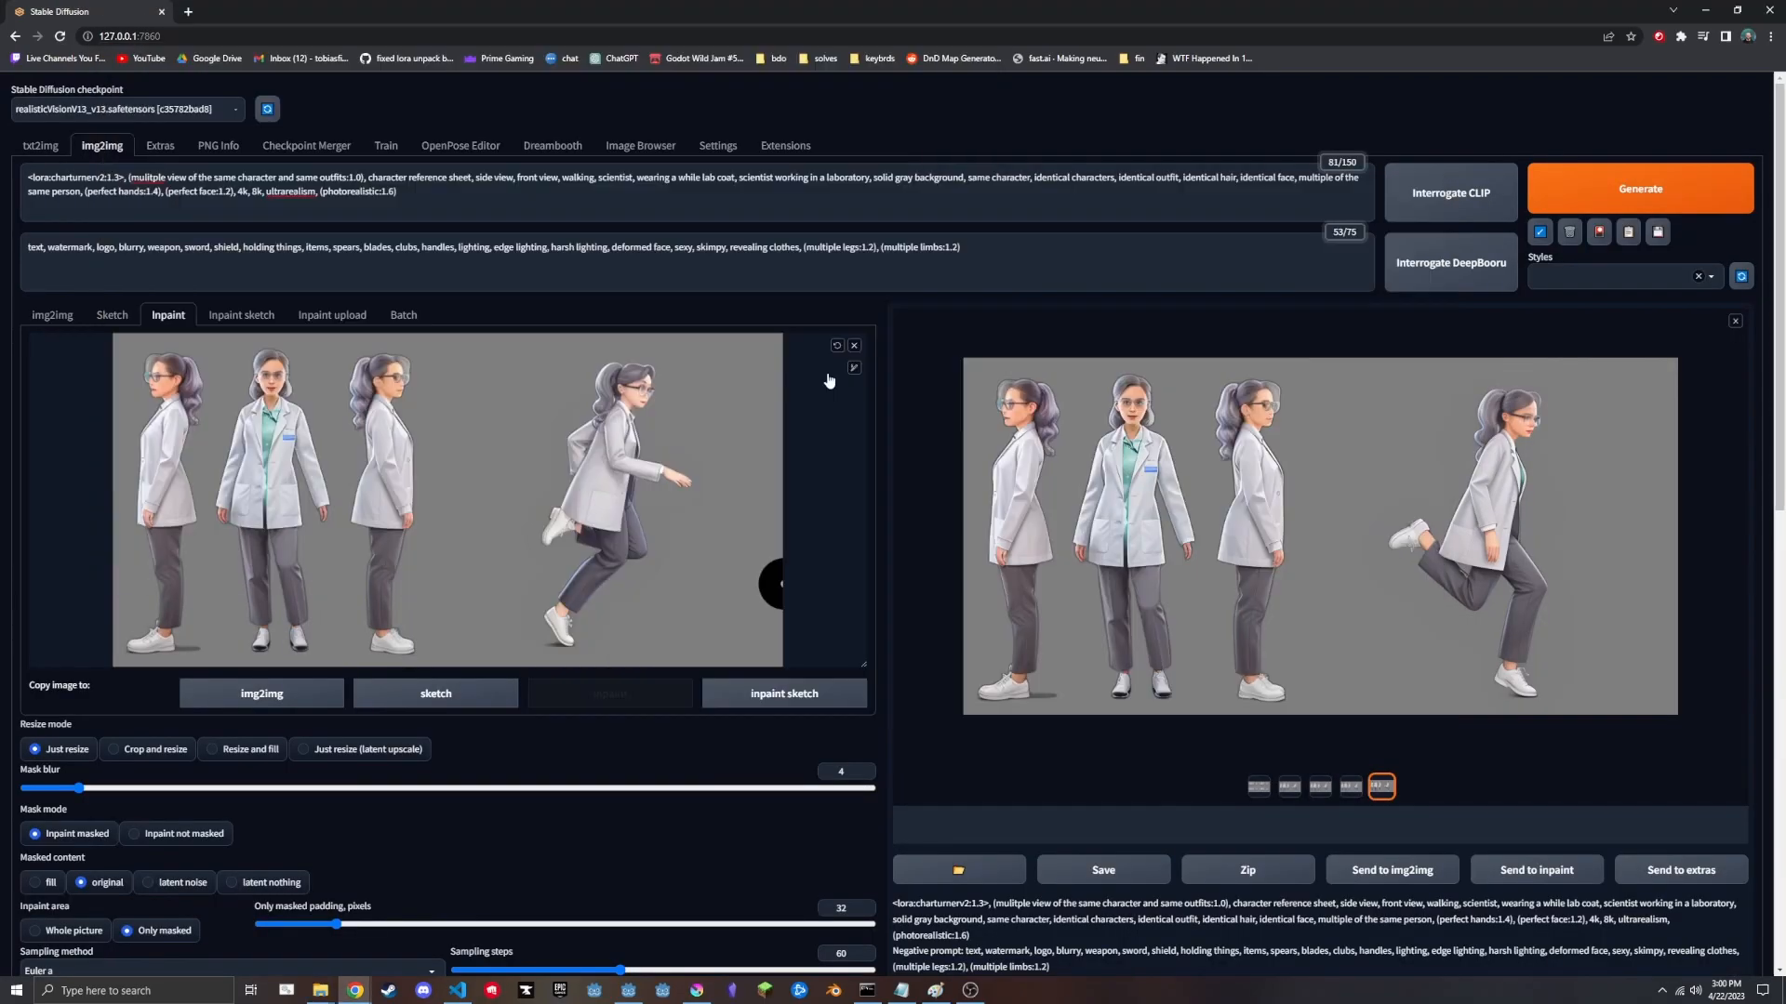
Pick the best generated running-pose result for the female scientist sheet.
{"action": "left_click", "coordinate": [1641, 188]}
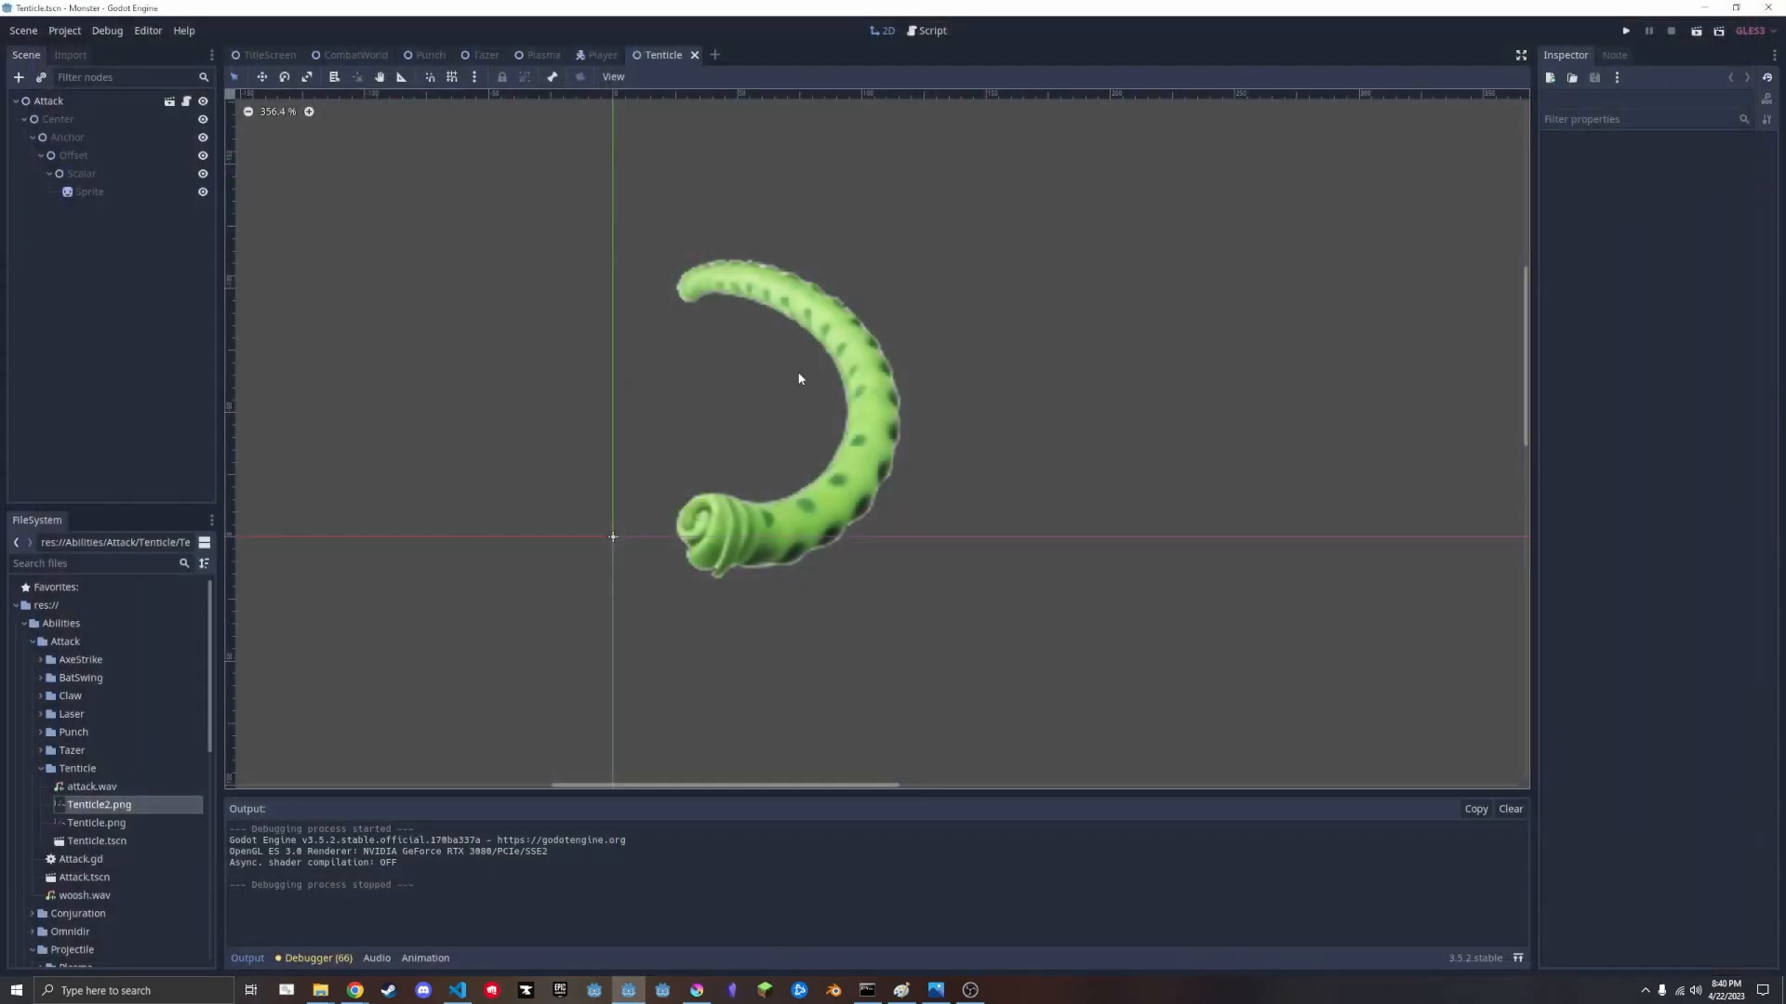
Inspect the green spotted tentacle sprite in the Tenticle attack scene.
{"action": "left_click", "coordinate": [268, 54]}
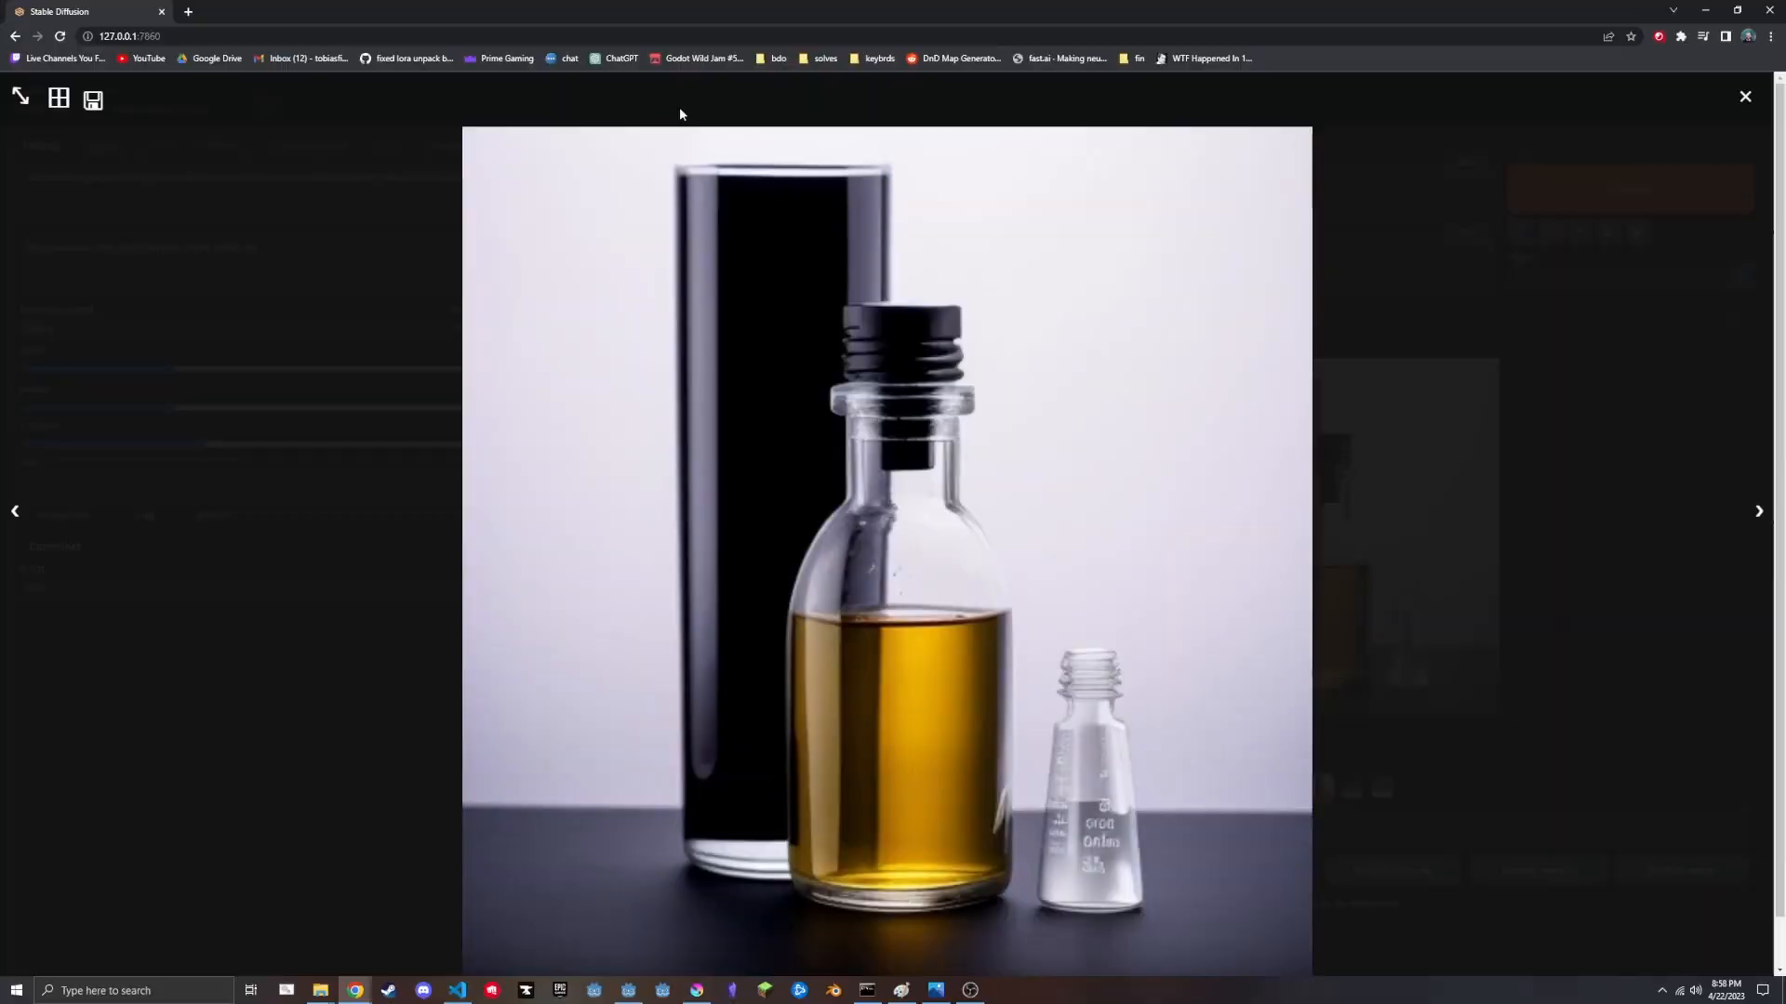
Browse the generated lab bottle photos in the fullscreen gallery viewer.
{"action": "left_click", "coordinate": [1747, 95]}
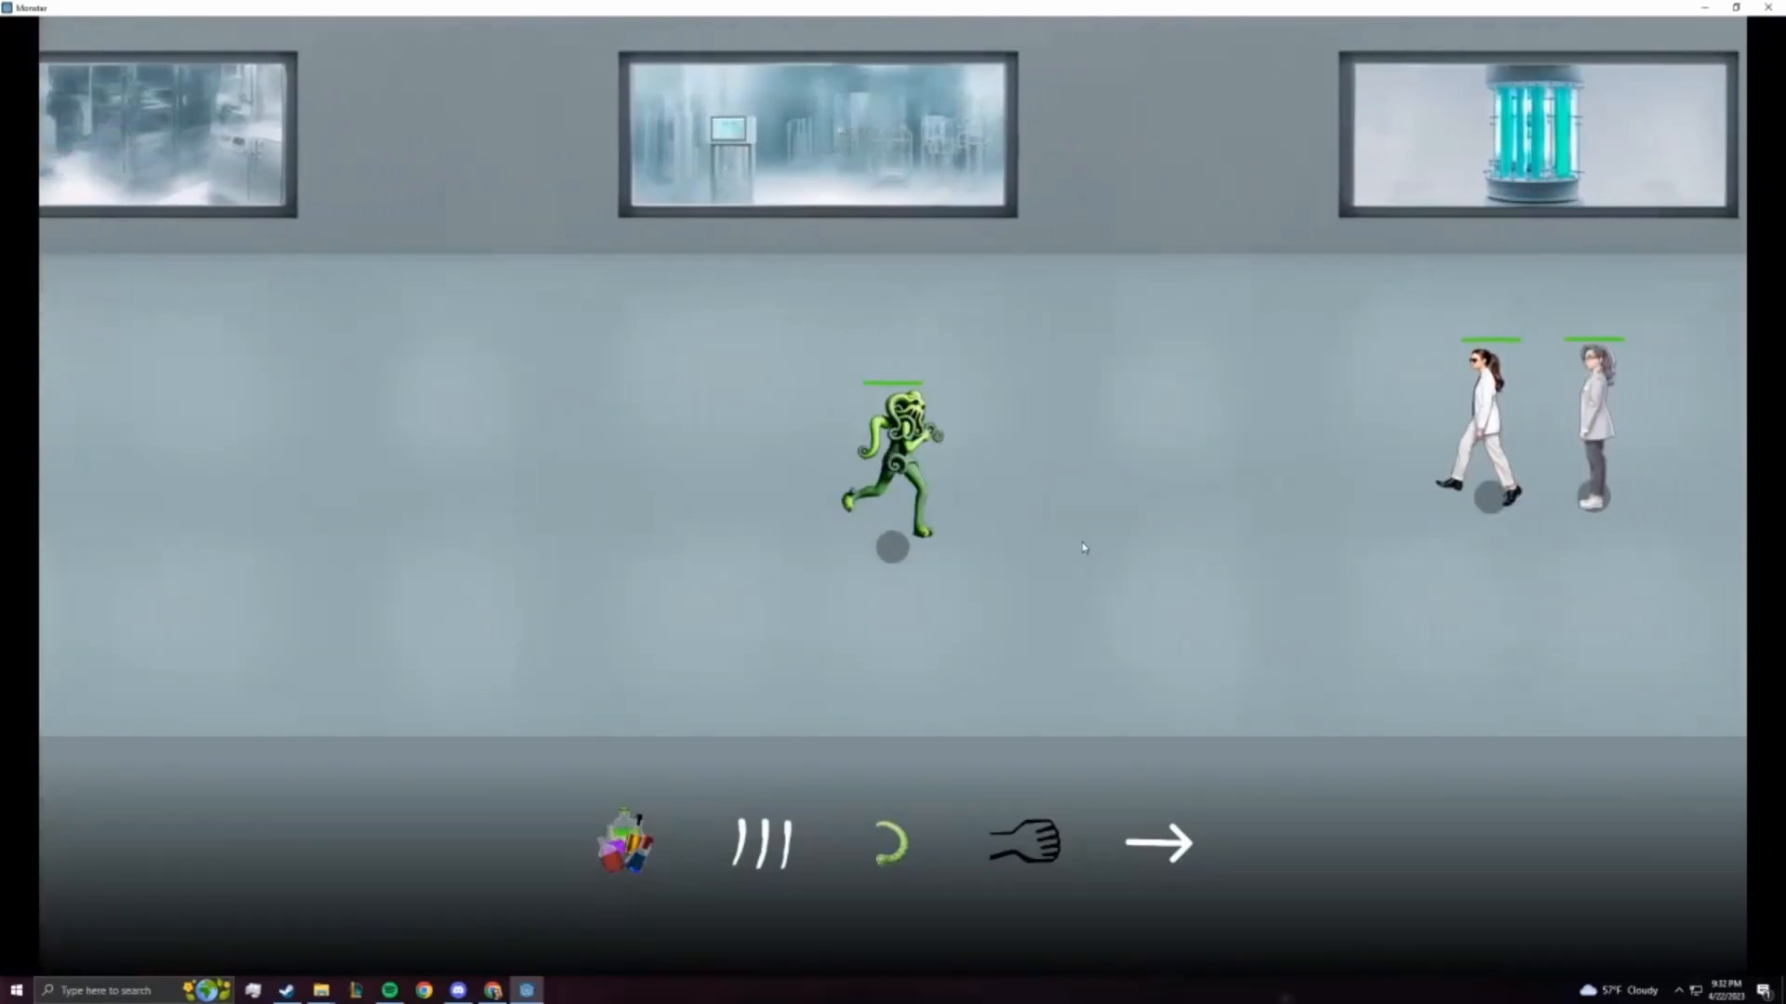
Attack the approaching scientists as the green monster until the level completes.
{"action": "left_click", "coordinate": [1159, 842]}
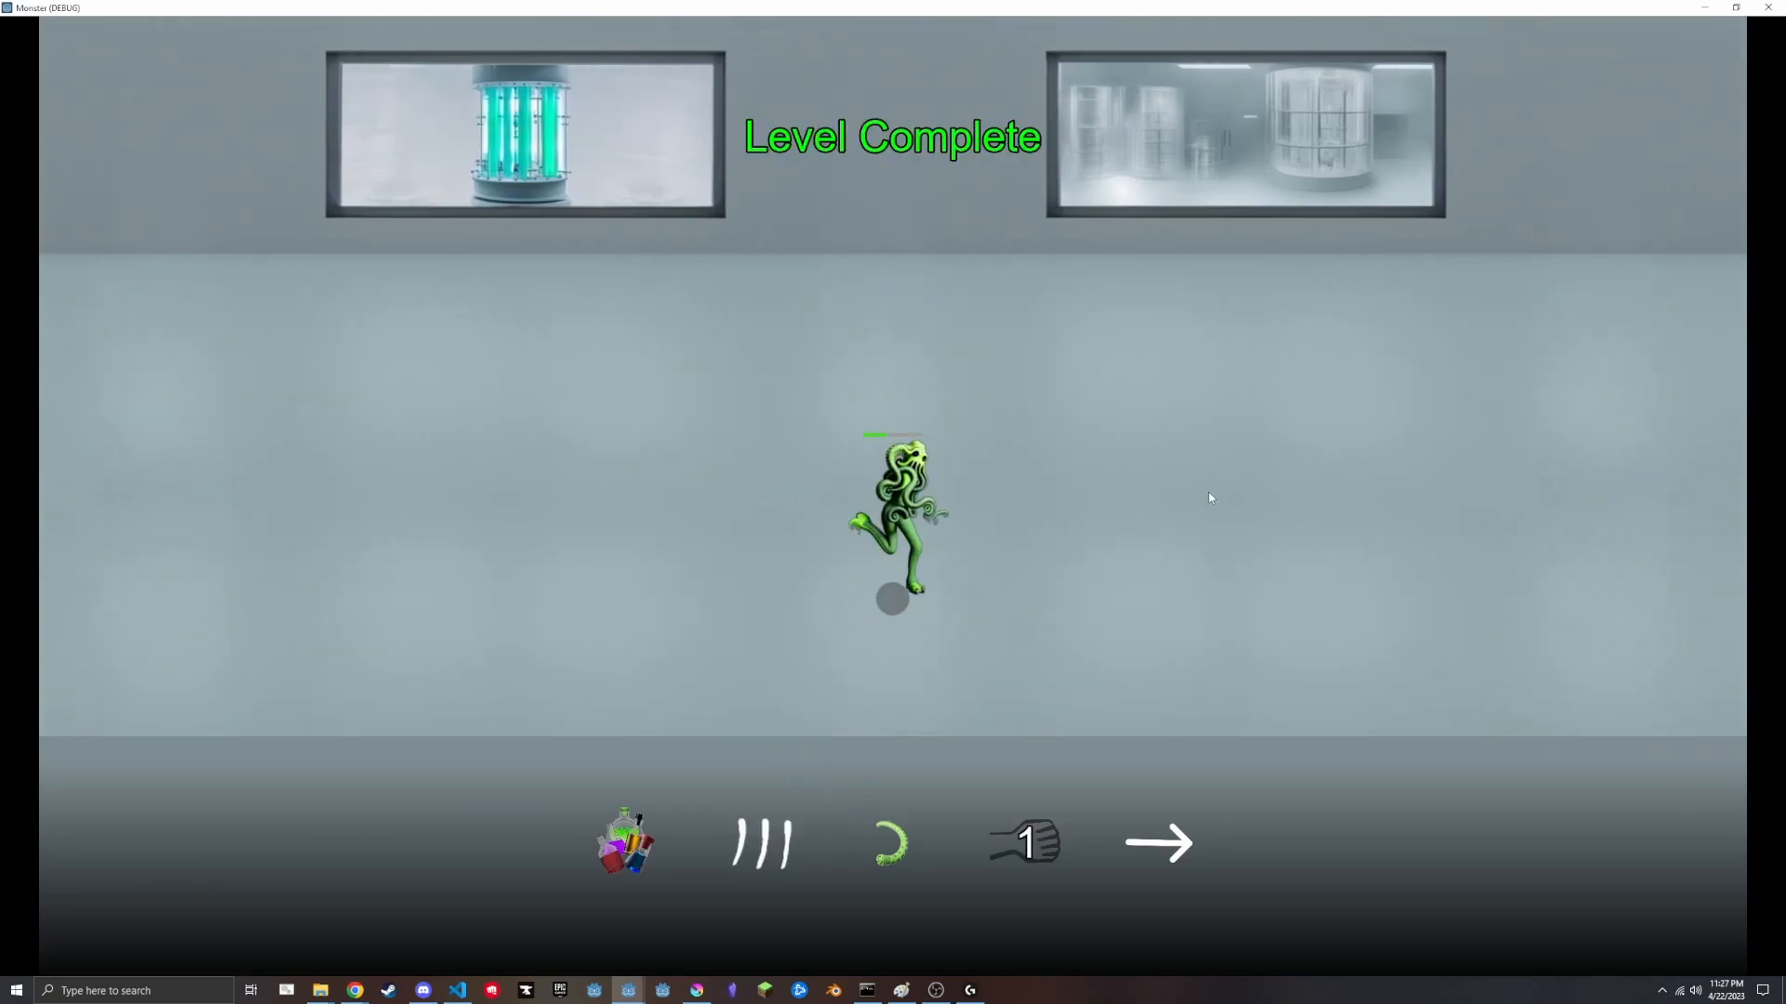
{"action": "mouse_move", "coordinate": [1213, 485]}
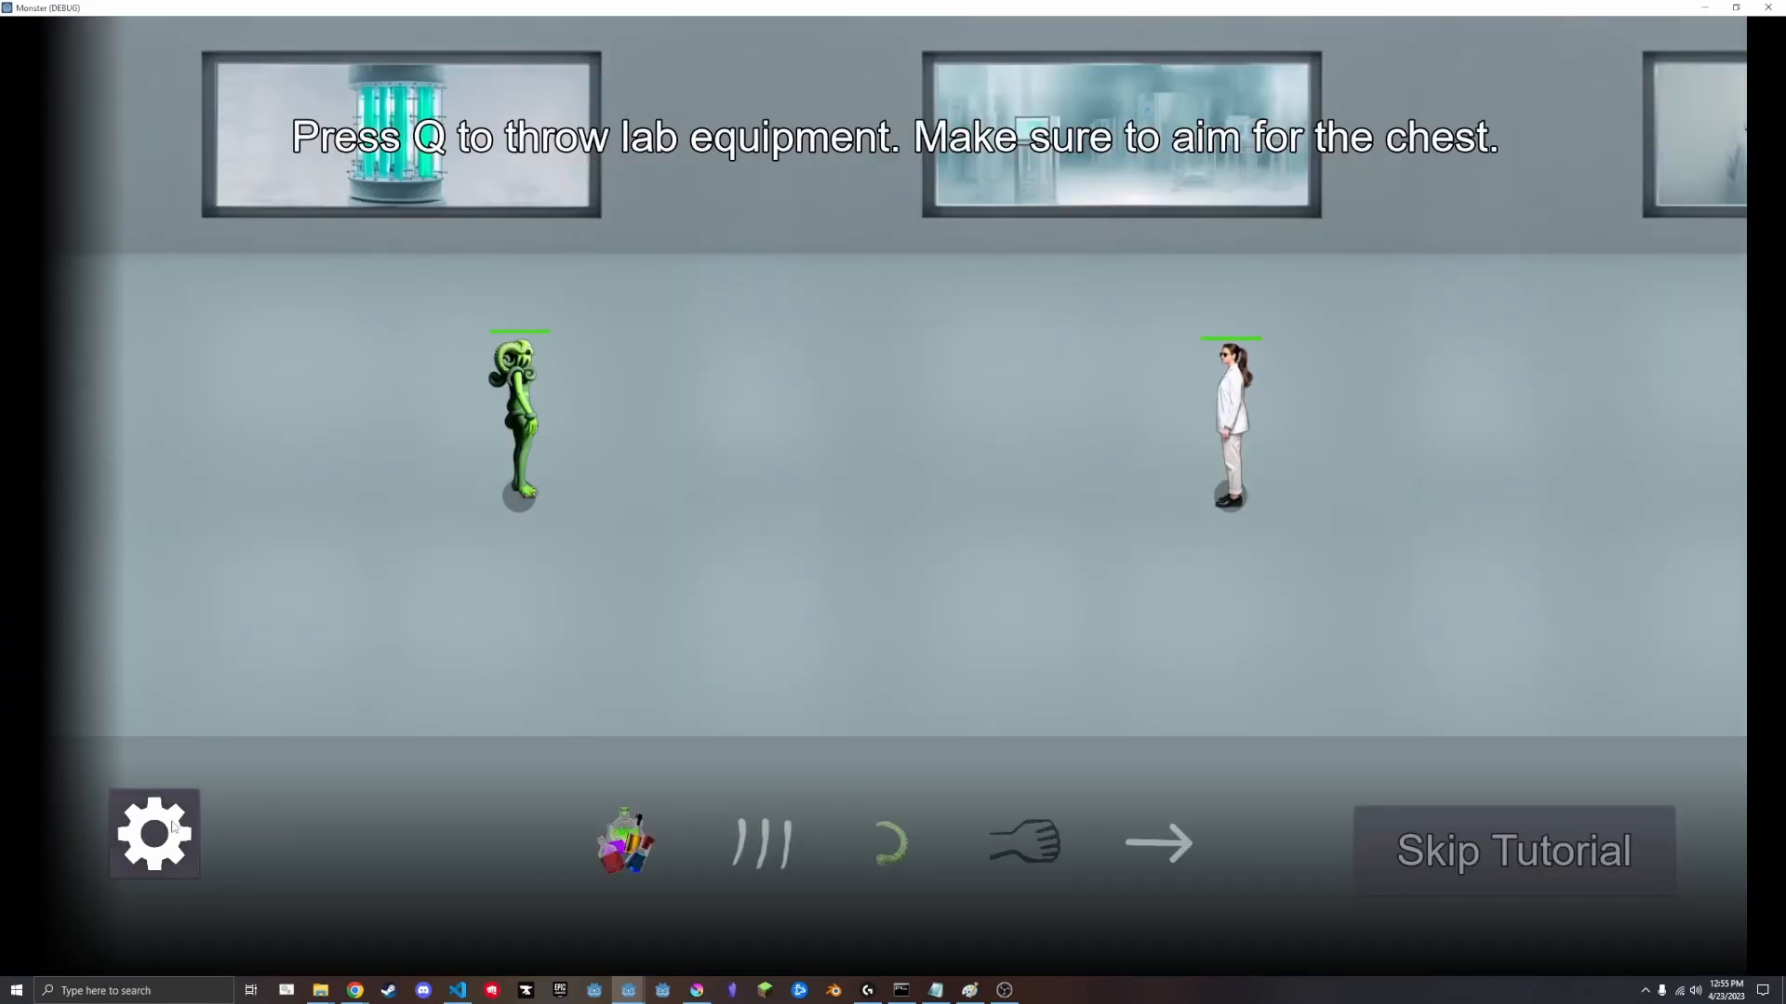
Raise the Sound slider and nudge the Music slider in the in-game settings menu.
{"action": "left_click", "coordinate": [152, 833]}
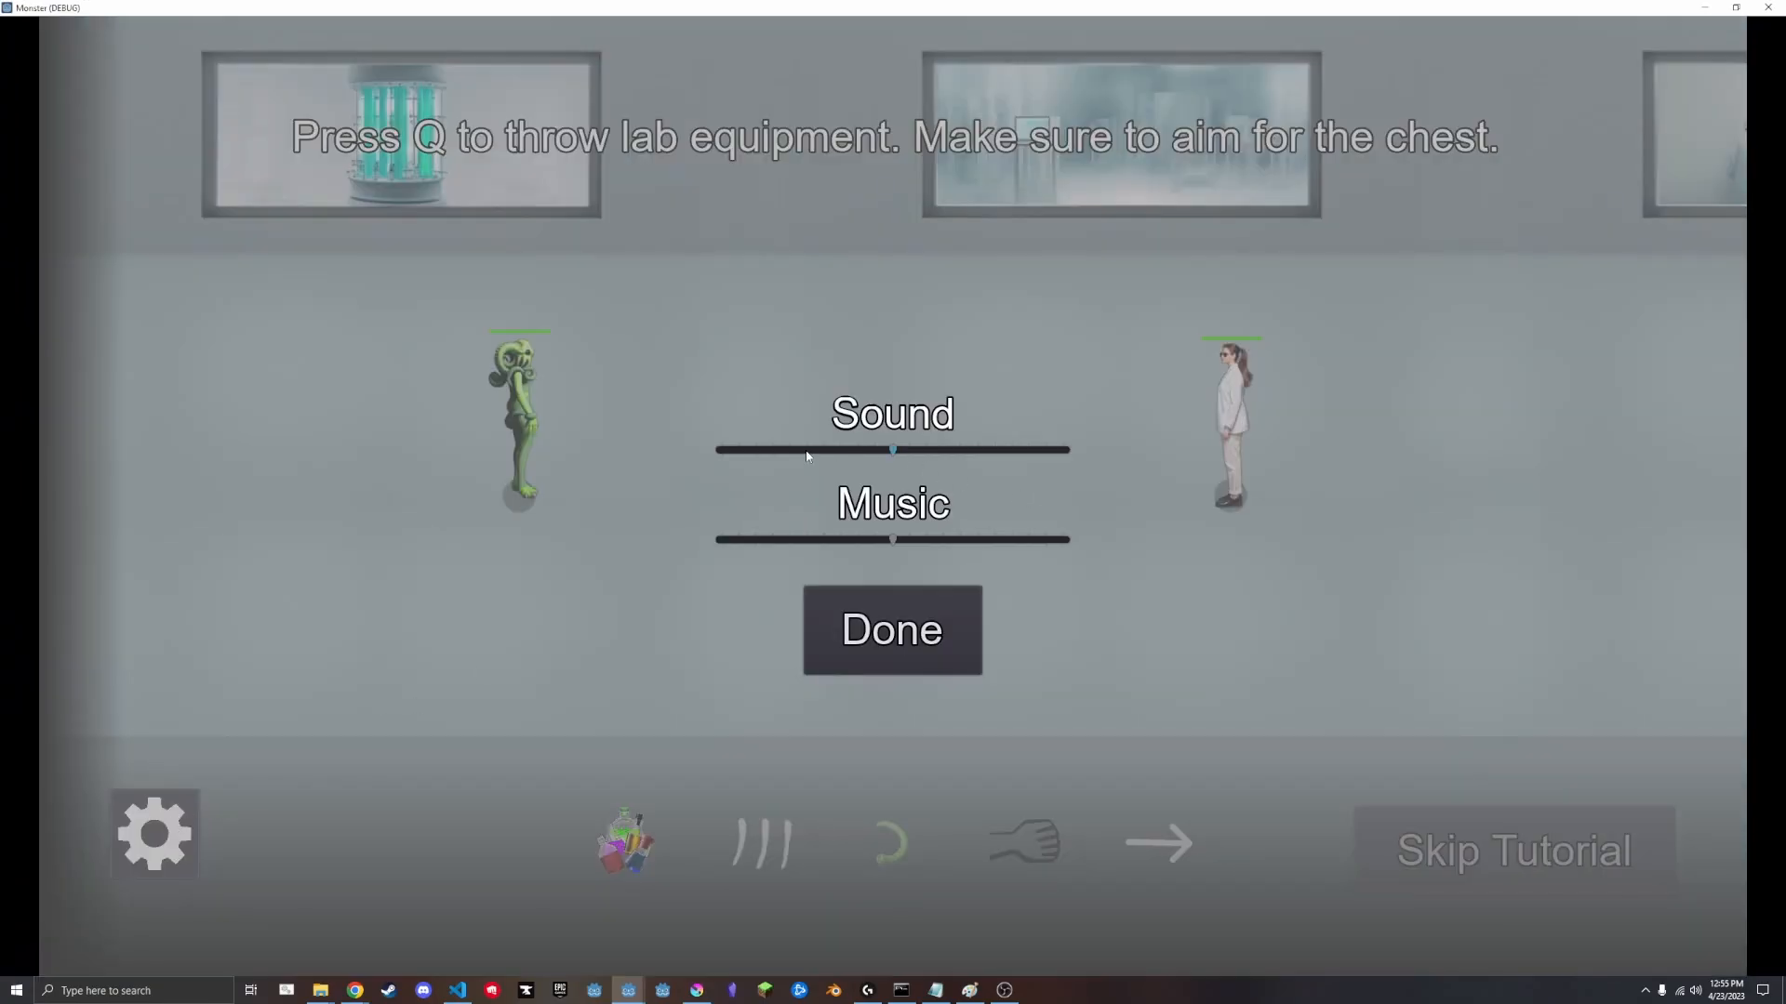
{"action": "left_click_drag", "start_coordinate": [894, 450], "coordinate": [1012, 450]}
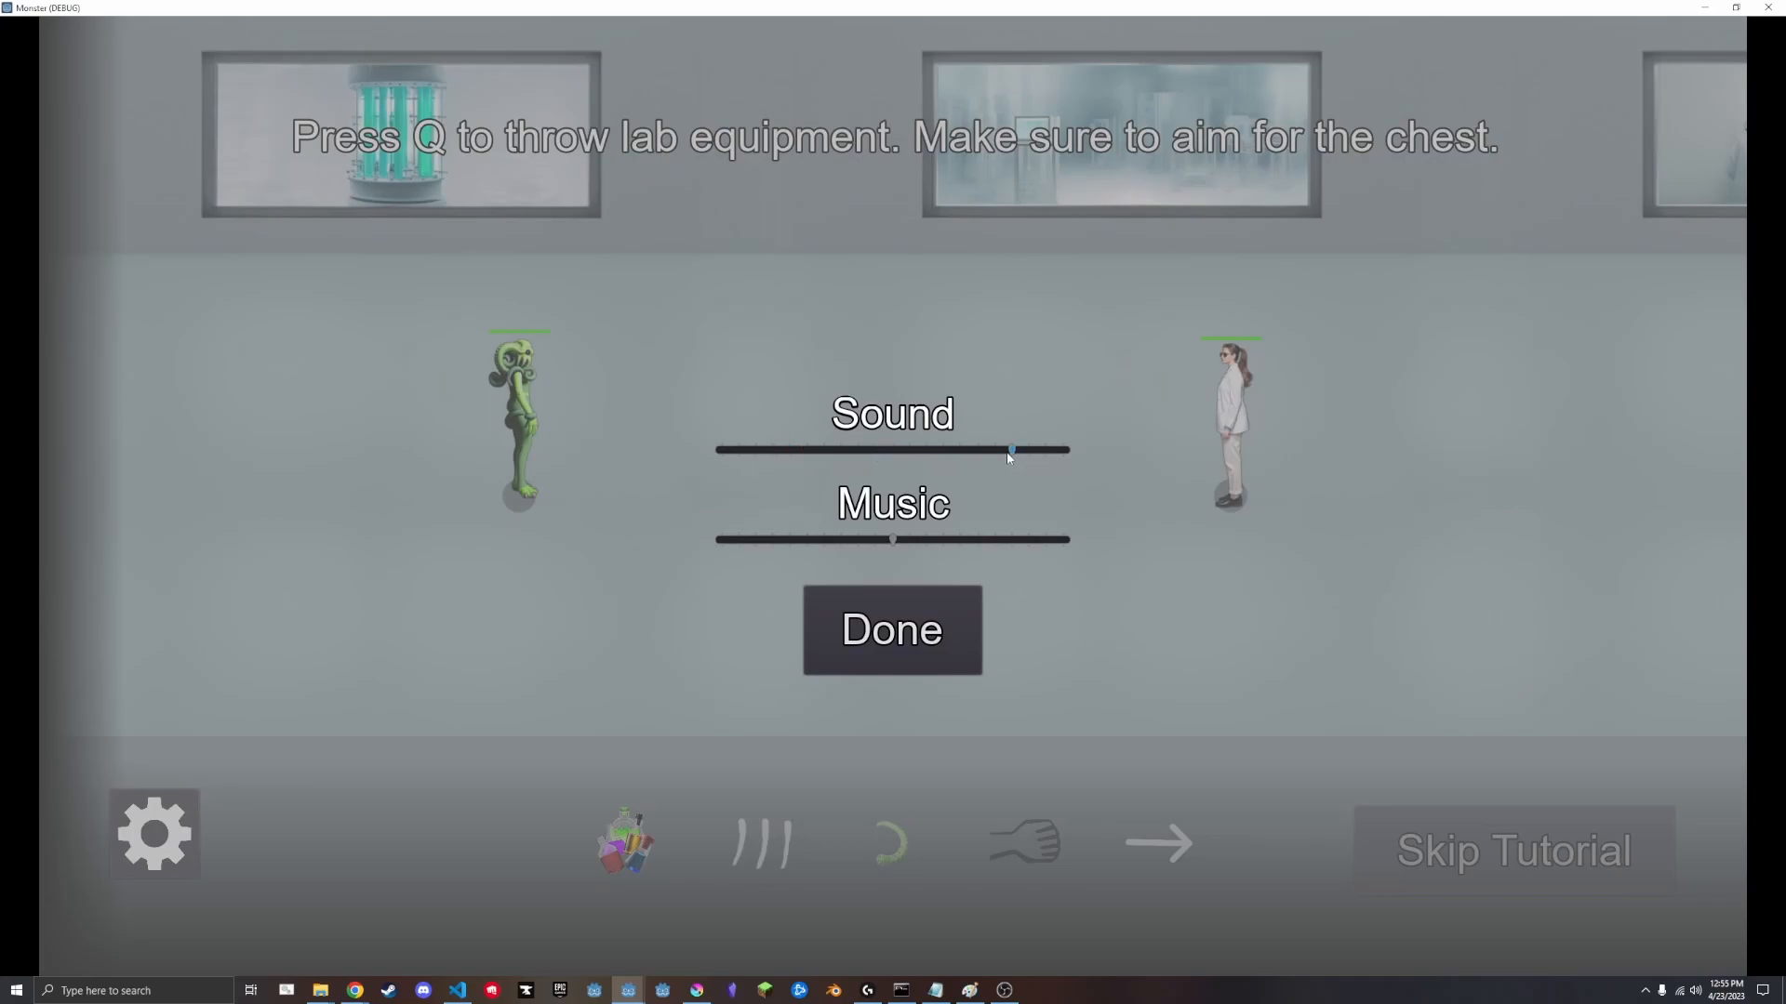
{"action": "left_click_drag", "start_coordinate": [1010, 450], "coordinate": [993, 451]}
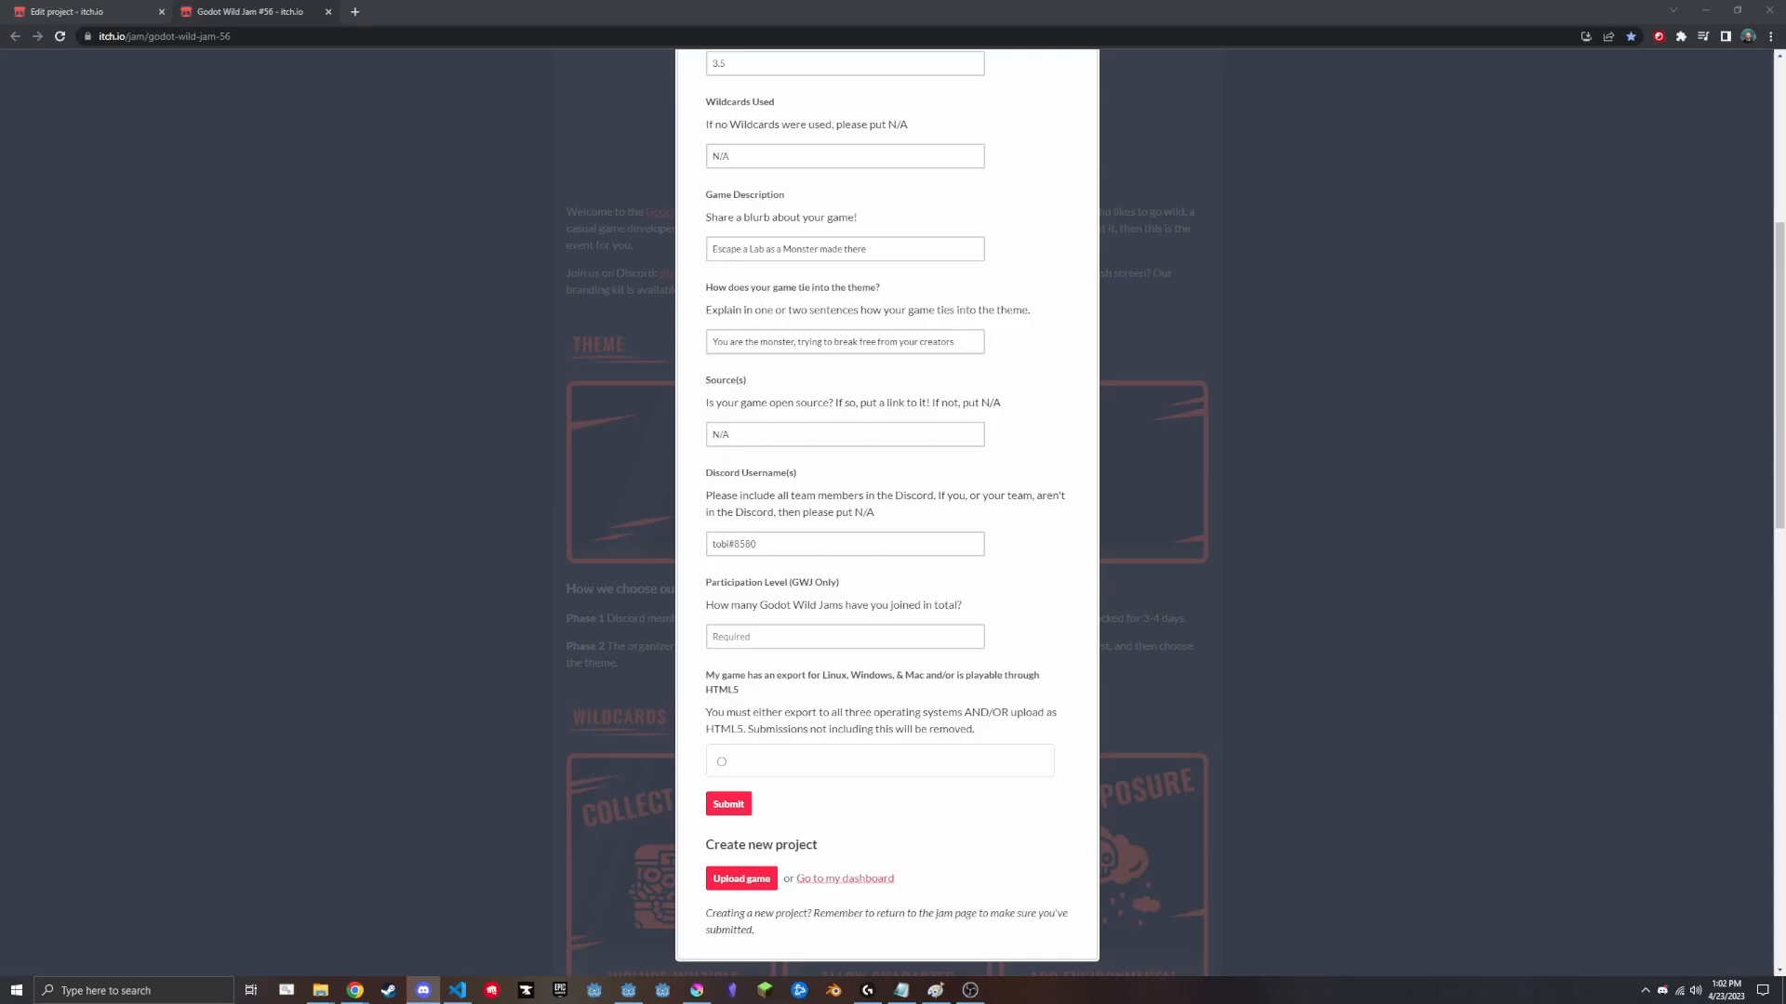
Complete the remaining Godot Wild Jam submission form answers.
{"action": "left_click", "coordinate": [727, 803]}
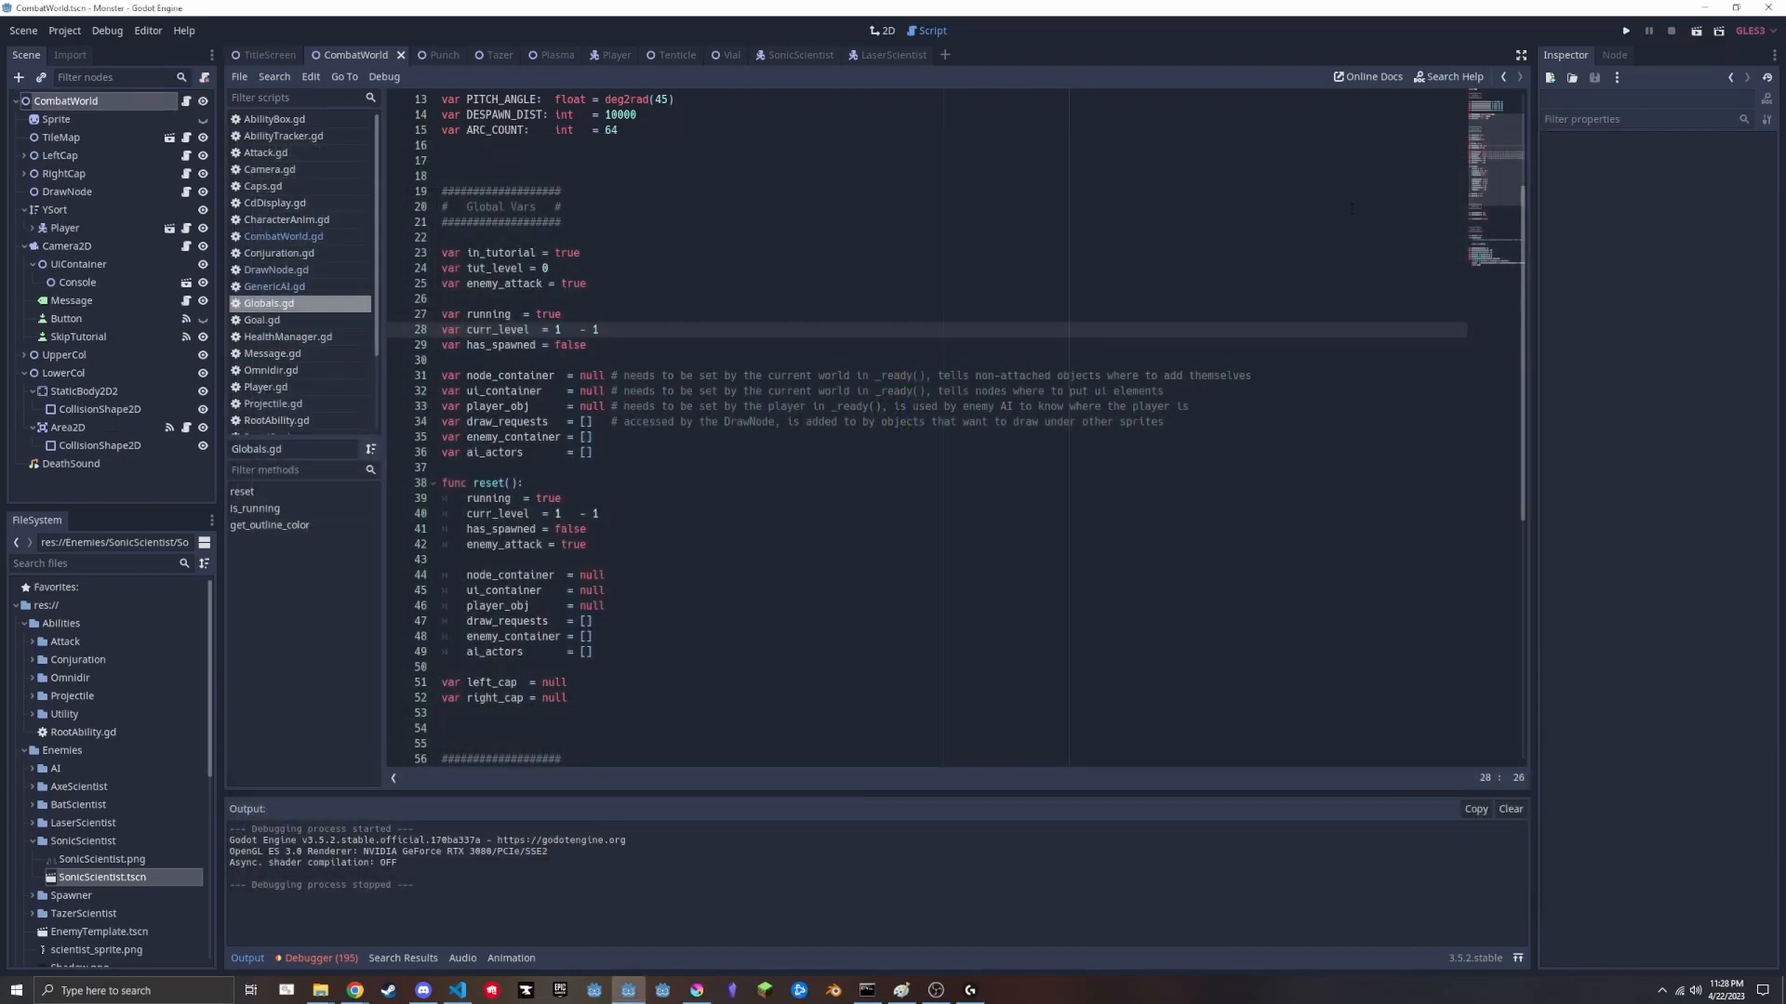
{"action": "mouse_move", "coordinate": [124, 731]}
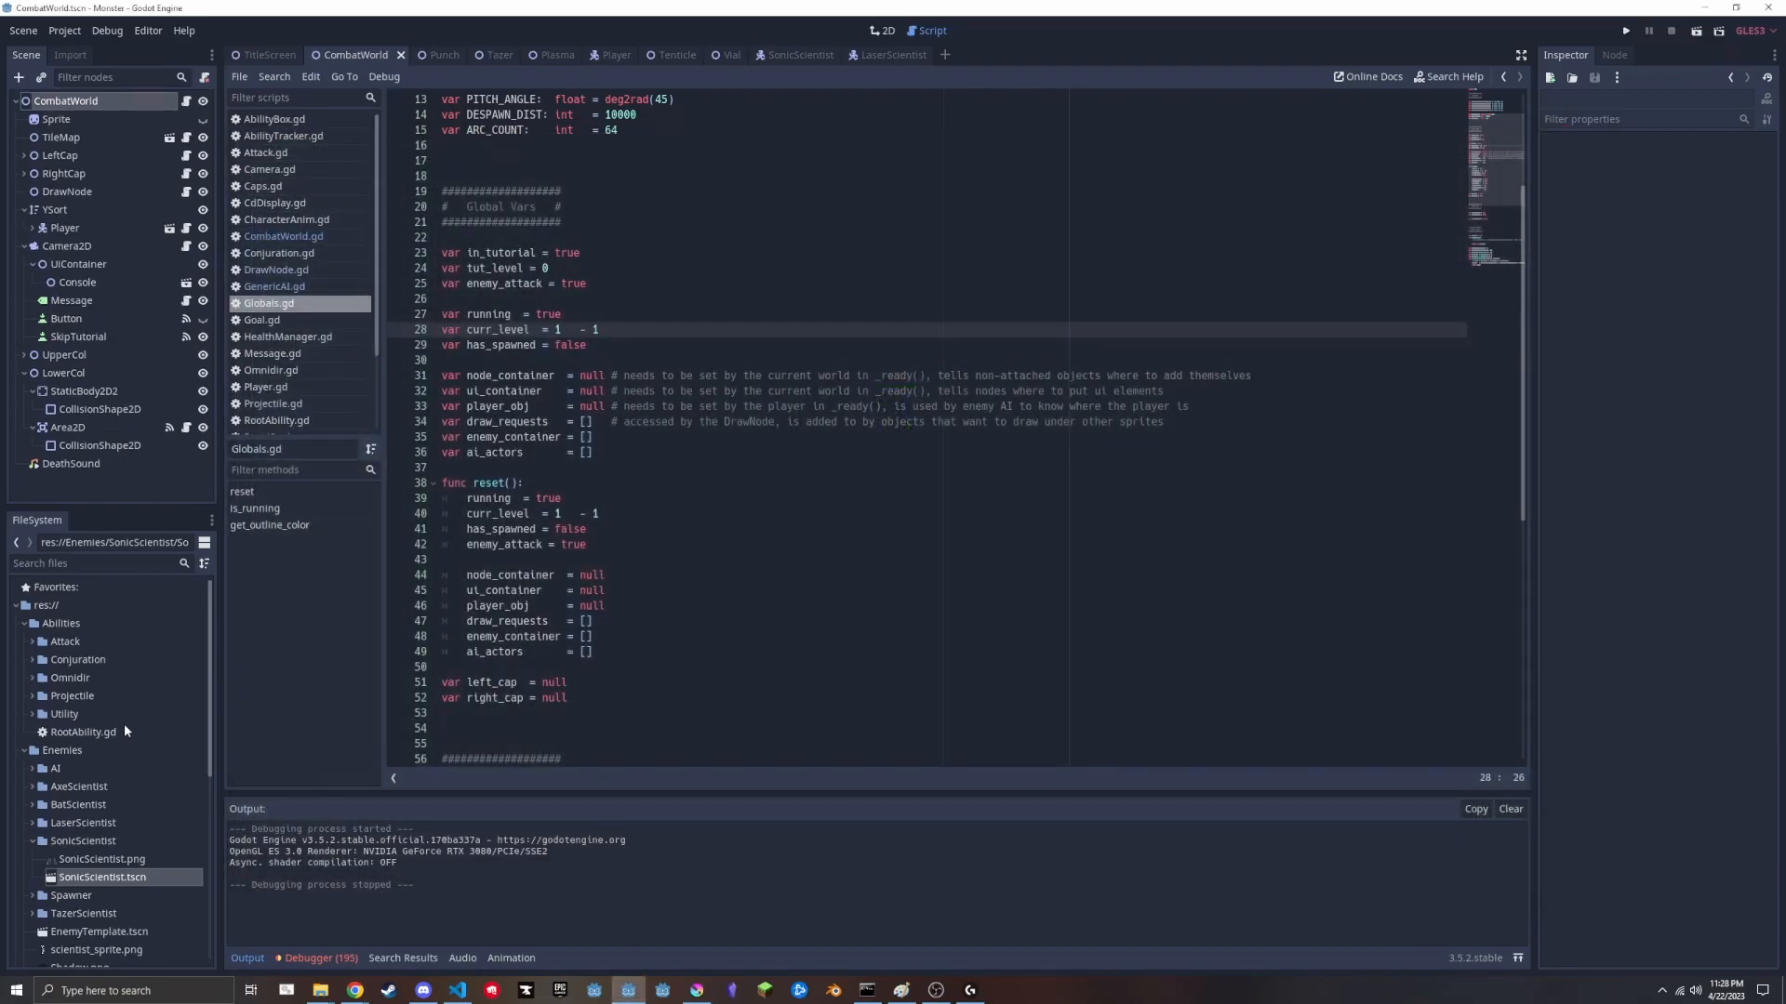